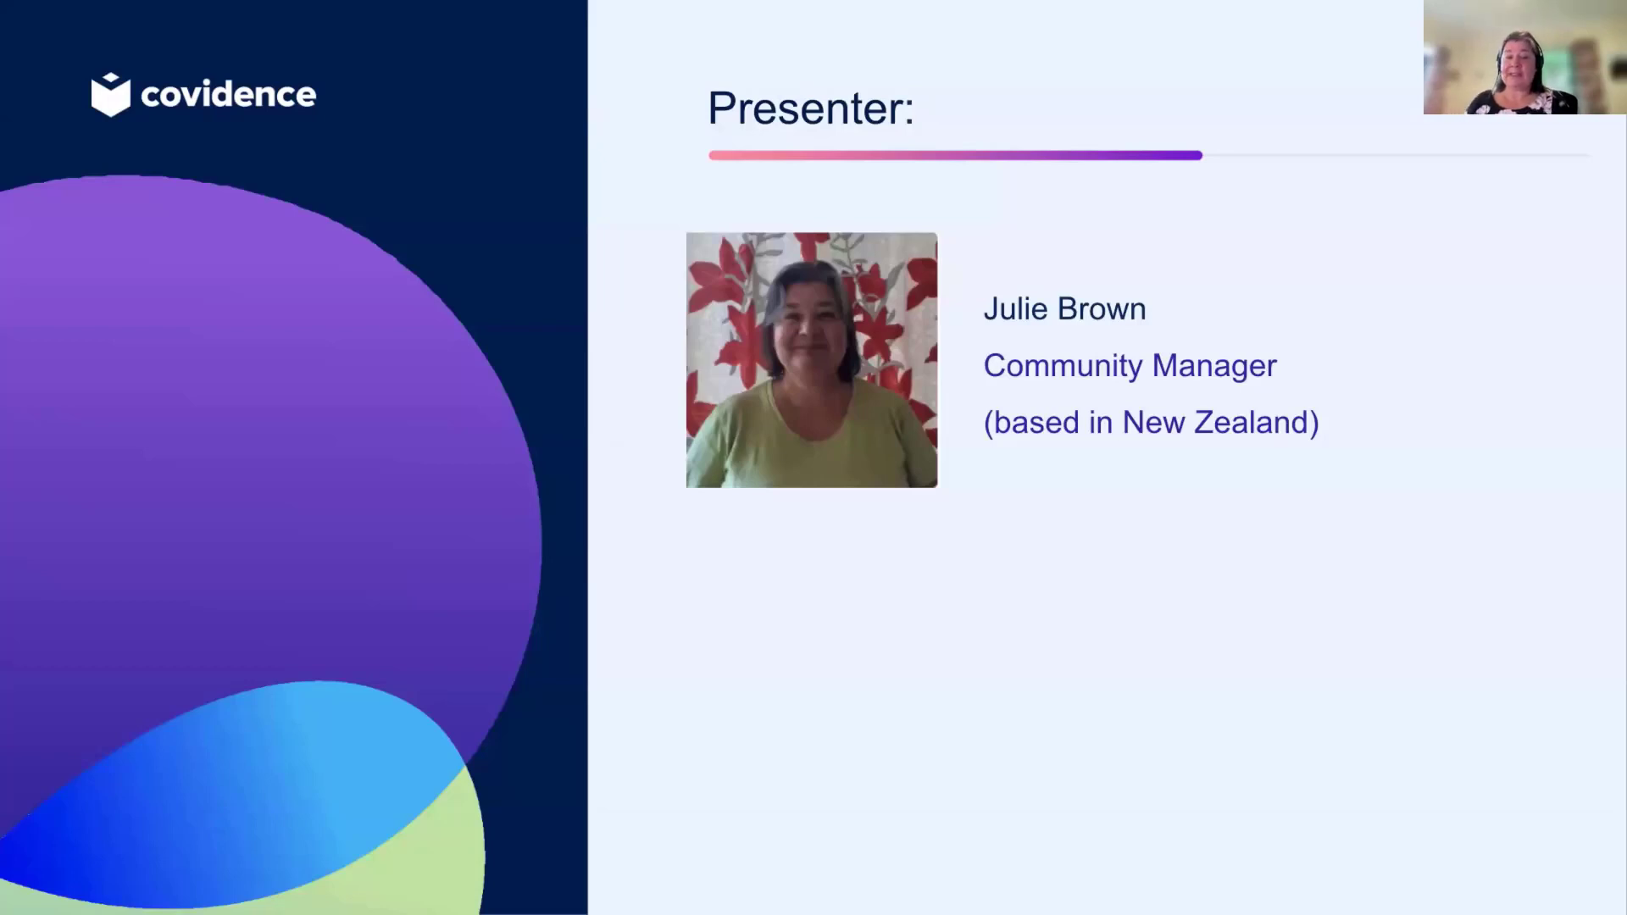
{"action": "mouse_move", "coordinate": [753, 635]}
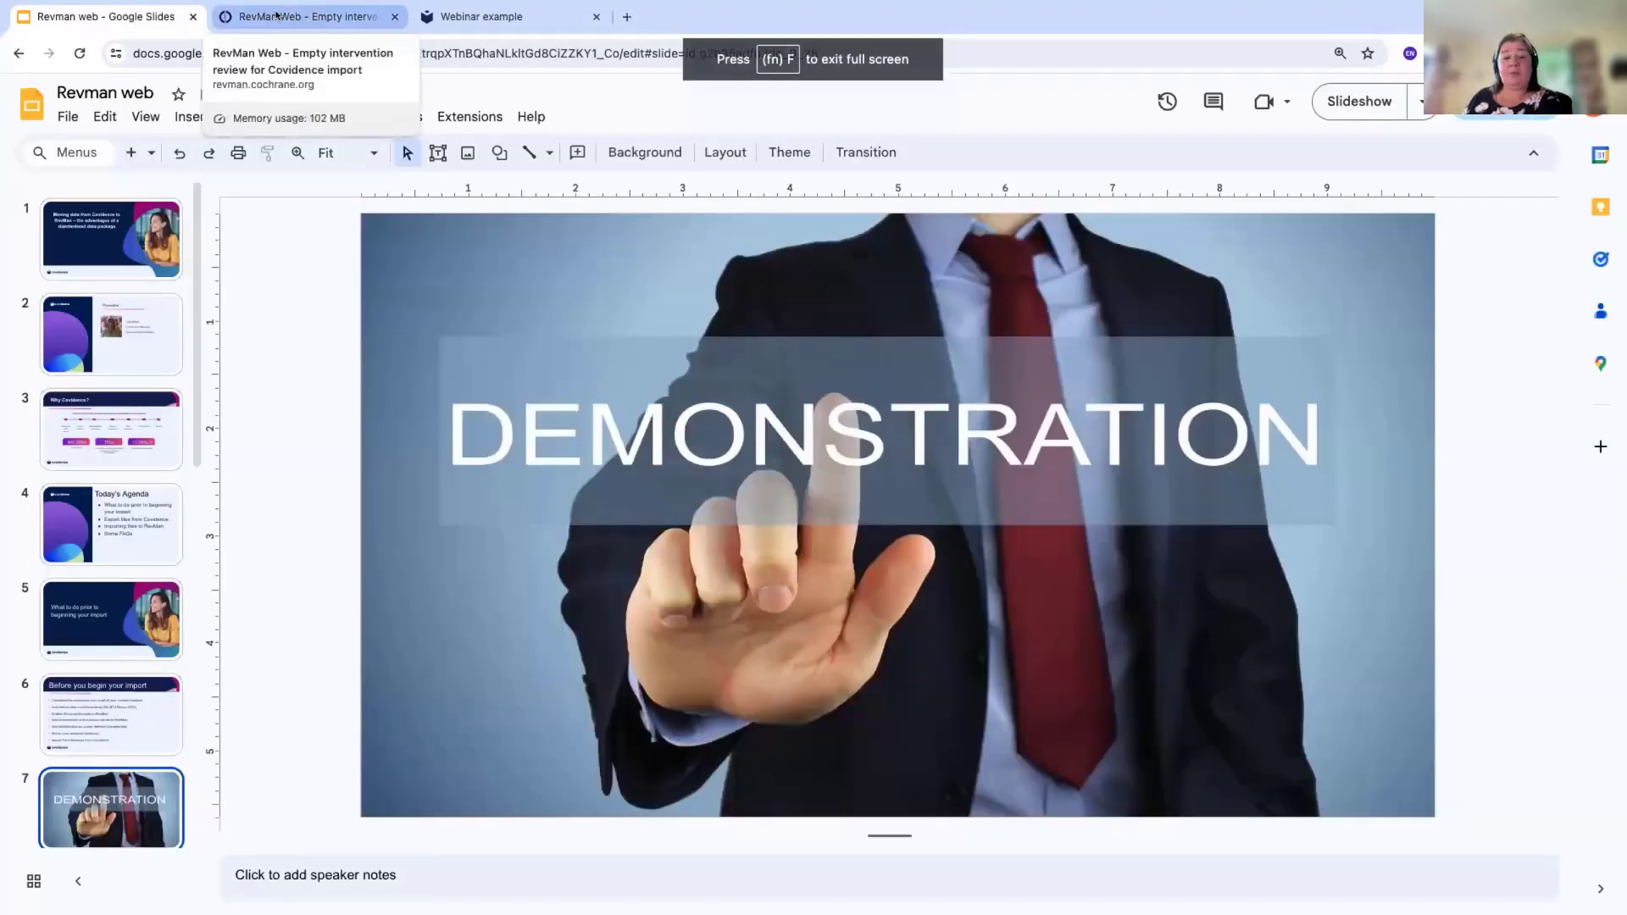
Check the review's advanced features, see Study-centric data already enabled, and cancel without changes
{"action": "left_click", "coordinate": [305, 17]}
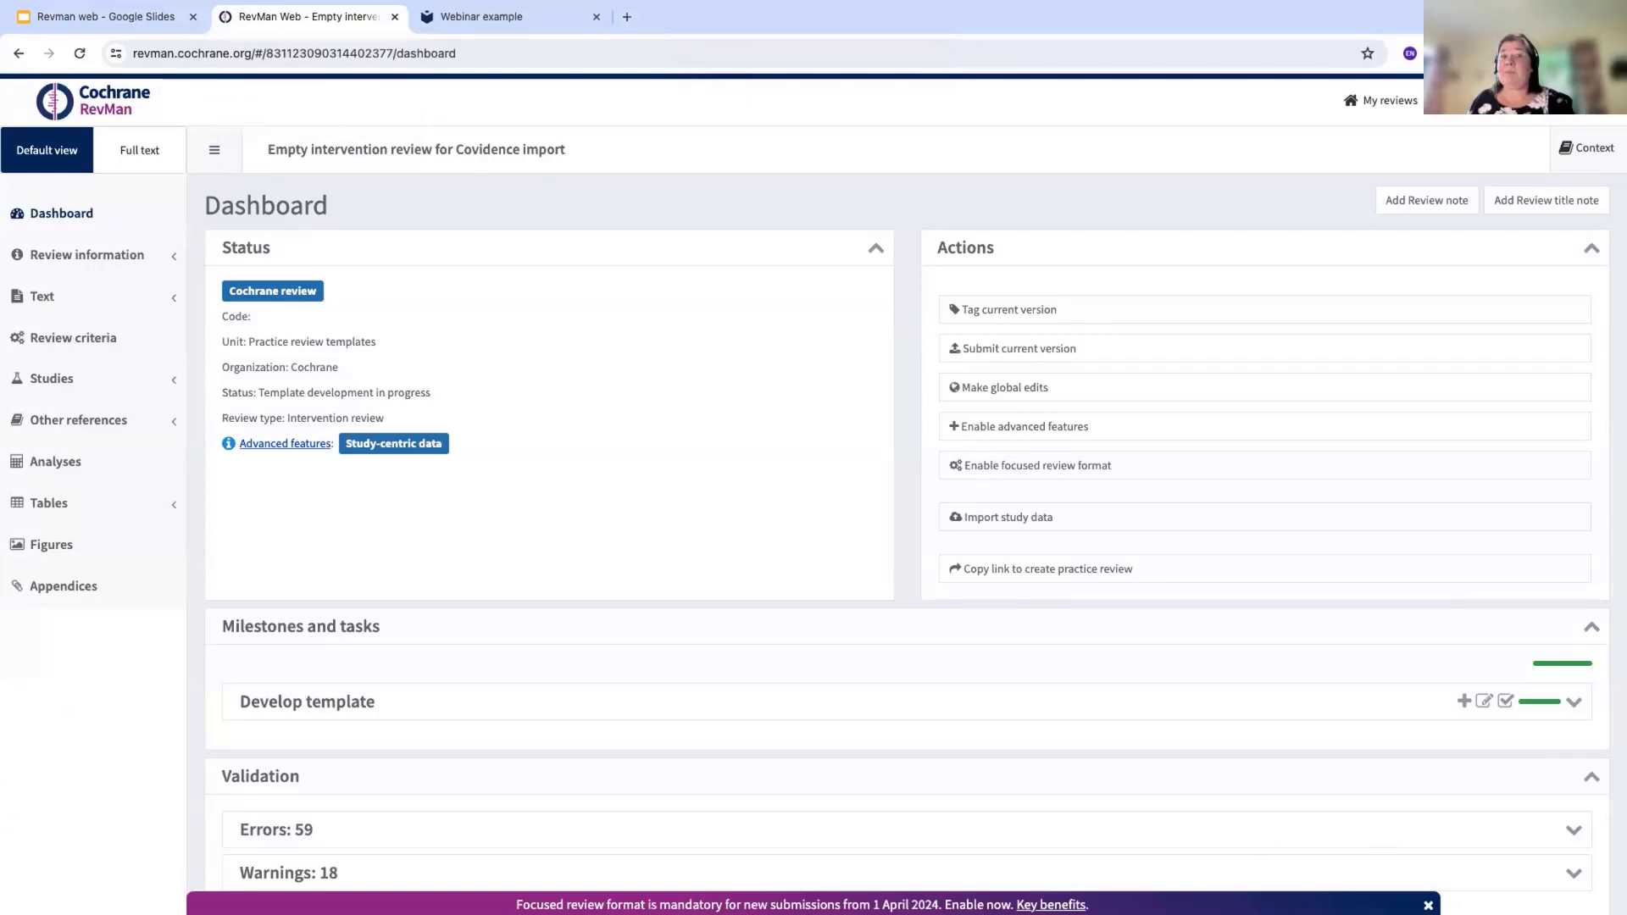
{"action": "mouse_move", "coordinate": [672, 328]}
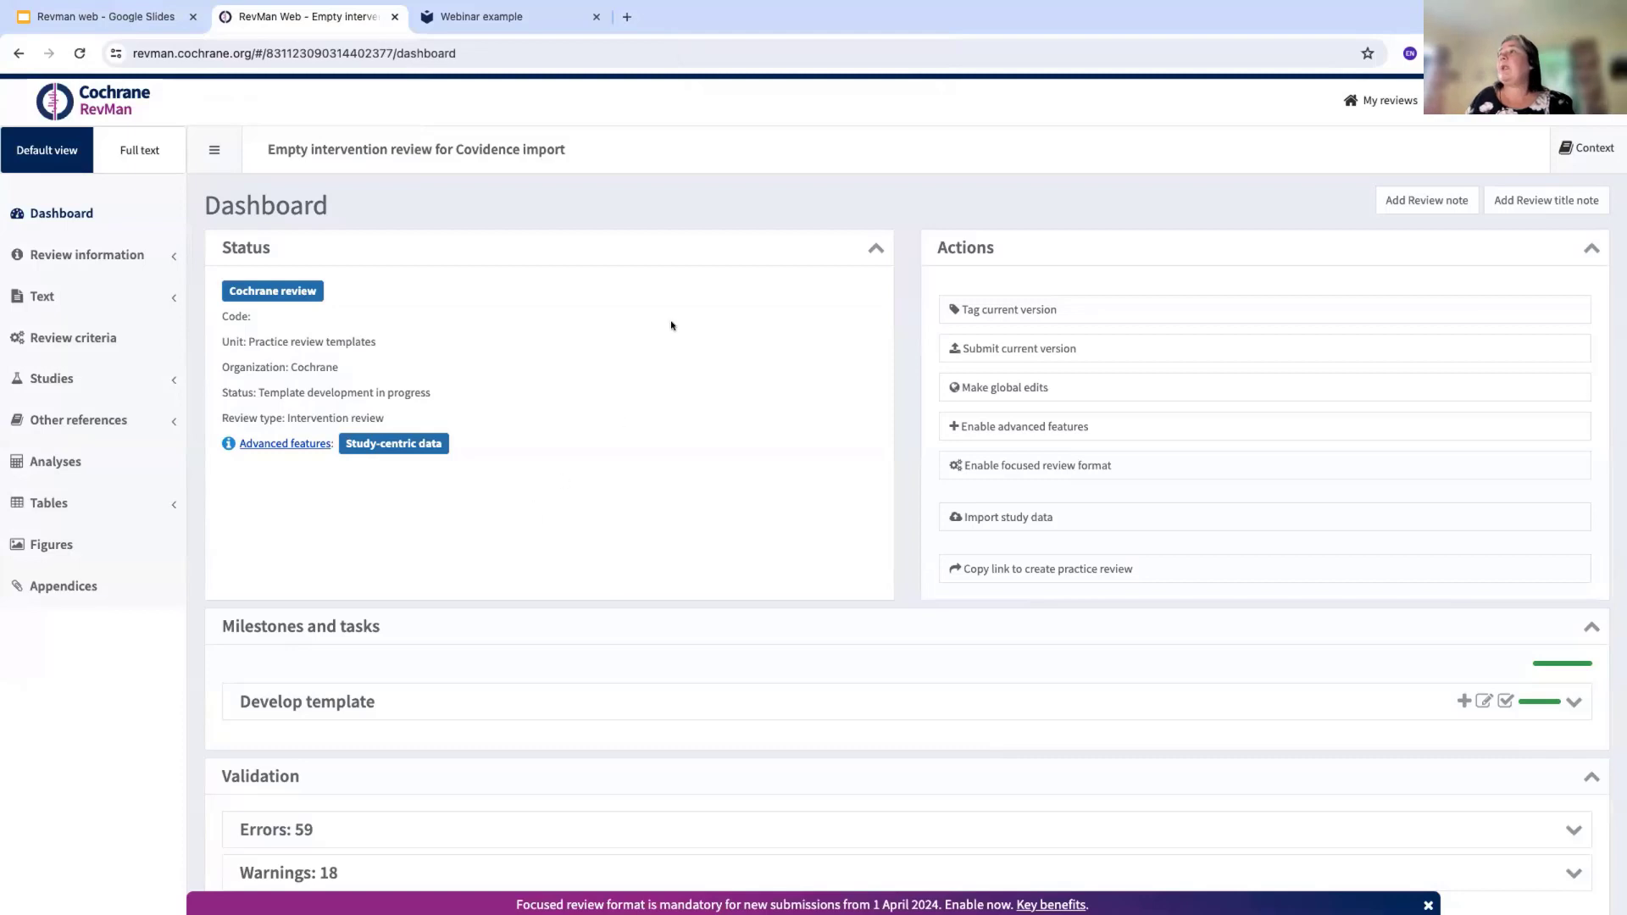
{"action": "mouse_move", "coordinate": [736, 380]}
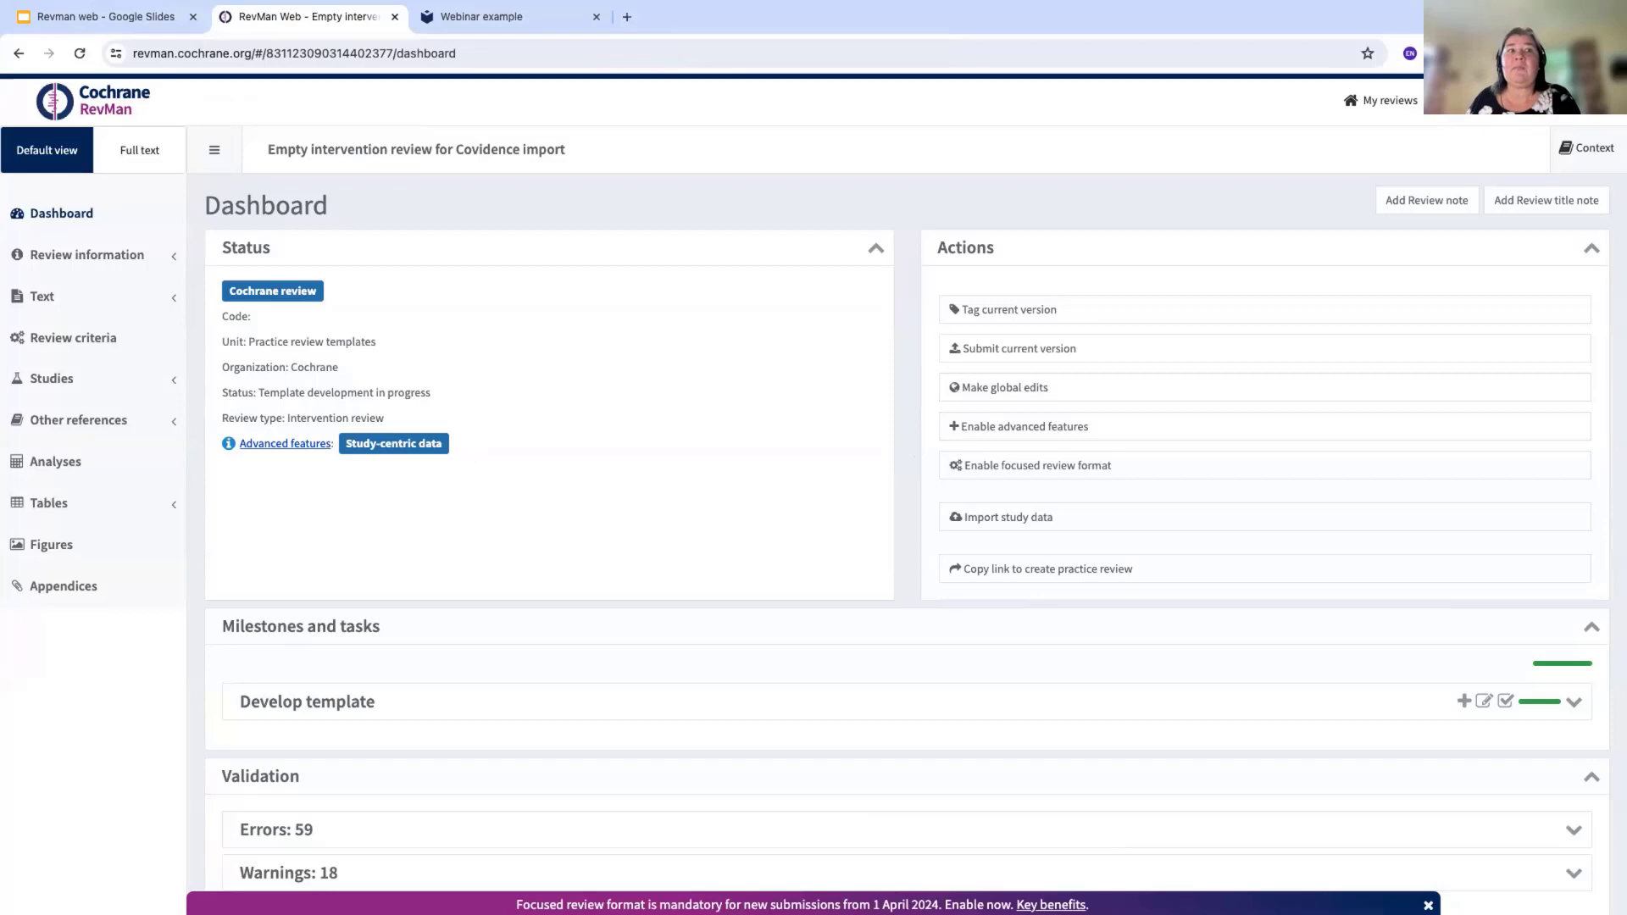
{"action": "mouse_move", "coordinate": [1023, 432]}
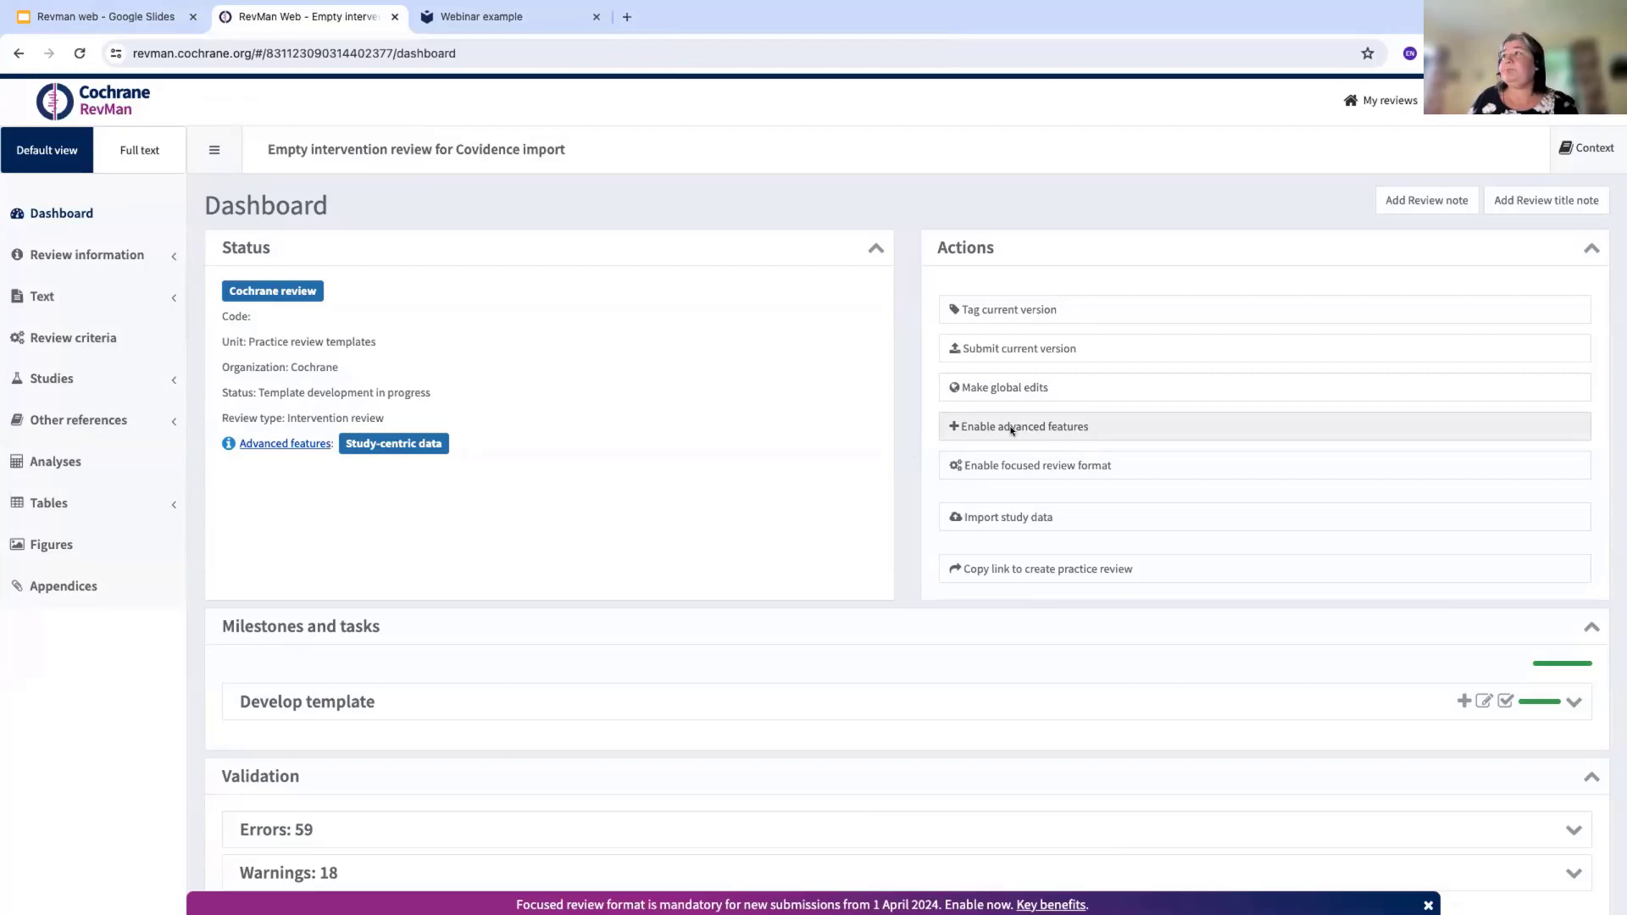
{"action": "left_click", "coordinate": [1025, 427]}
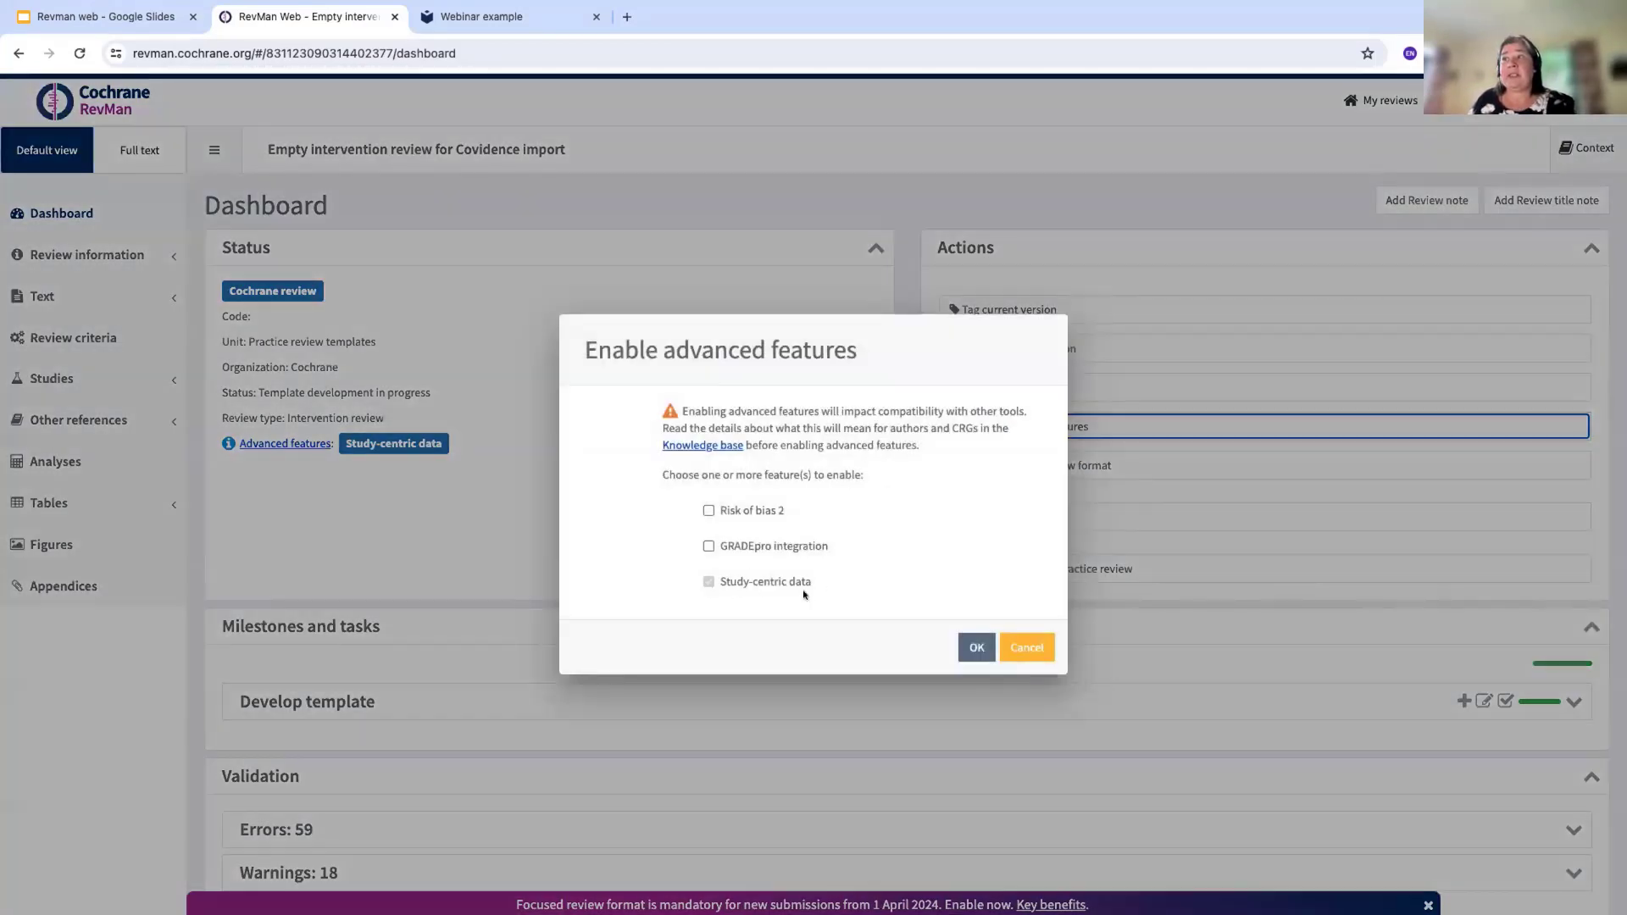
{"action": "left_click", "coordinate": [708, 581]}
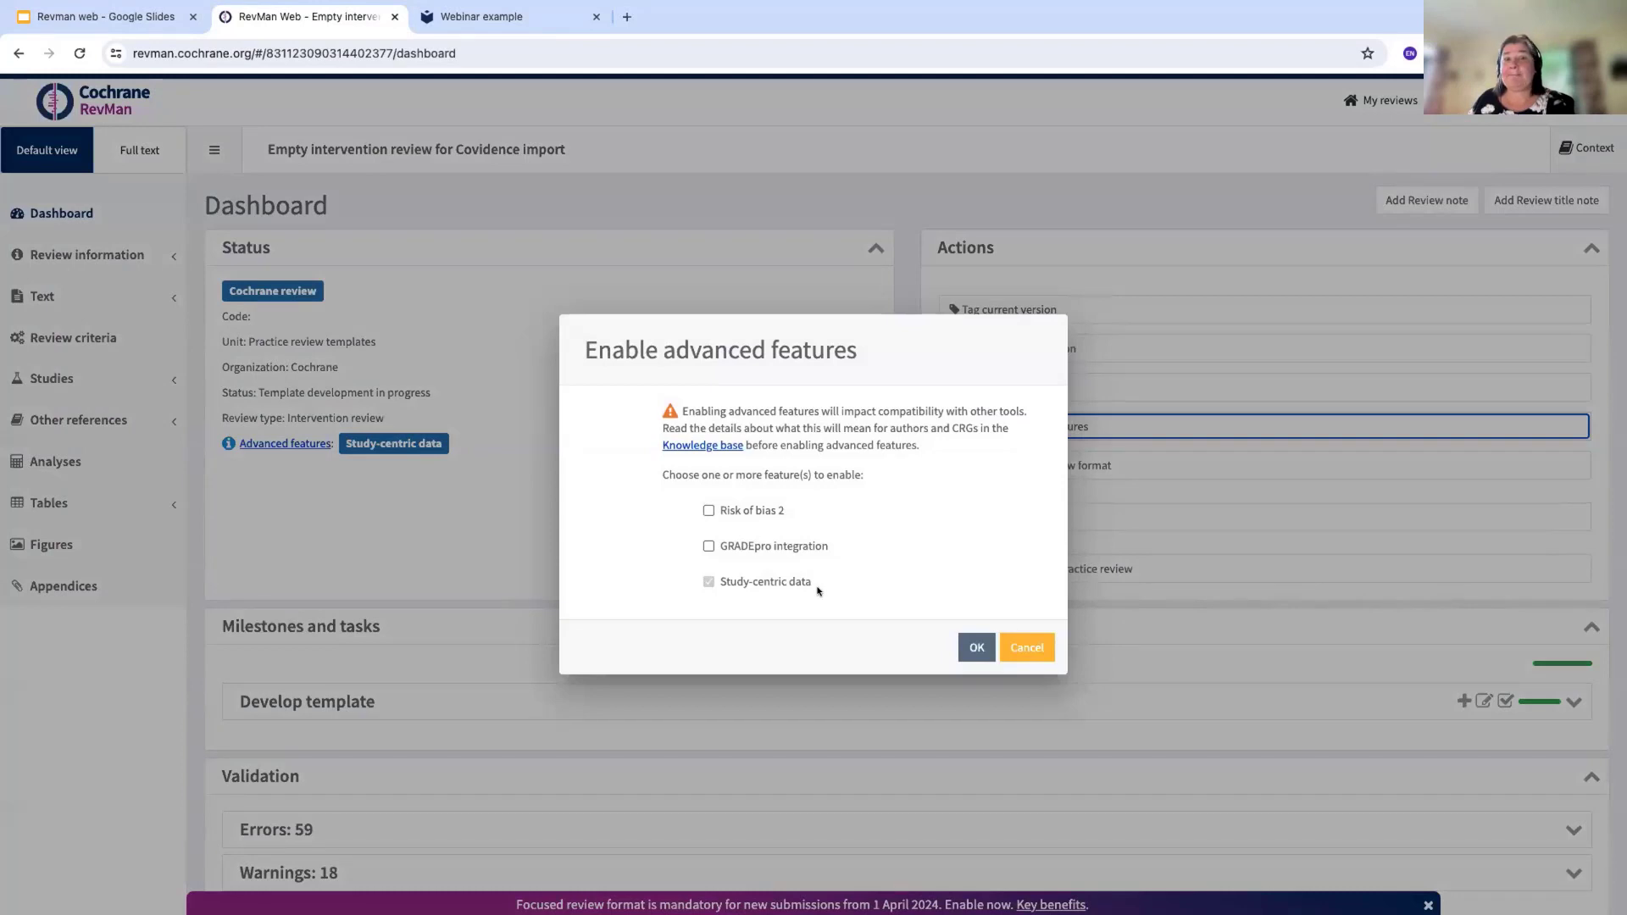
{"action": "mouse_move", "coordinate": [955, 617]}
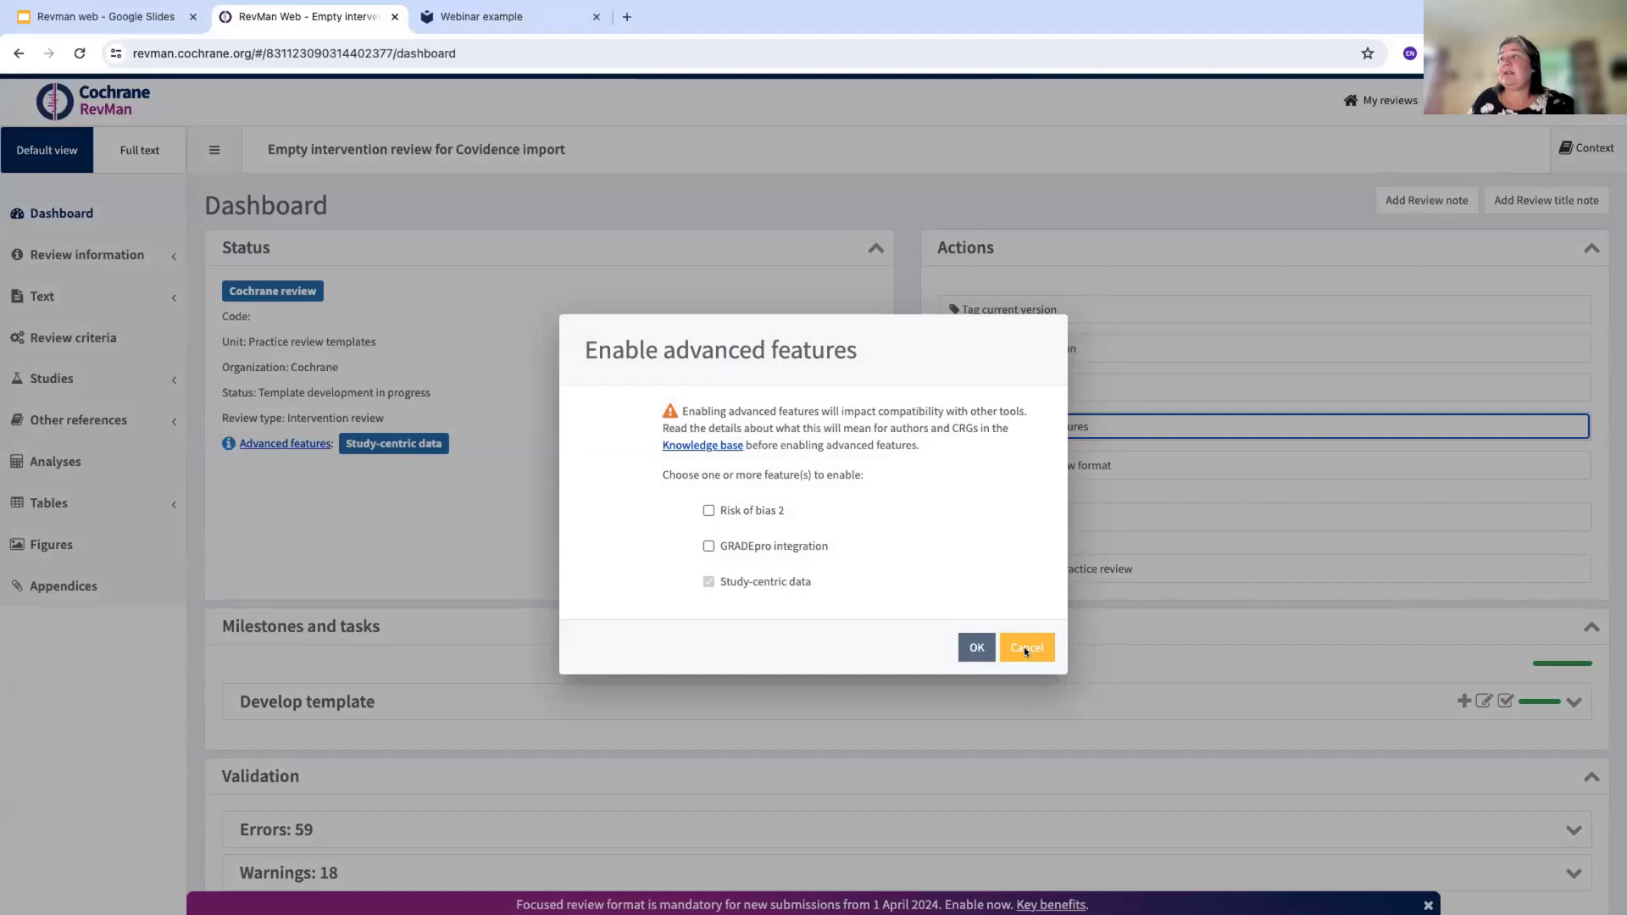
{"action": "left_click", "coordinate": [1027, 648]}
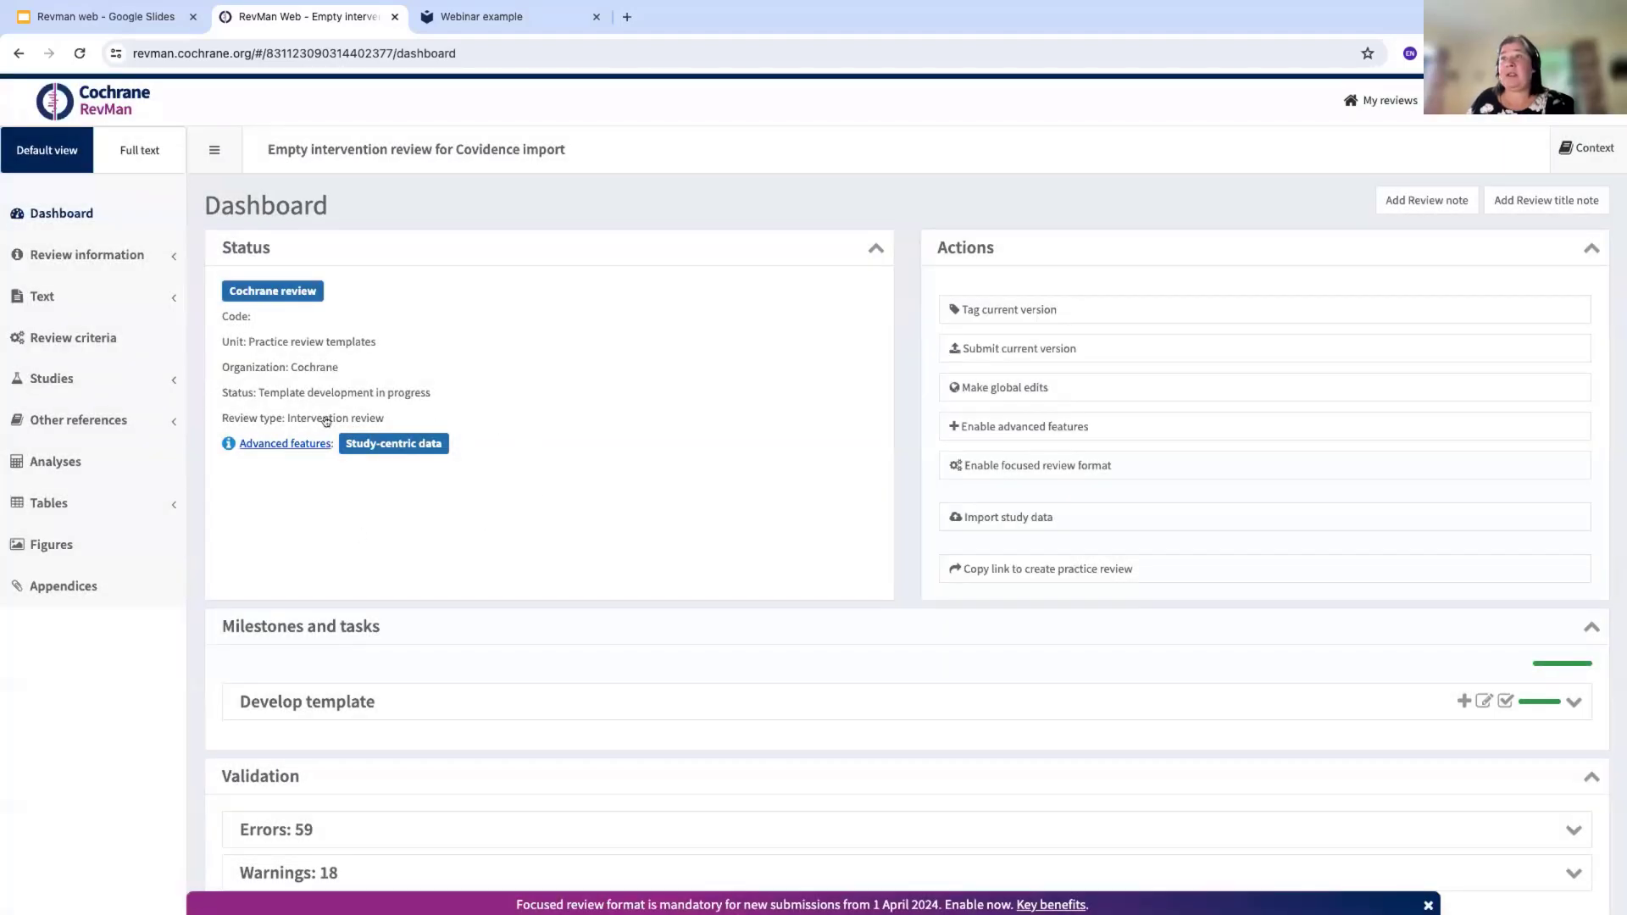
{"action": "mouse_move", "coordinate": [473, 459]}
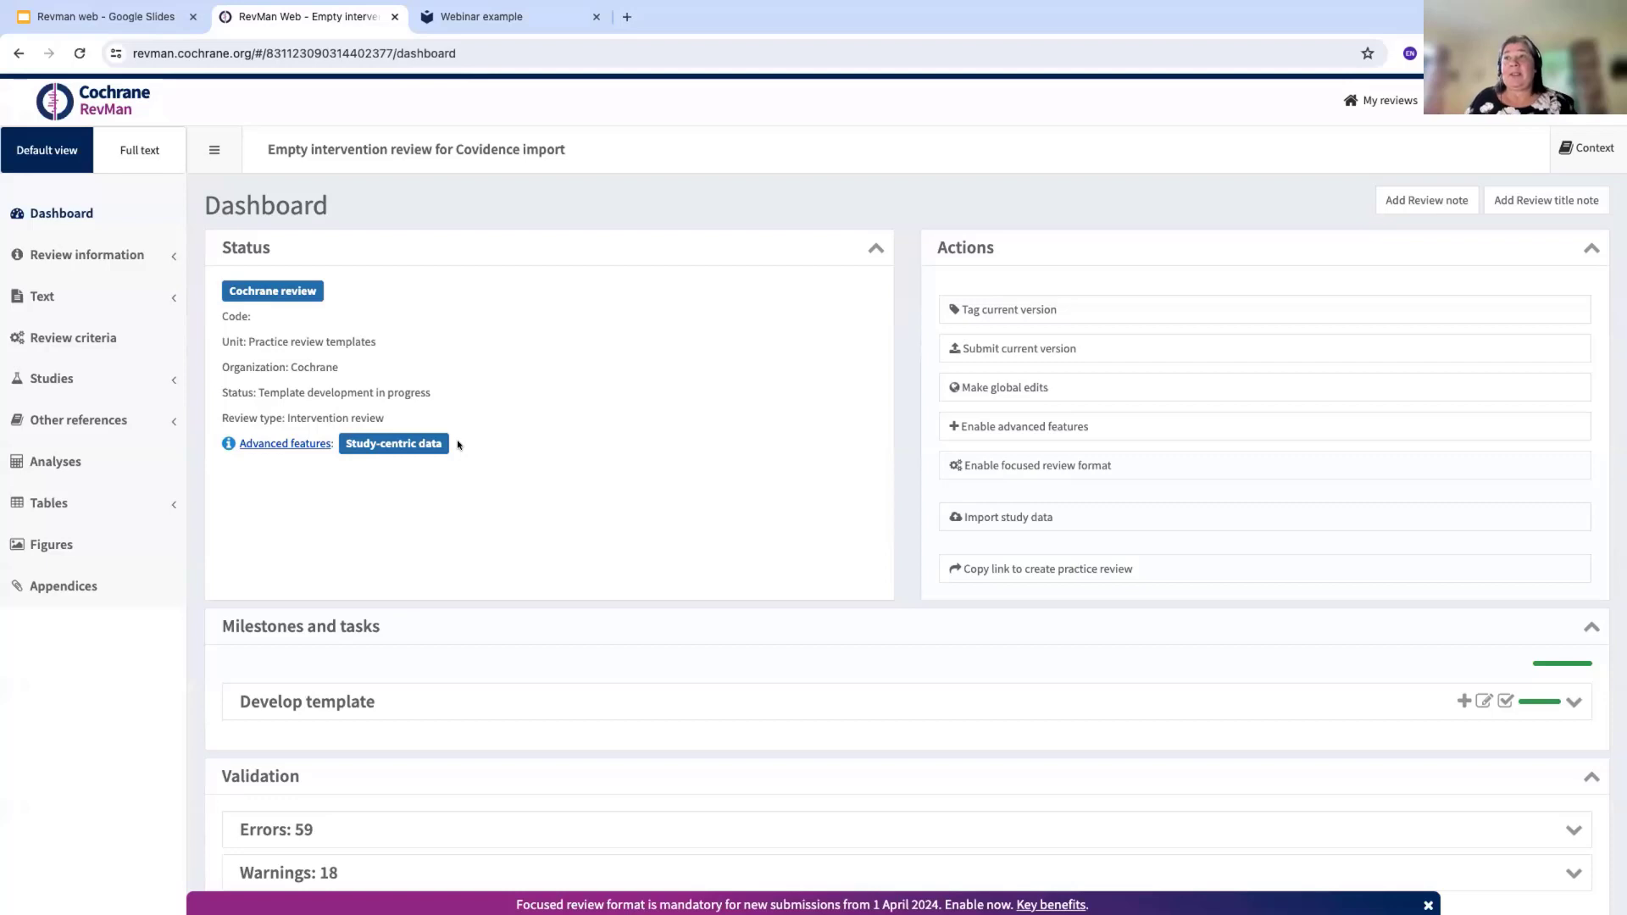
{"action": "mouse_move", "coordinate": [844, 441]}
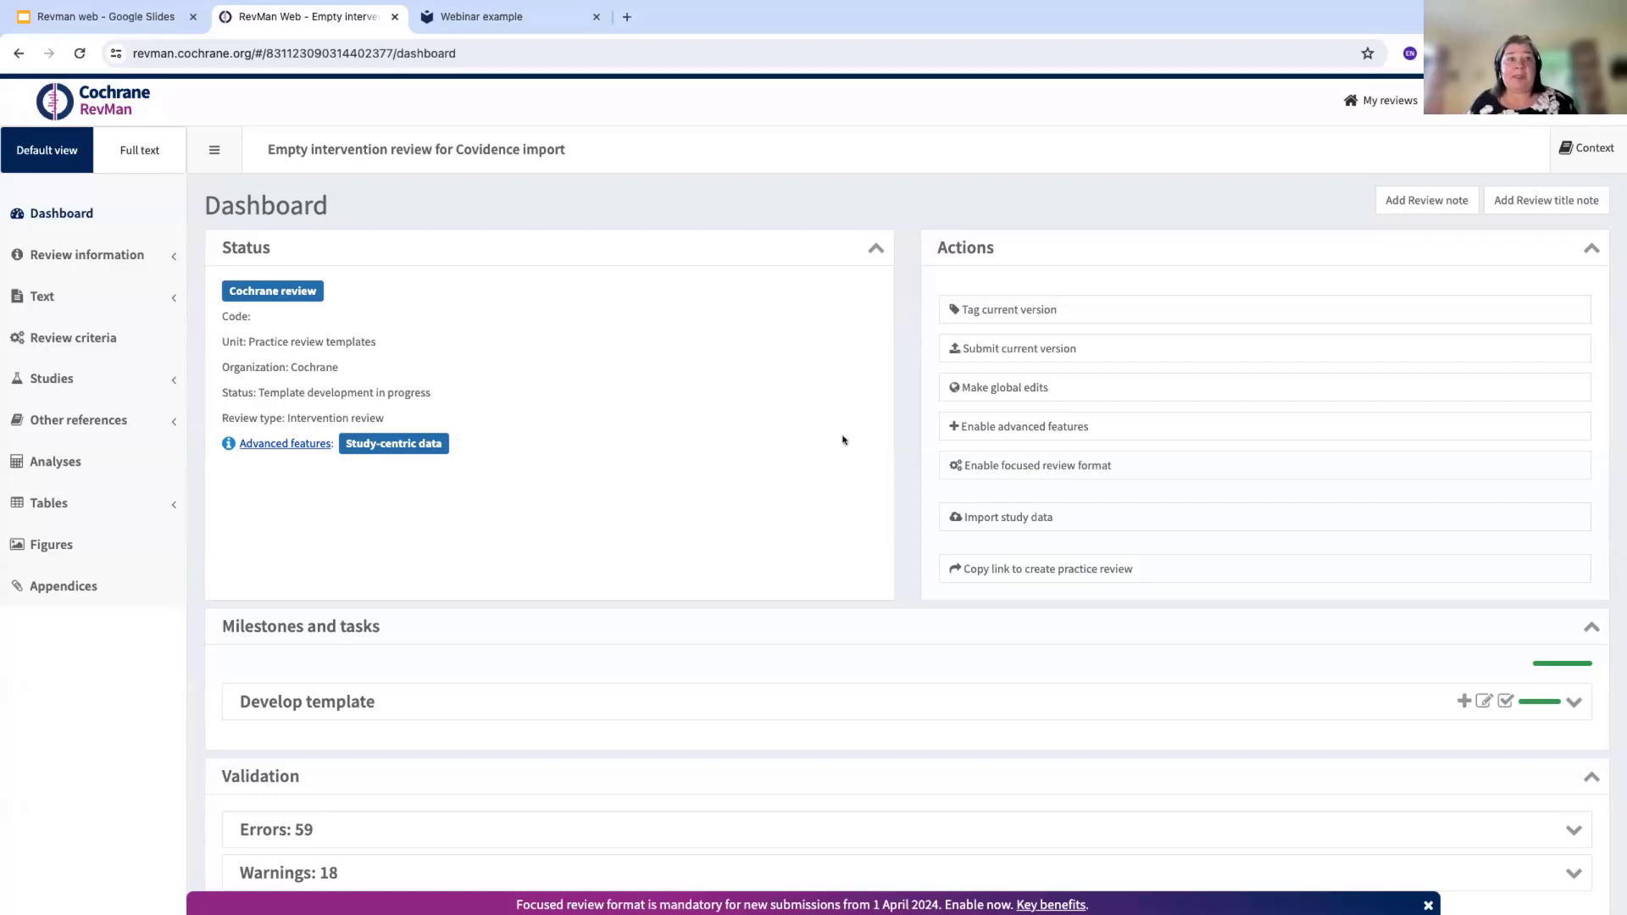
{"action": "mouse_move", "coordinate": [975, 449]}
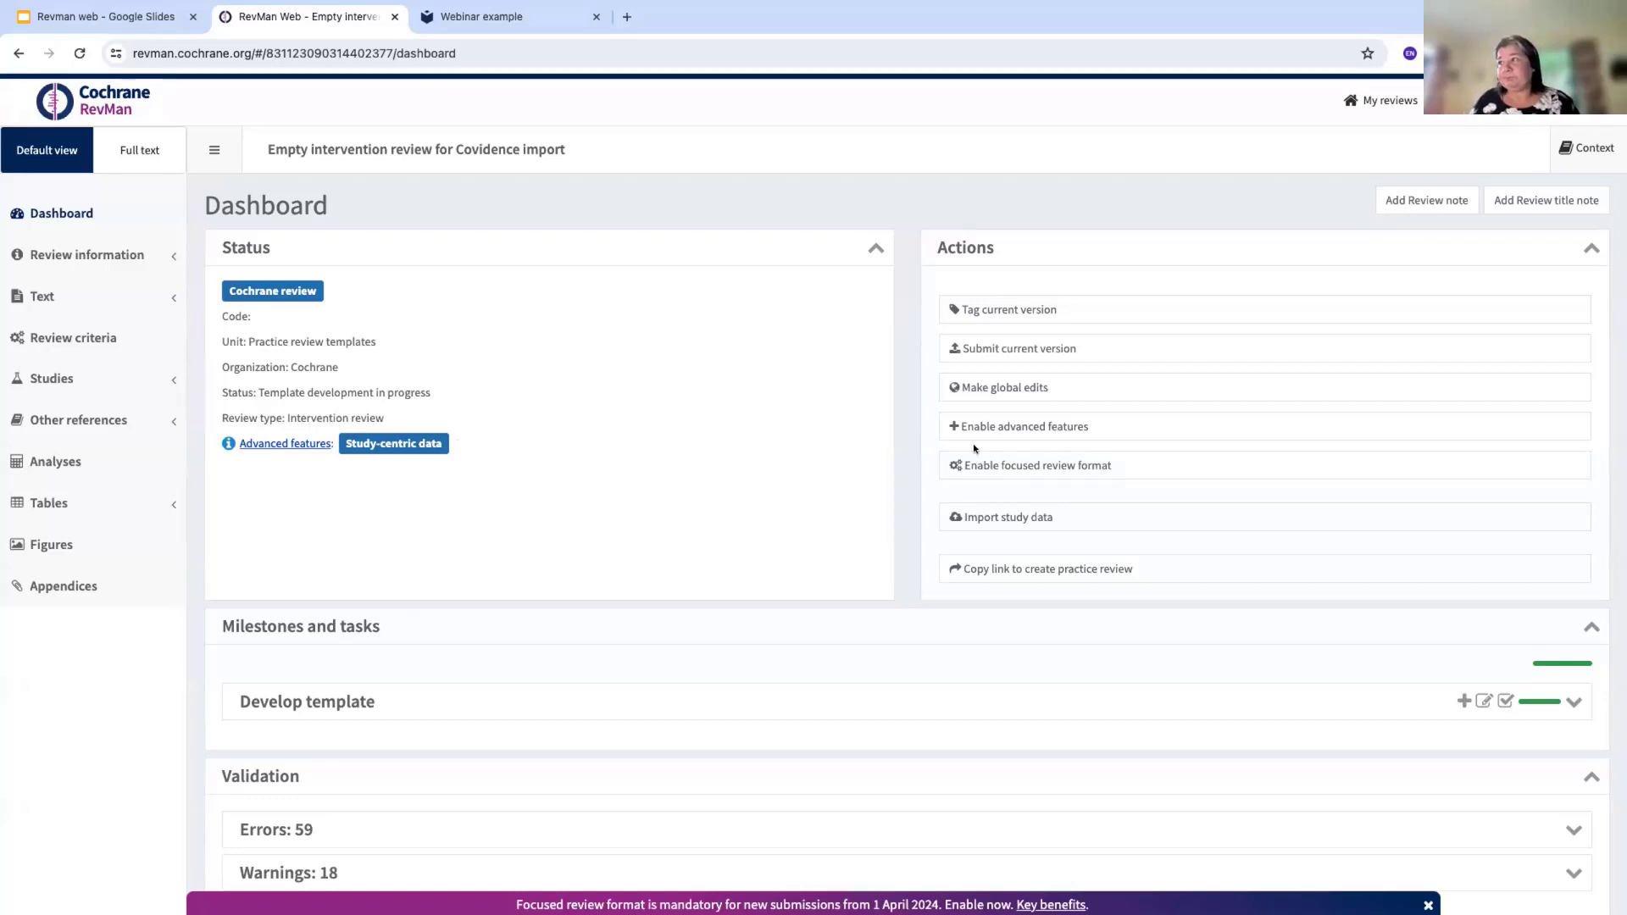
{"action": "mouse_move", "coordinate": [724, 411]}
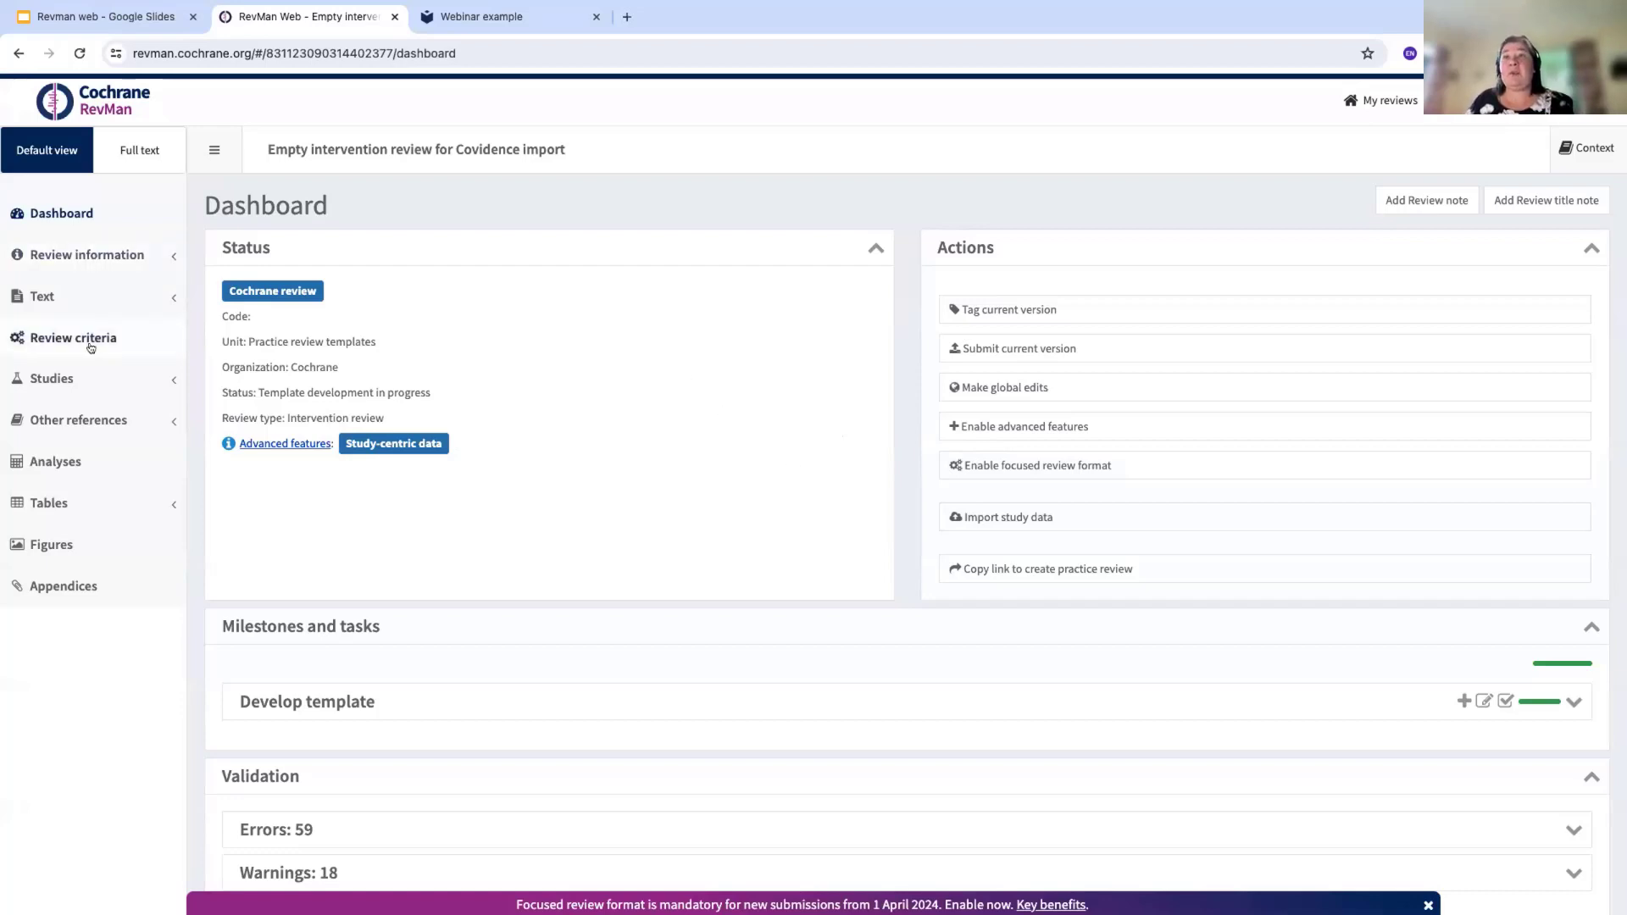
{"action": "mouse_move", "coordinate": [89, 346]}
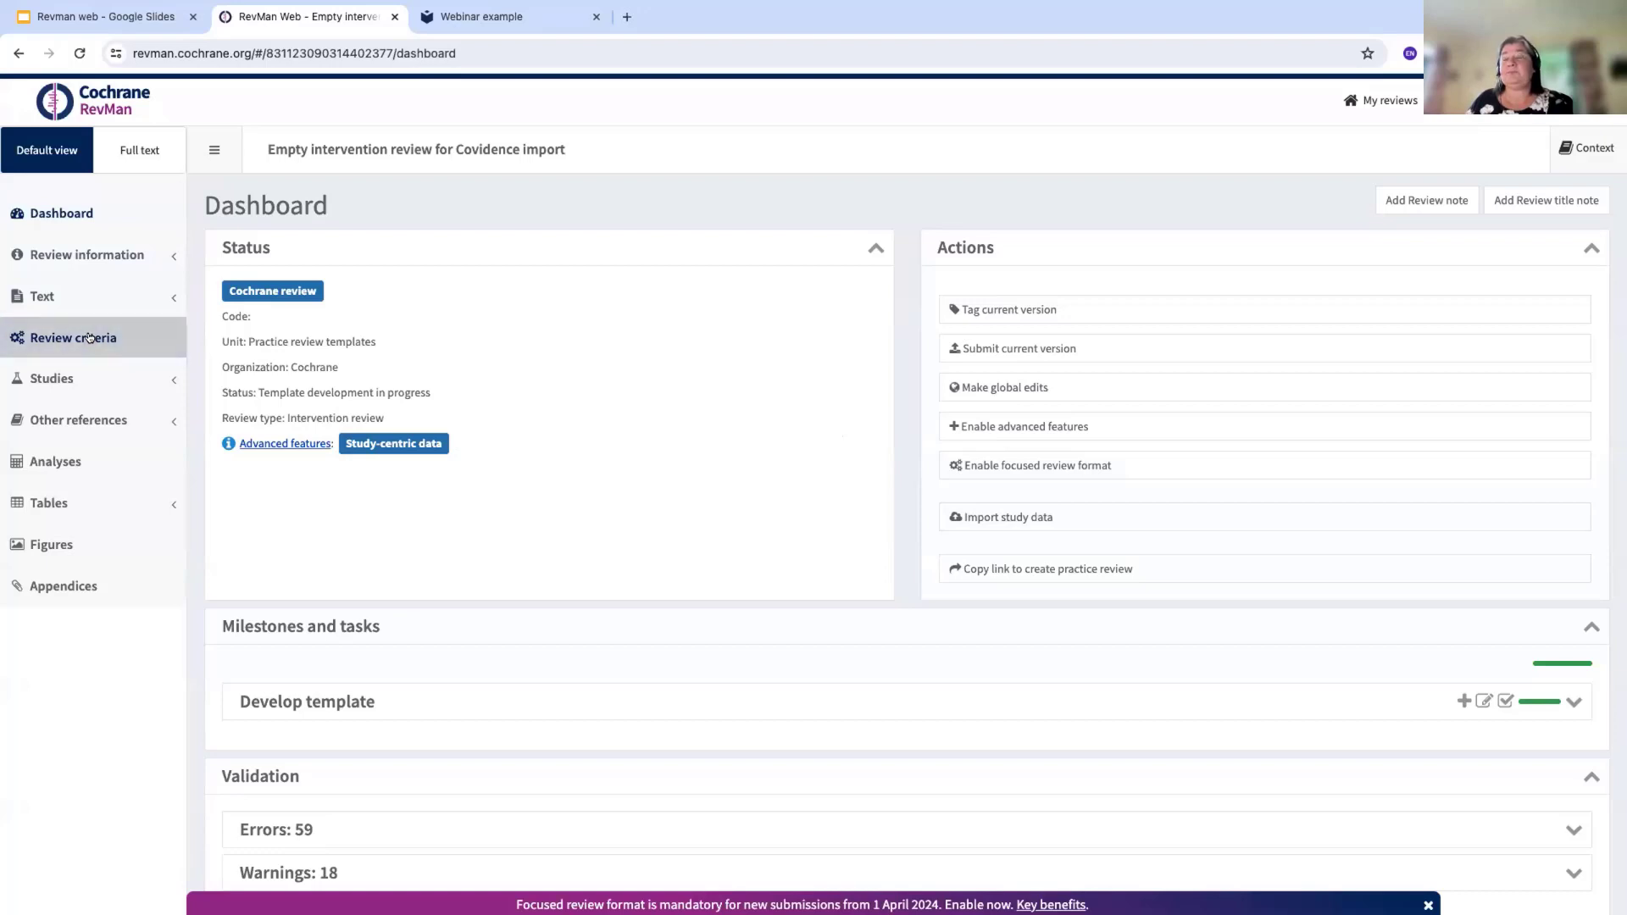
Show the Review criteria's Interventions list with Control and Vitamin C
{"action": "left_click", "coordinate": [74, 337]}
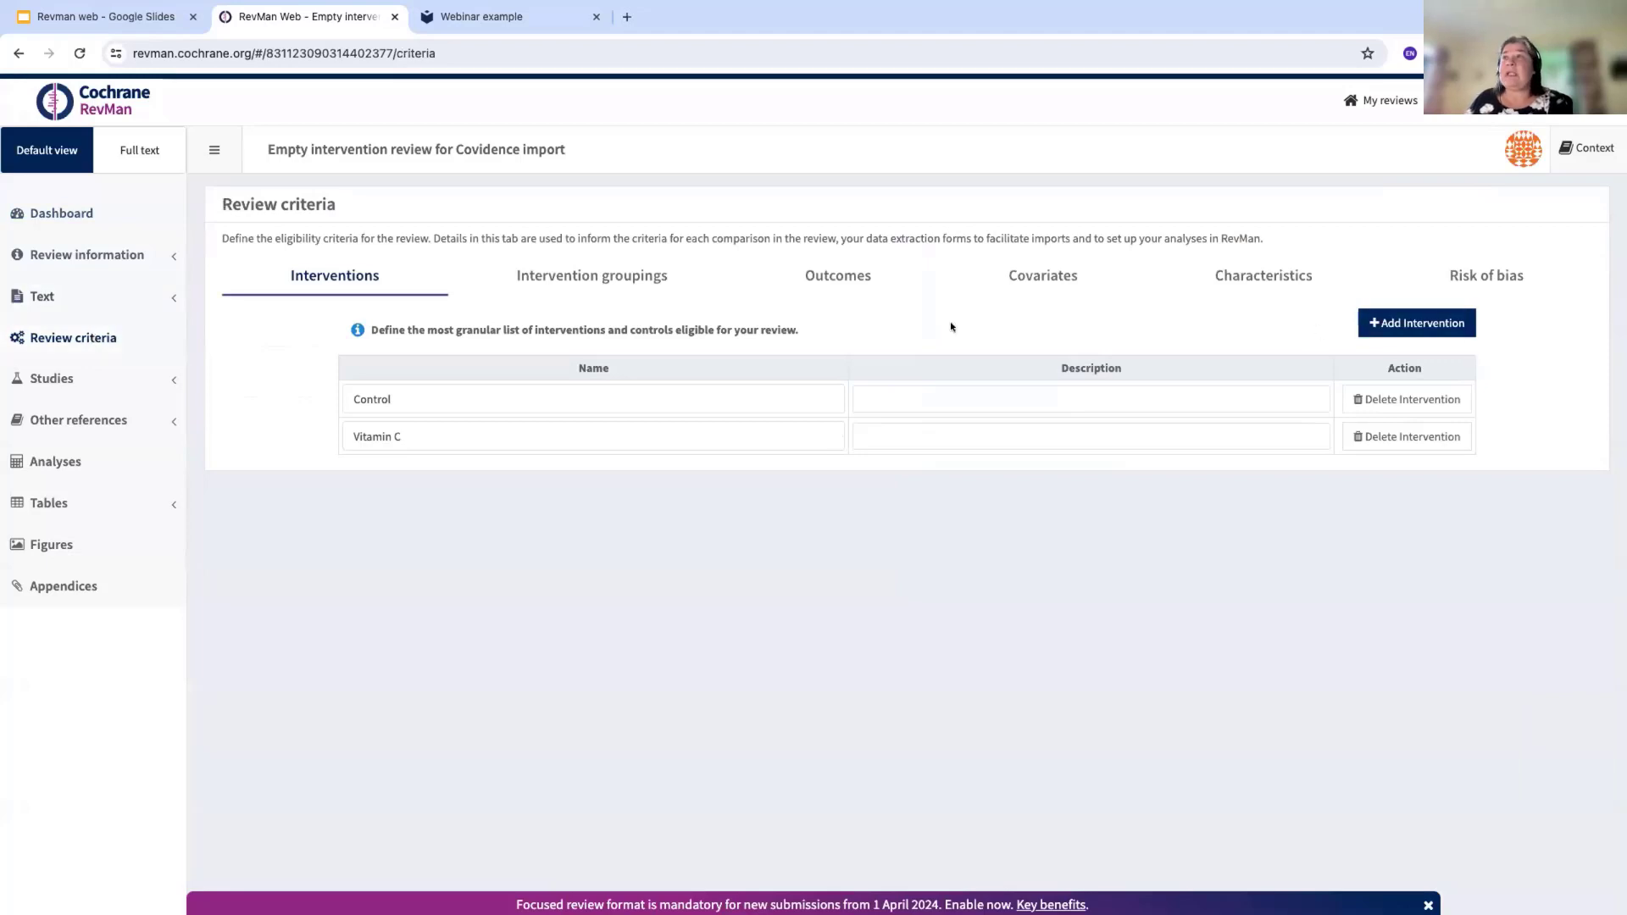
{"action": "mouse_move", "coordinate": [840, 273]}
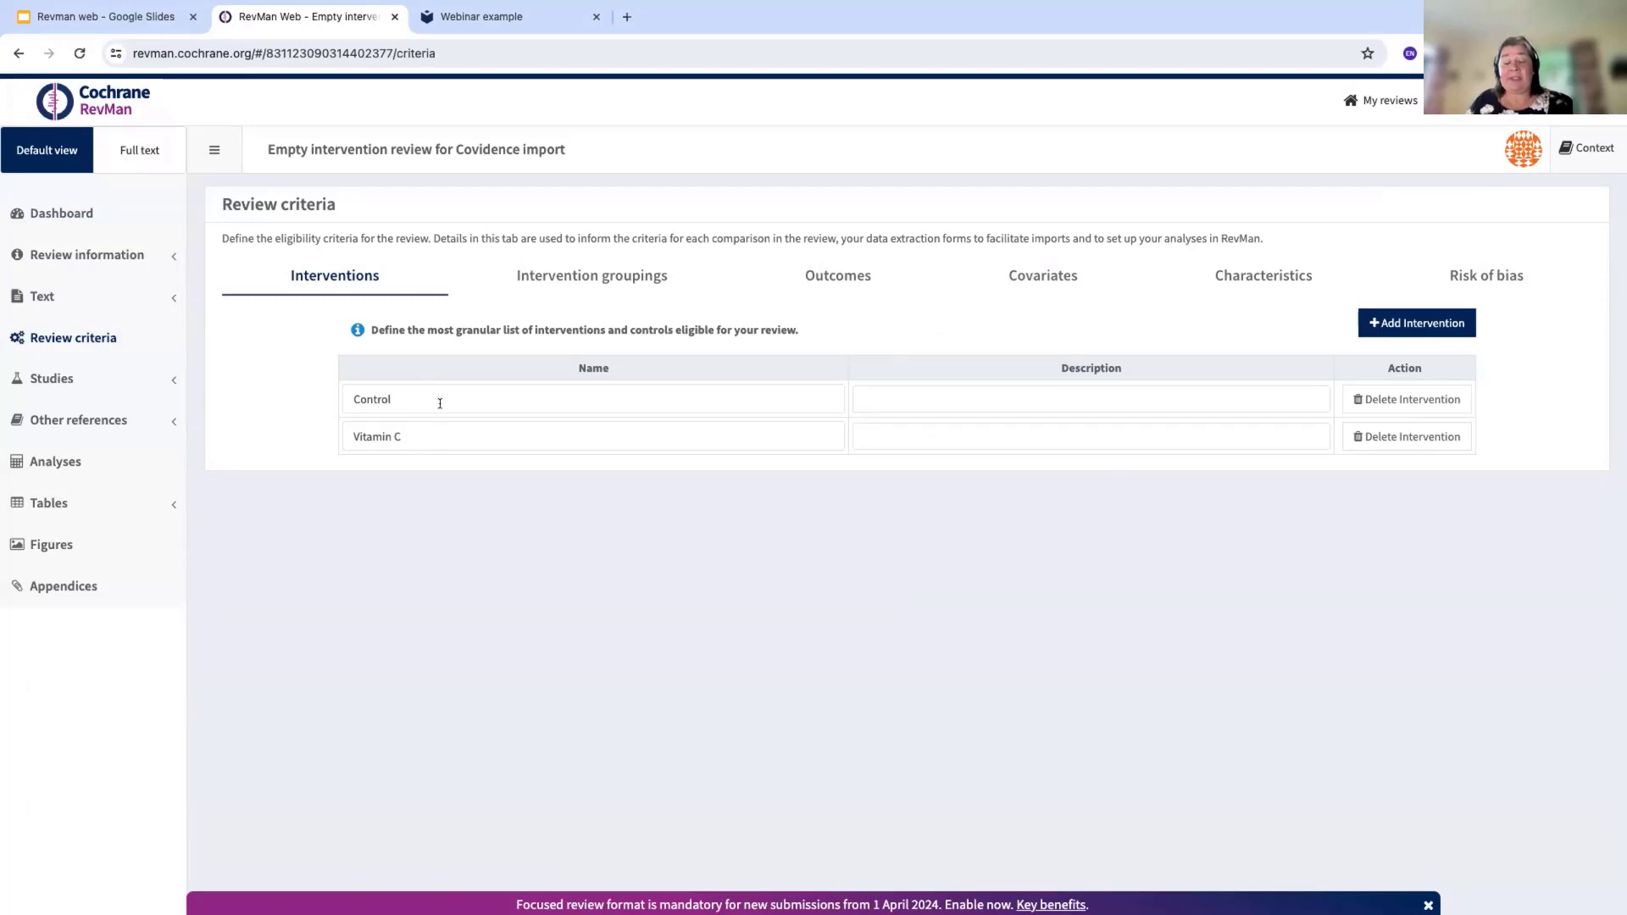
{"action": "mouse_move", "coordinate": [695, 454]}
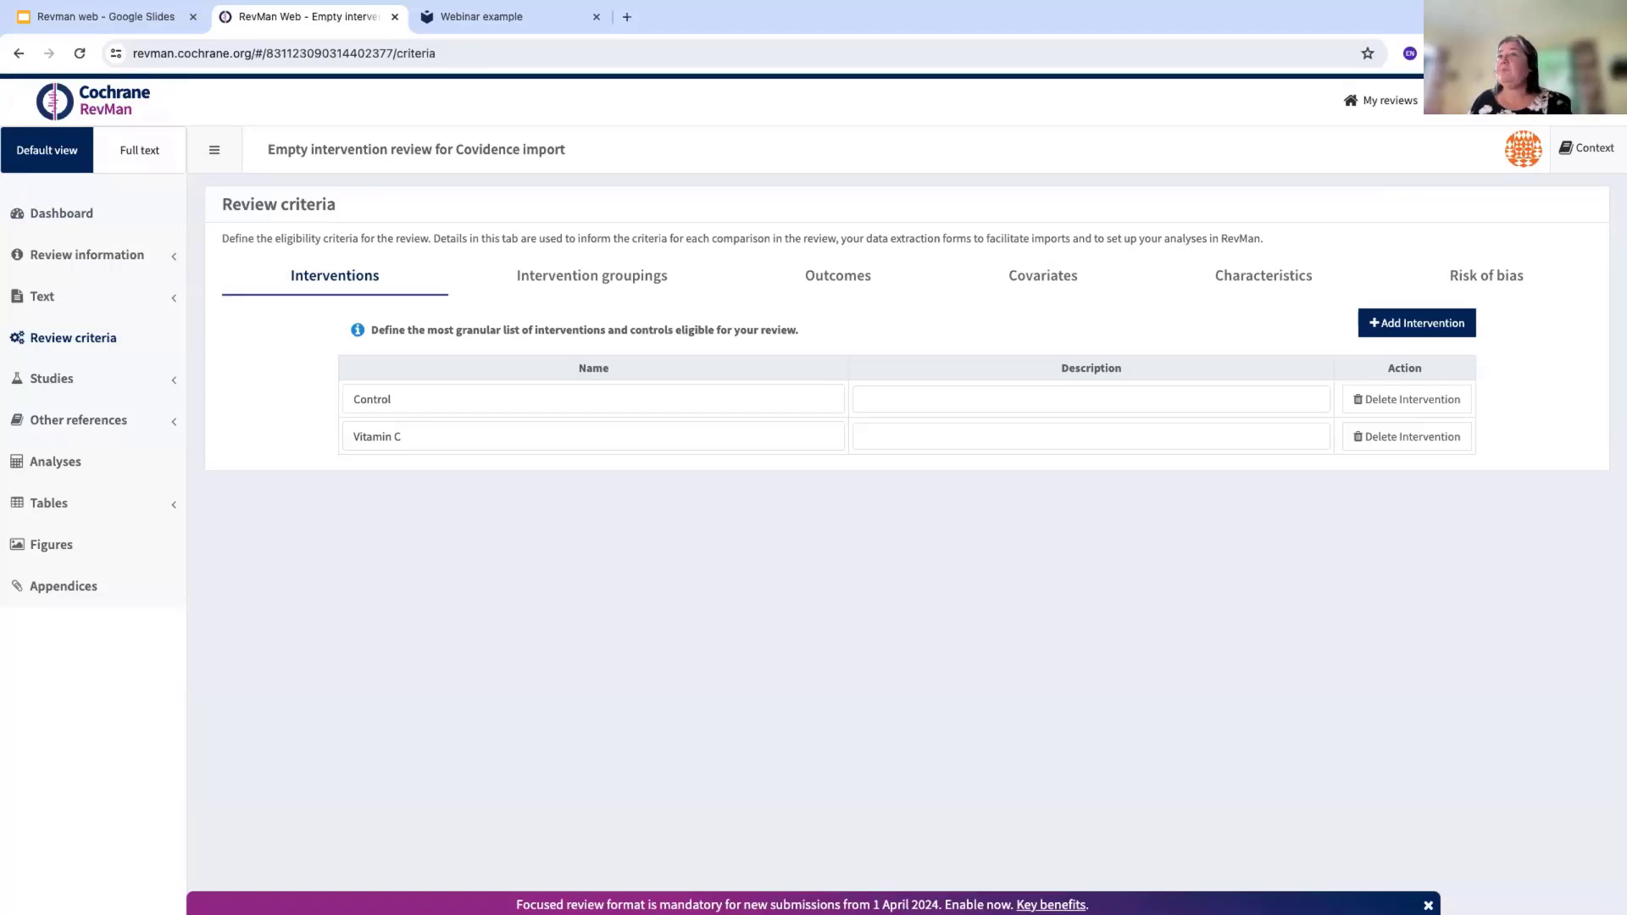
{"action": "mouse_move", "coordinate": [837, 281]}
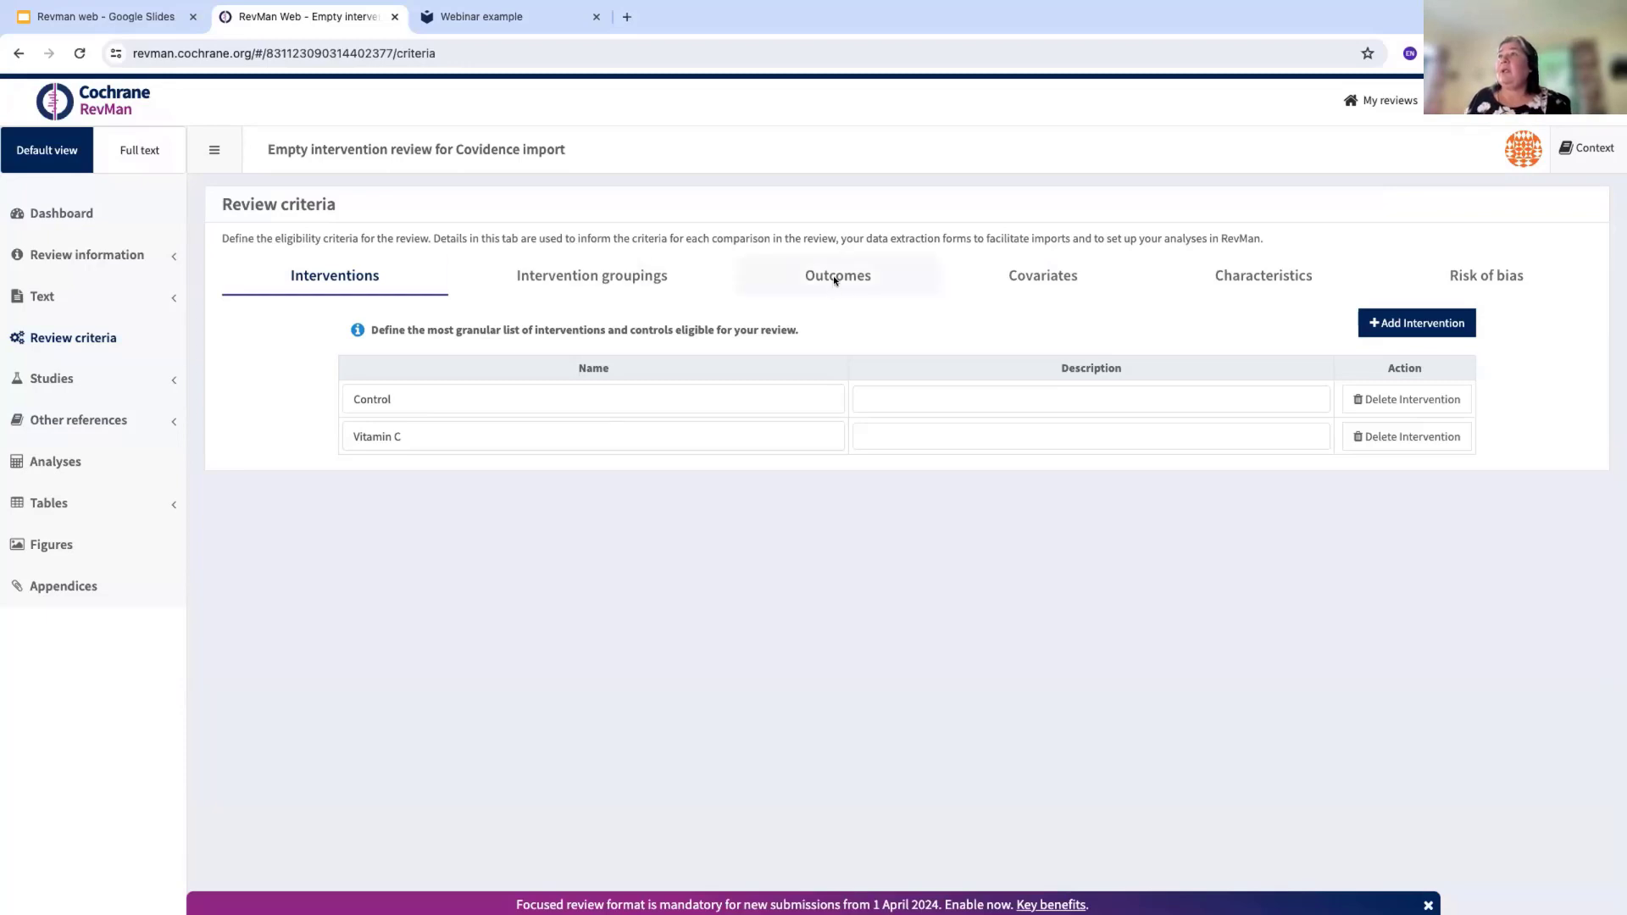
Review the five defined Outcomes, then move to the Characteristics criteria with the default core items
{"action": "left_click", "coordinate": [837, 274]}
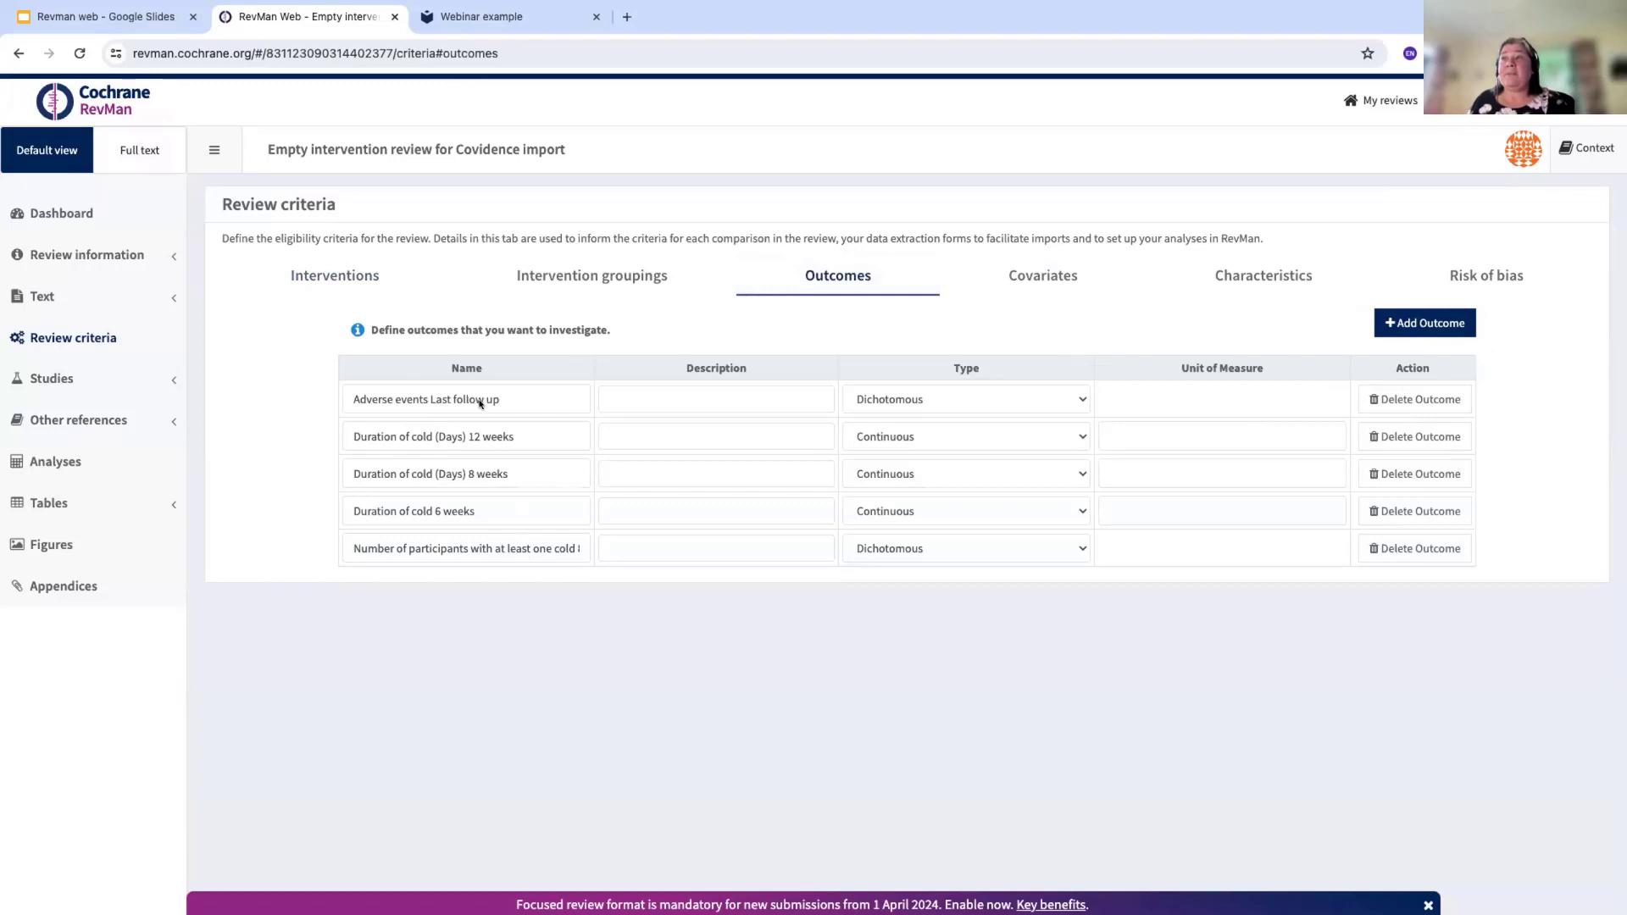
{"action": "mouse_move", "coordinate": [455, 461]}
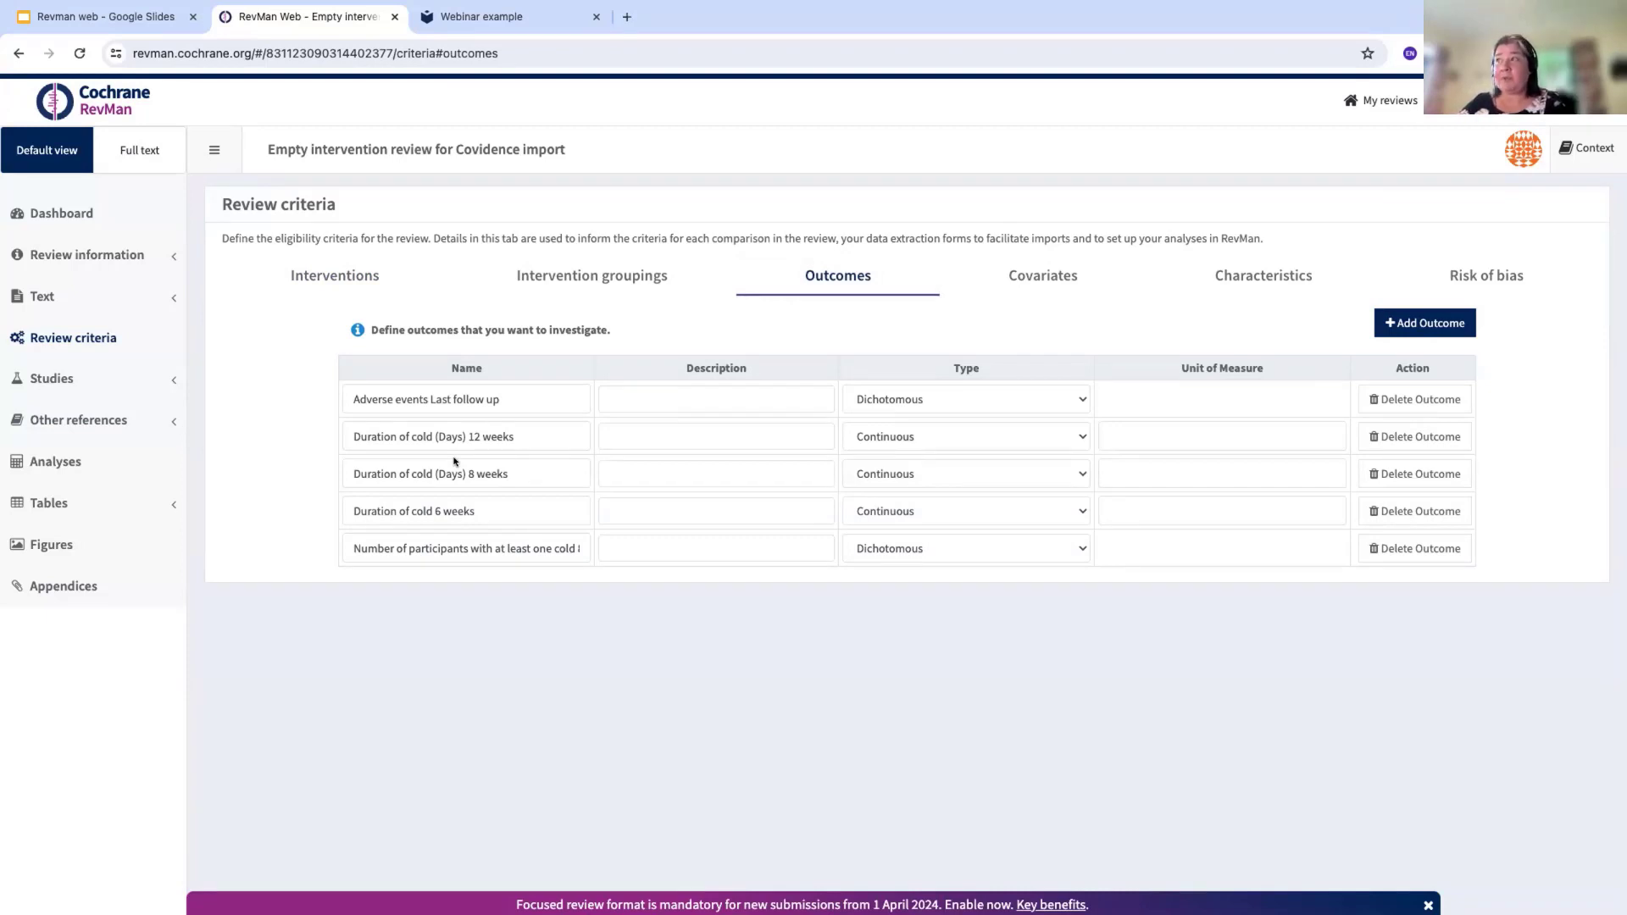
{"action": "mouse_move", "coordinate": [996, 412]}
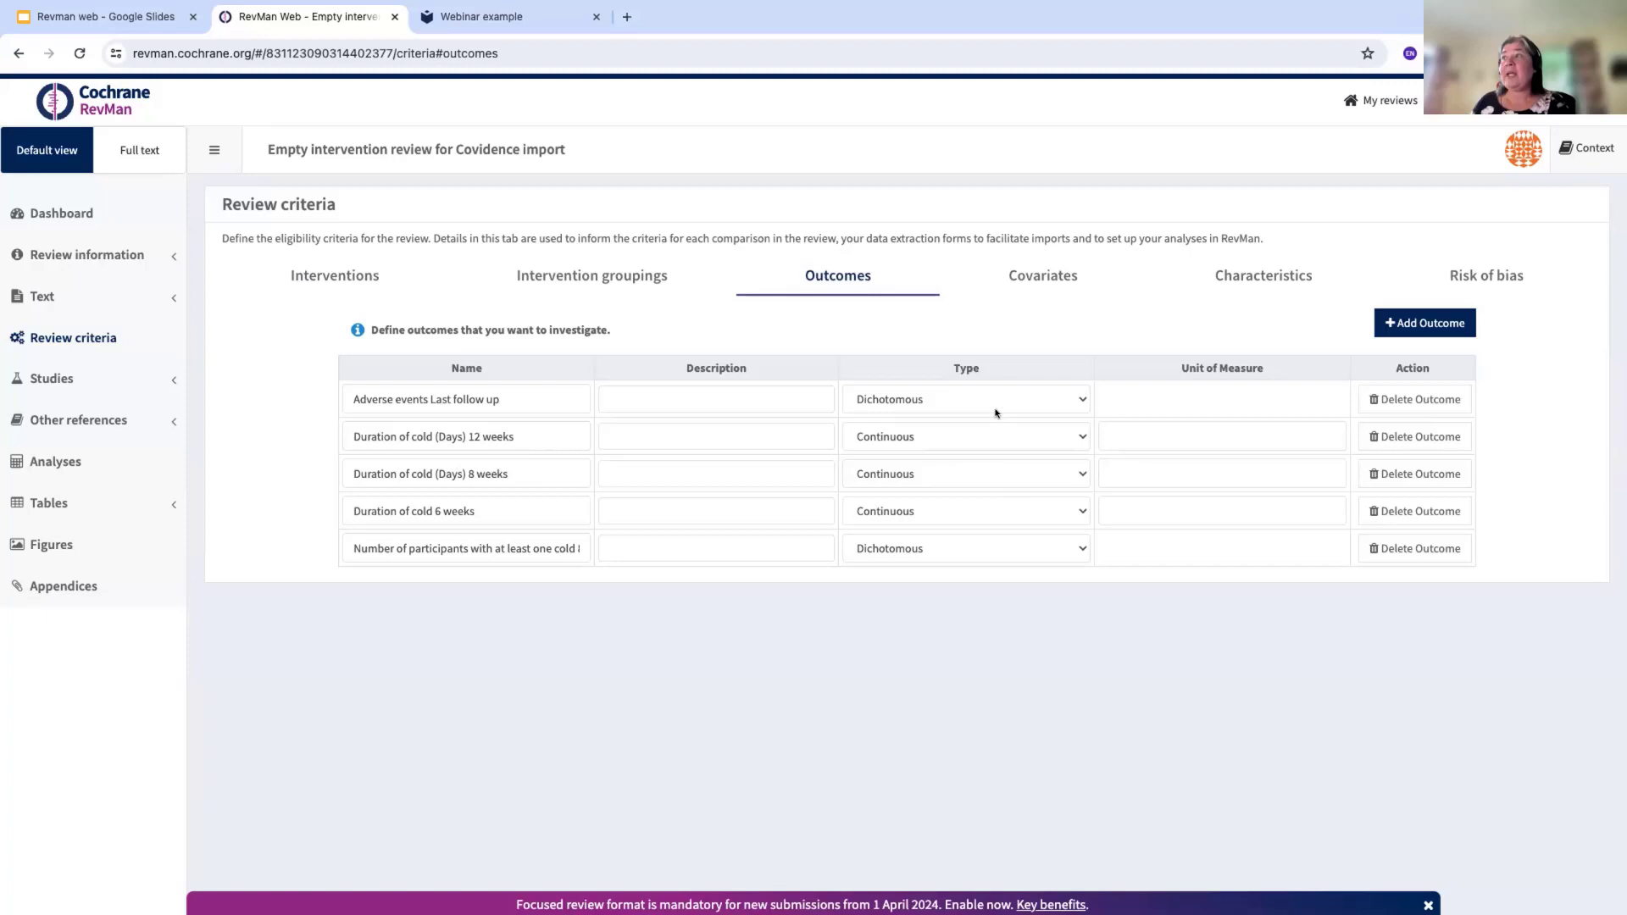
{"action": "mouse_move", "coordinate": [959, 485]}
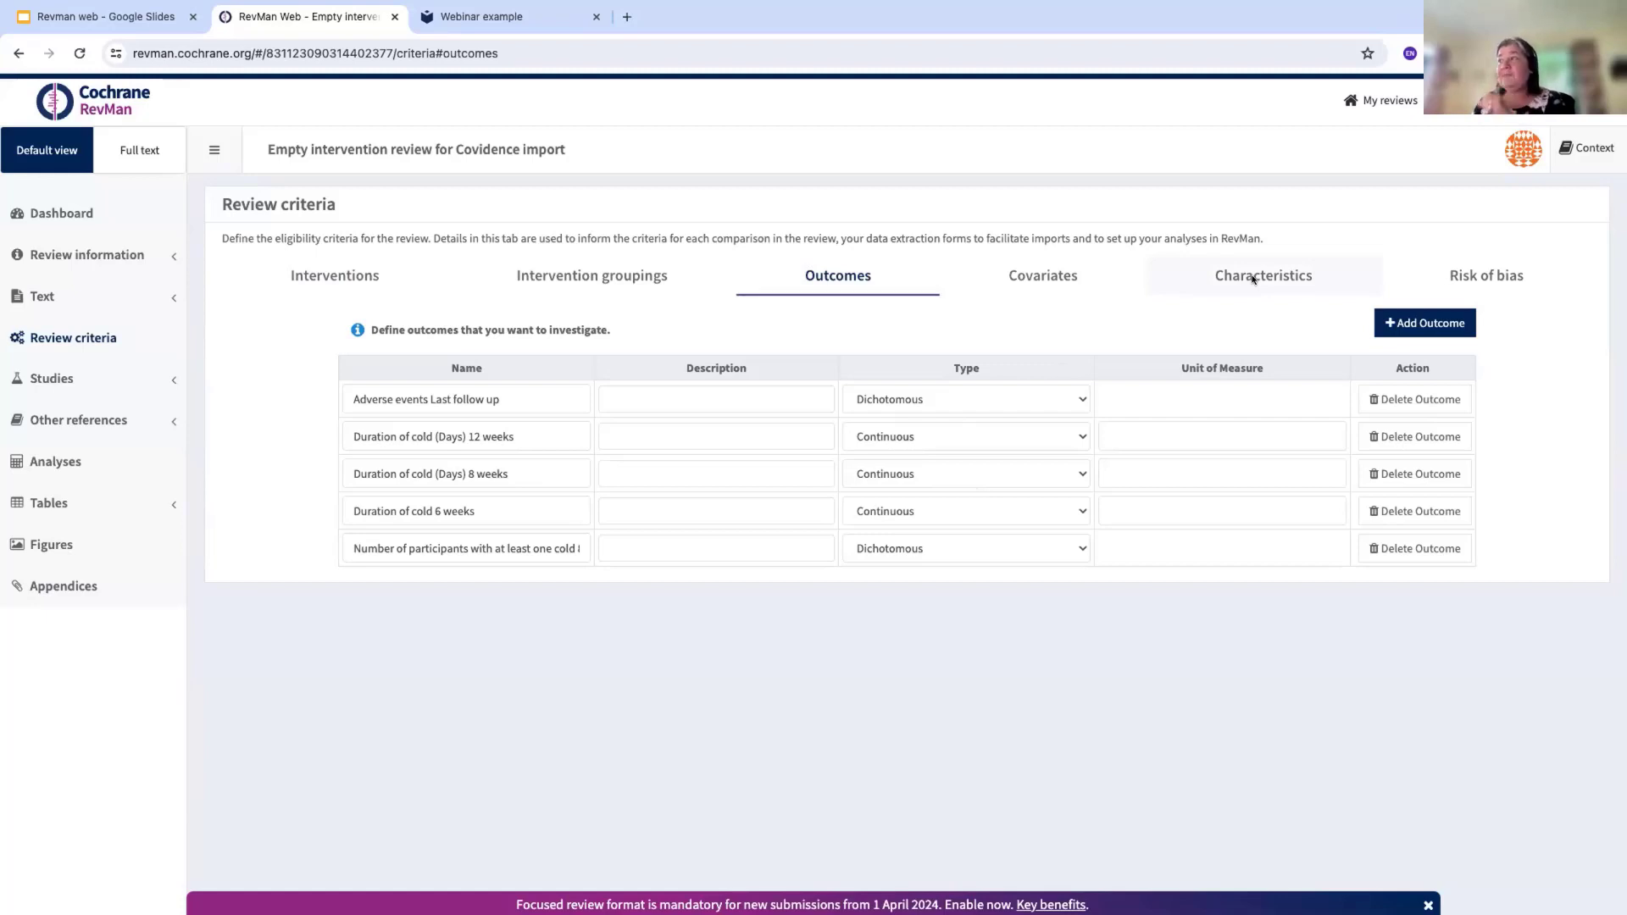
{"action": "left_click", "coordinate": [1264, 275]}
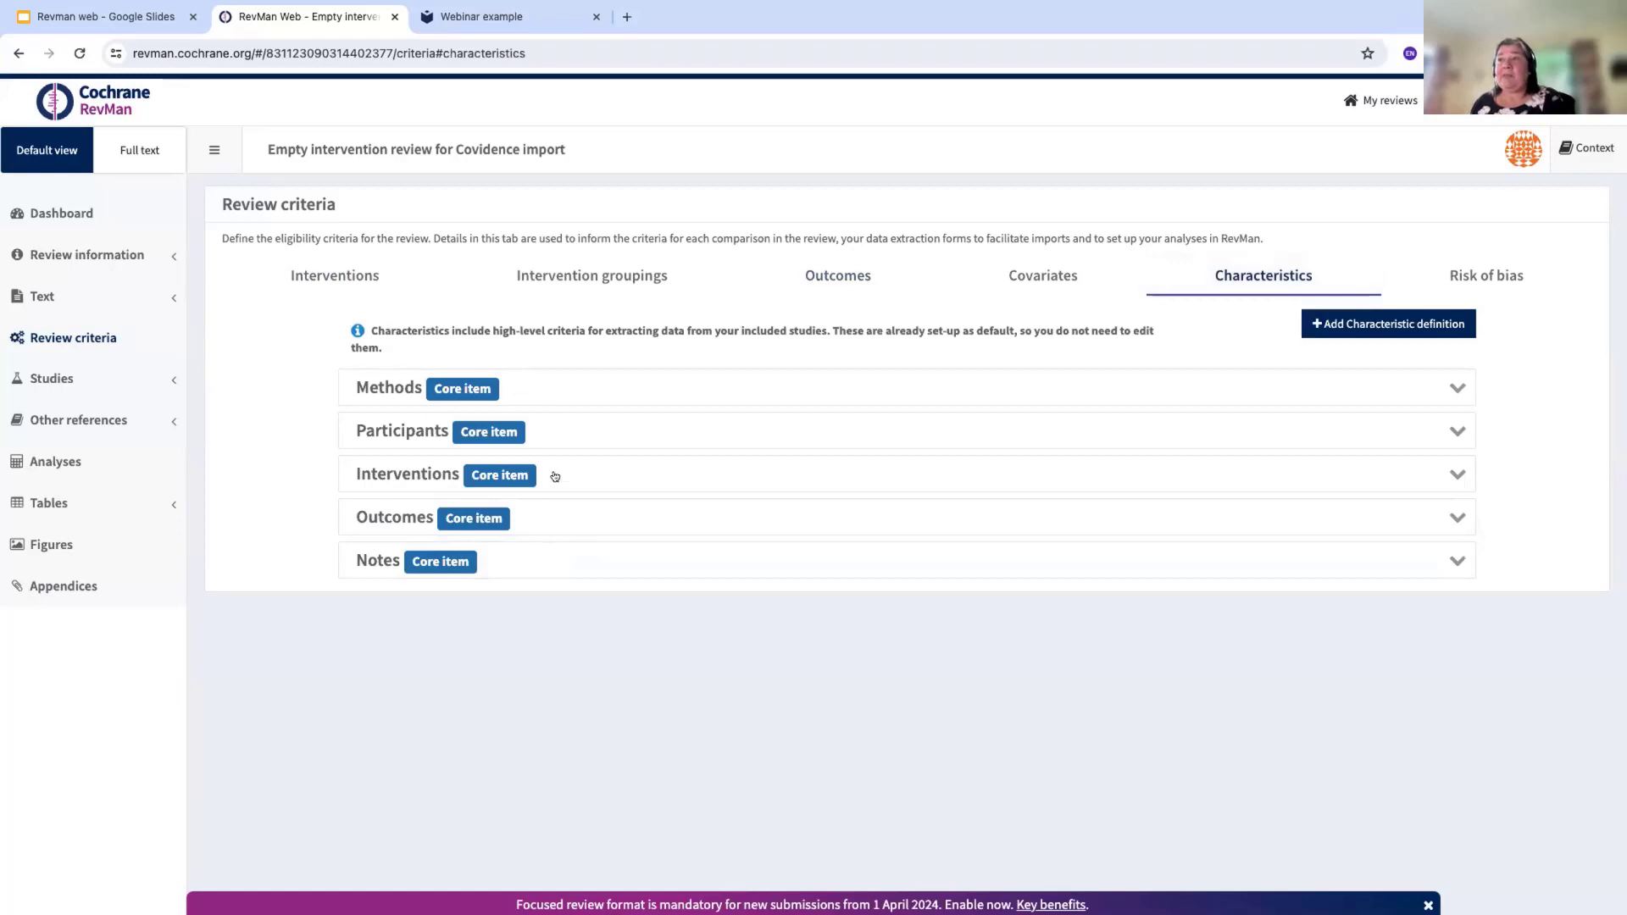
{"action": "mouse_move", "coordinate": [593, 519]}
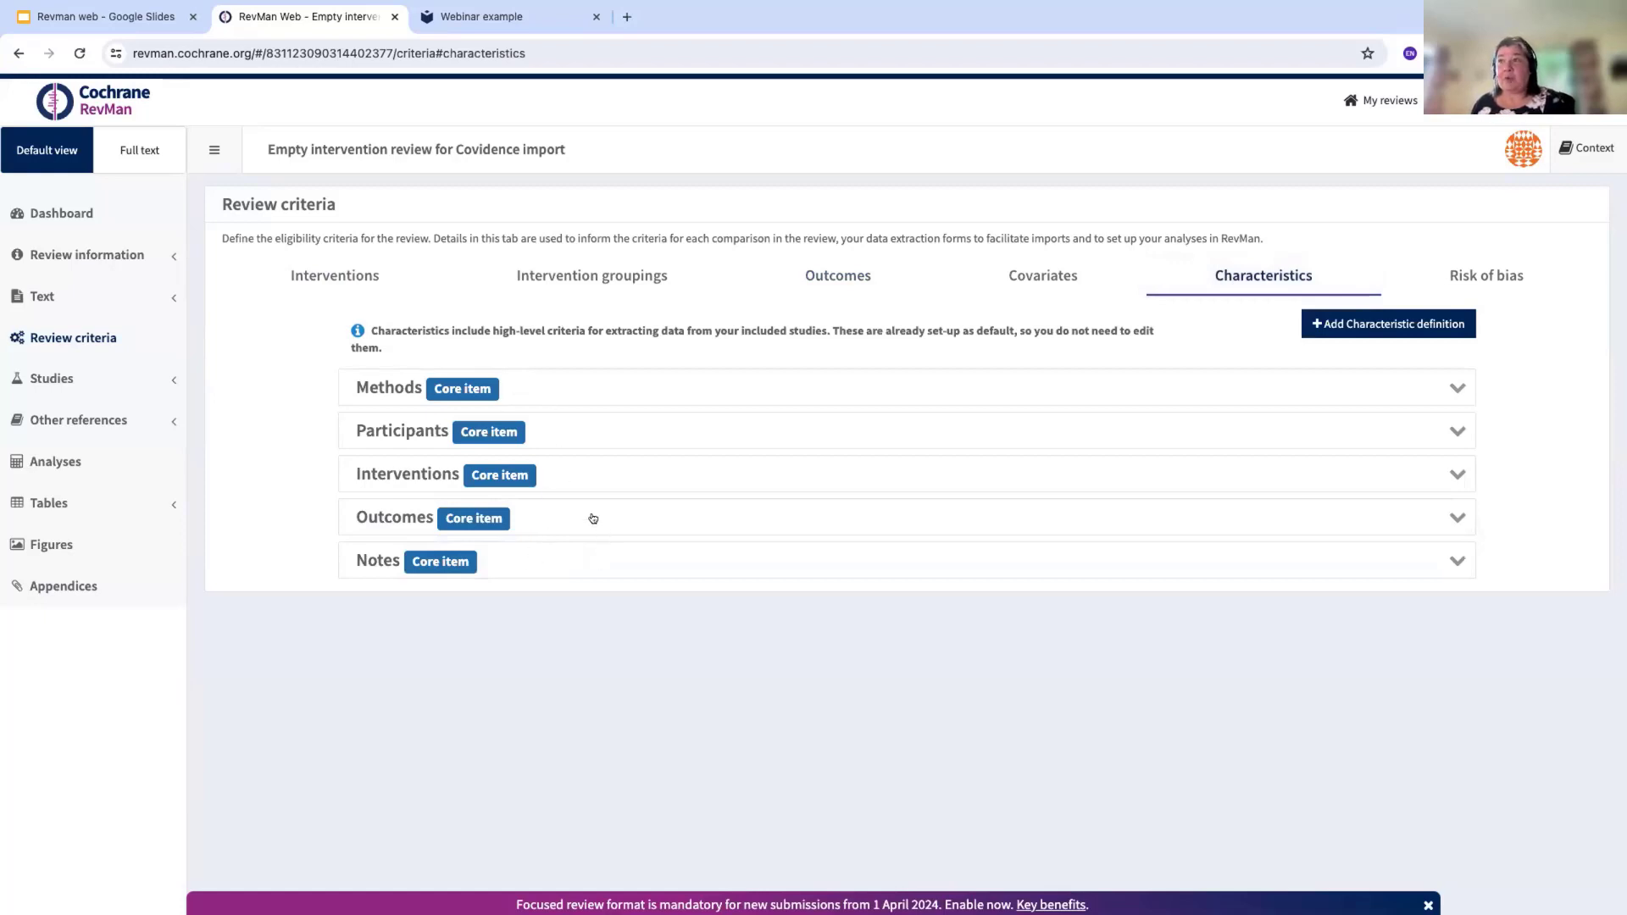
{"action": "mouse_move", "coordinate": [610, 393]}
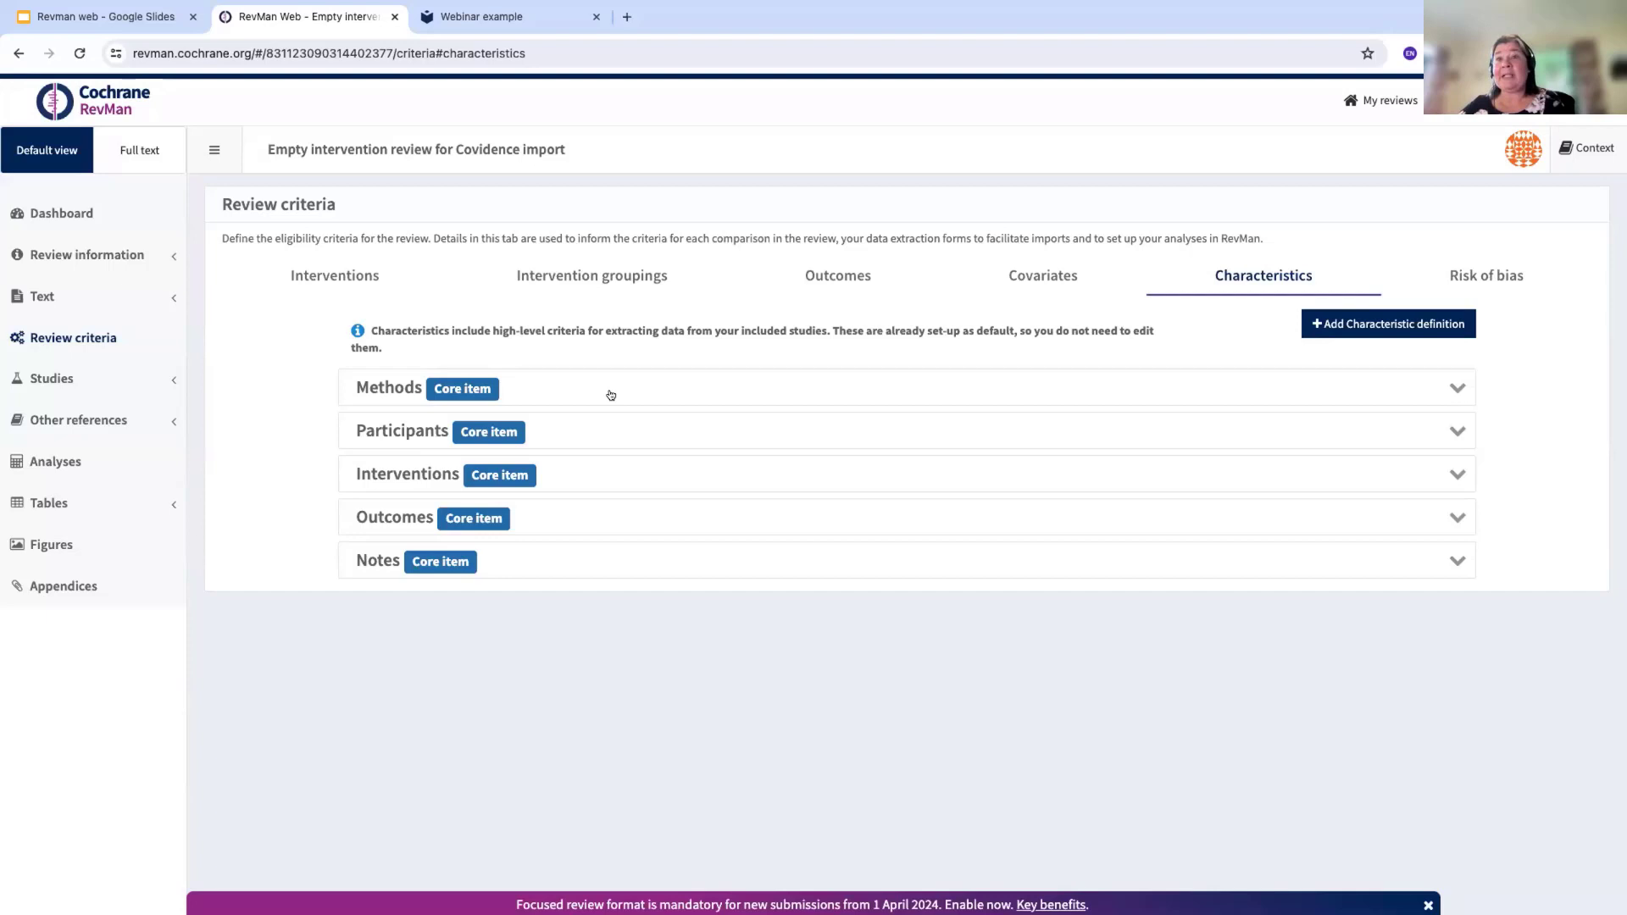
{"action": "mouse_move", "coordinate": [612, 259]}
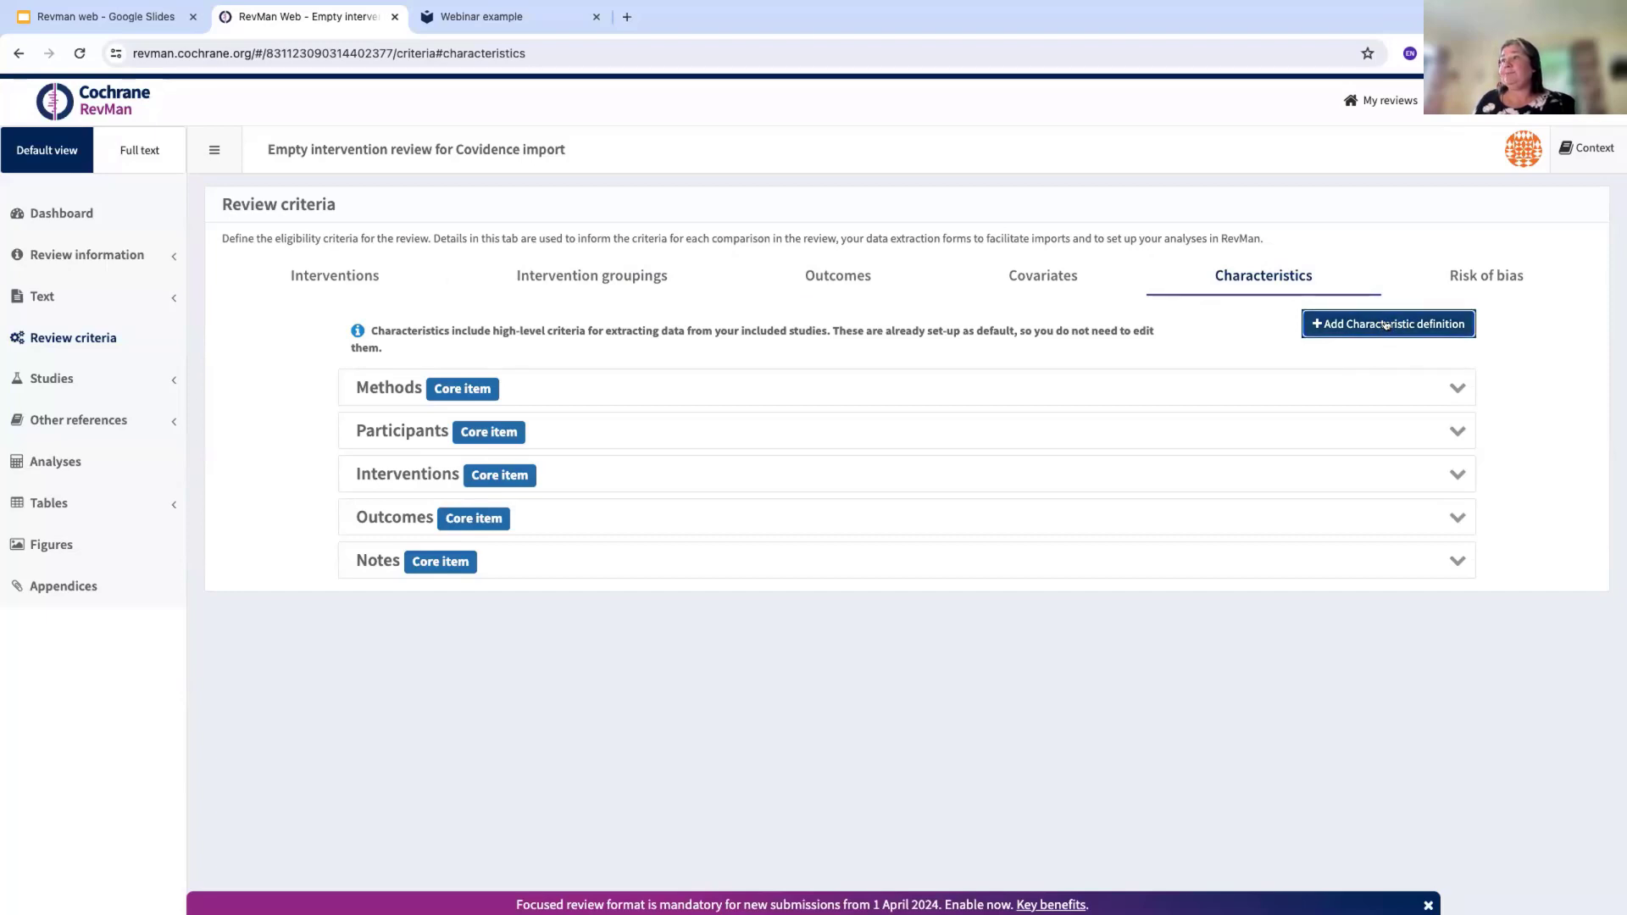
Add a user-defined characteristic definition named 'Identification' and collapse it
{"action": "left_click", "coordinate": [1388, 324]}
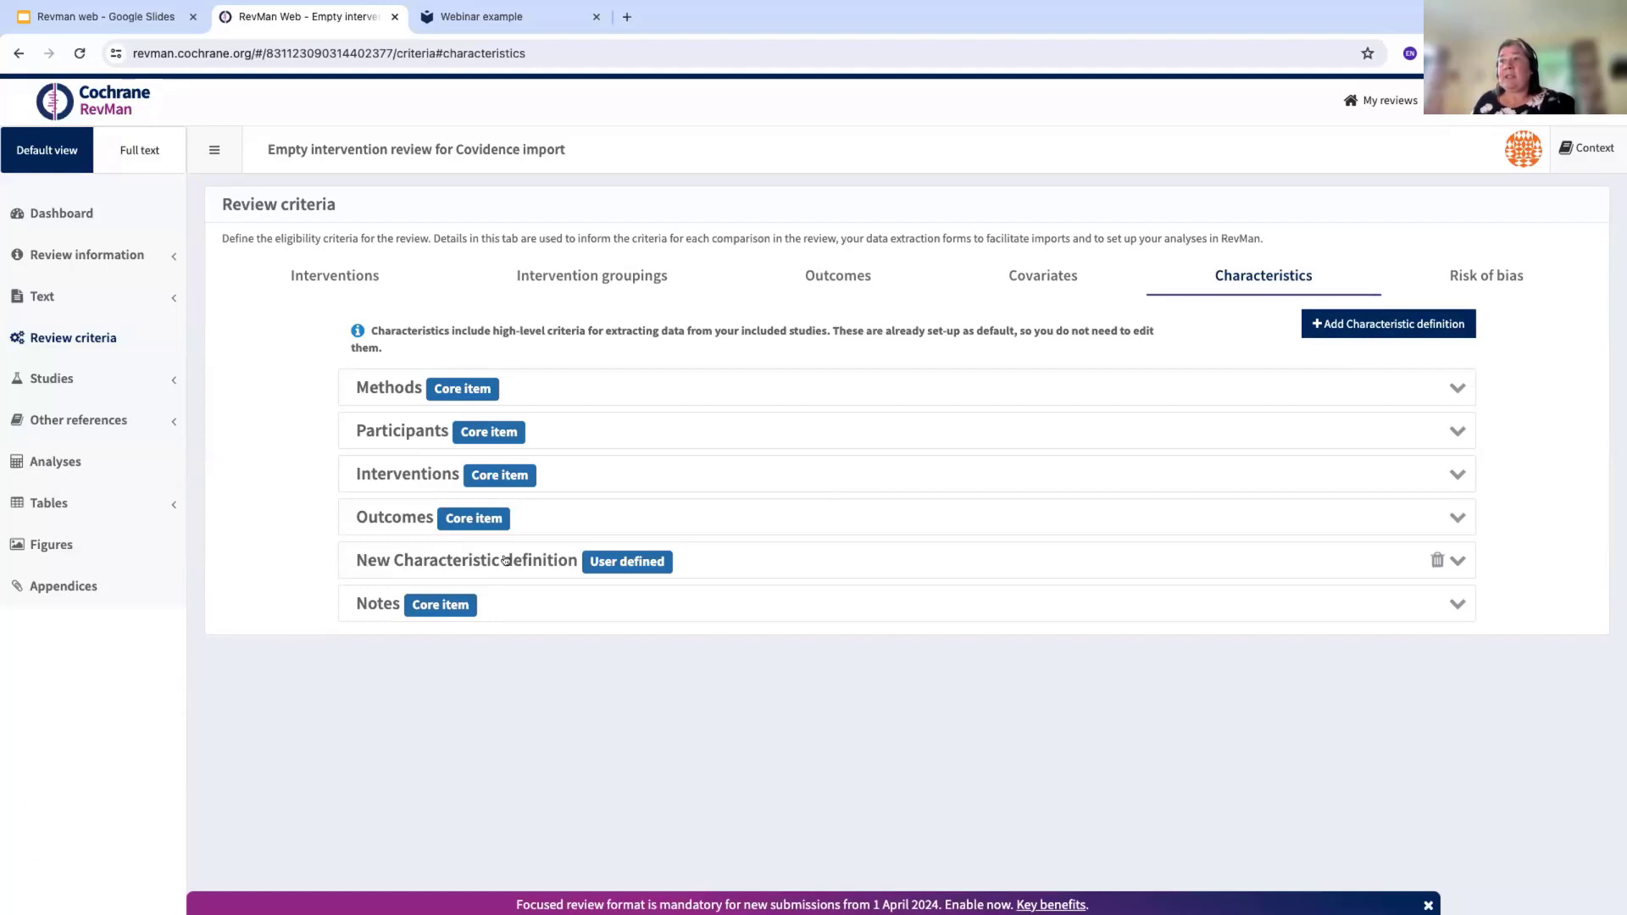
{"action": "left_click", "coordinate": [1458, 559]}
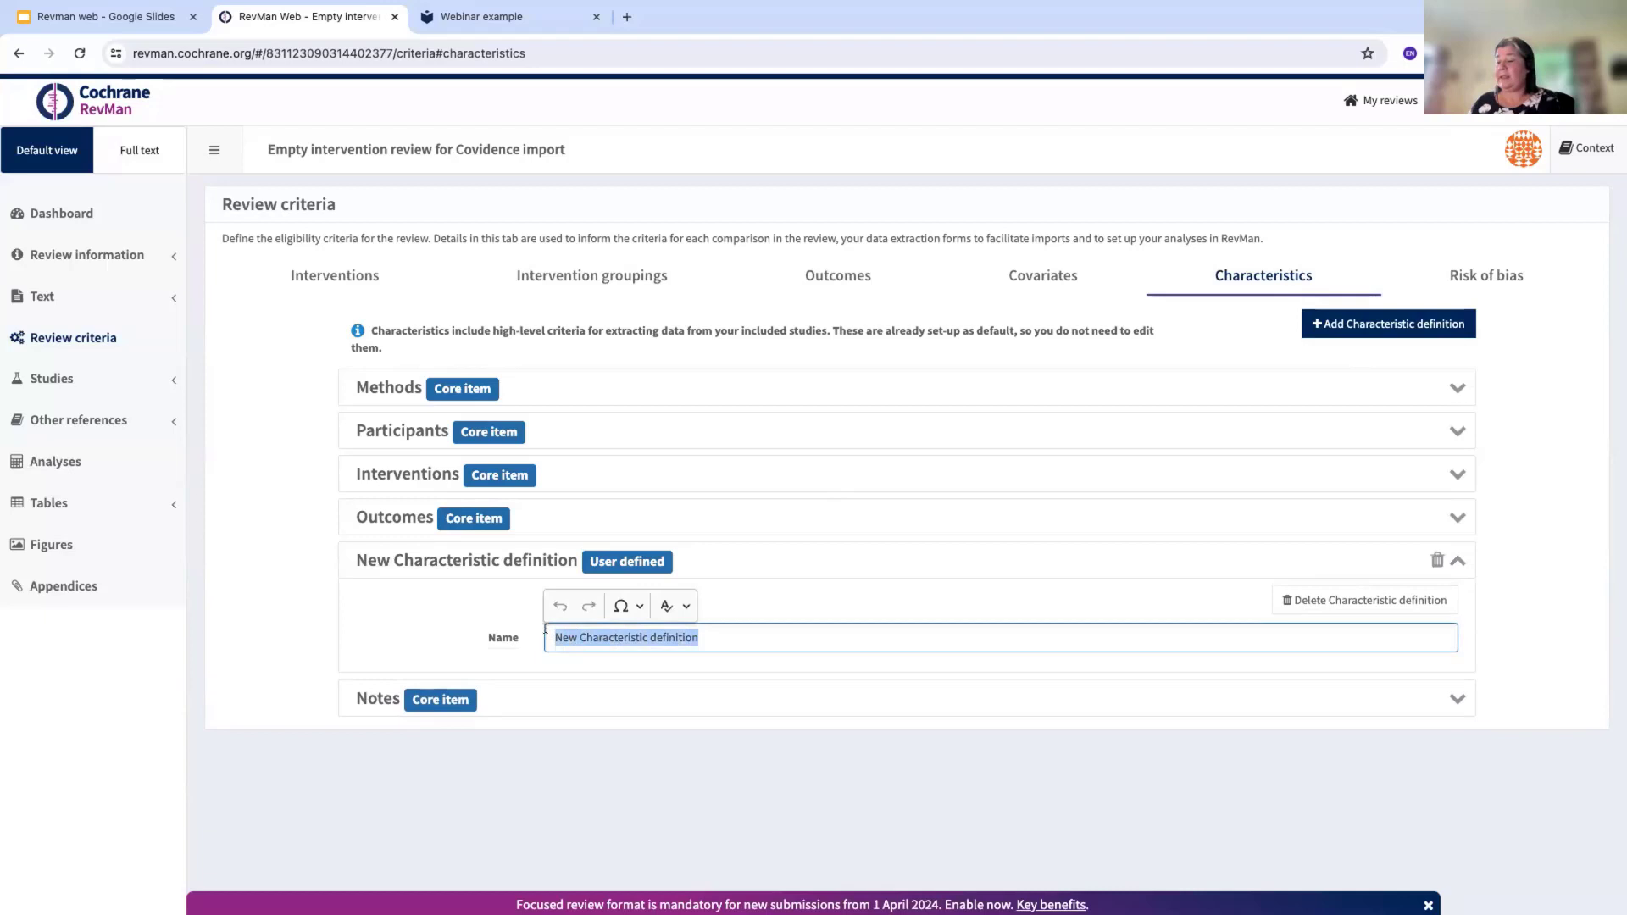
{"action": "type", "text": "Identifi"}
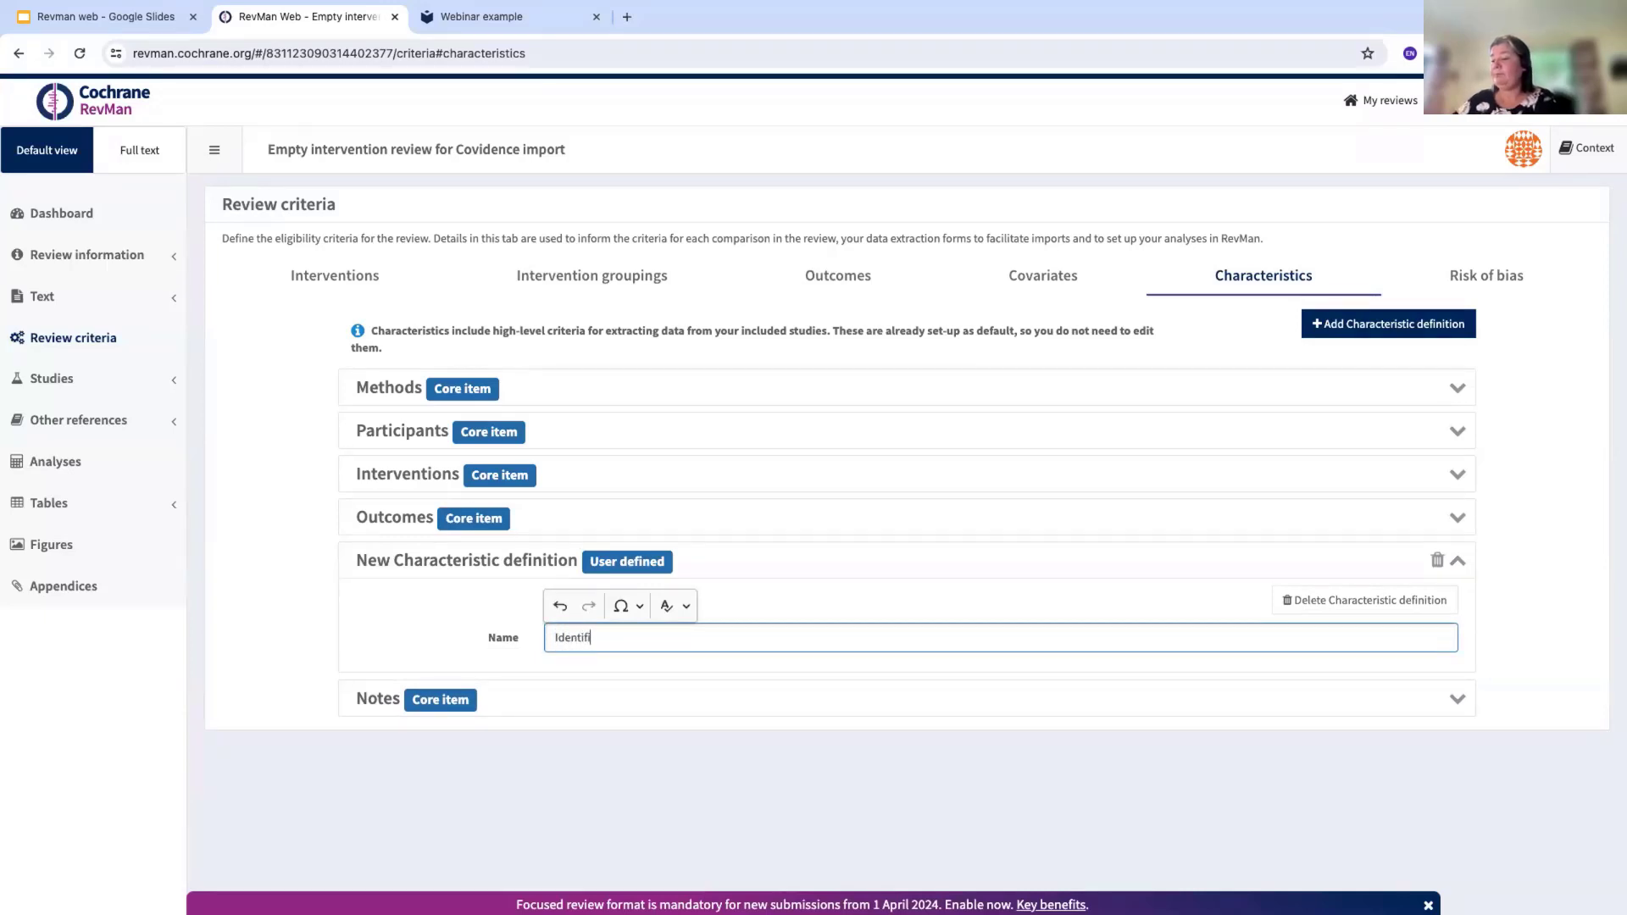
{"action": "type", "text": "cation"}
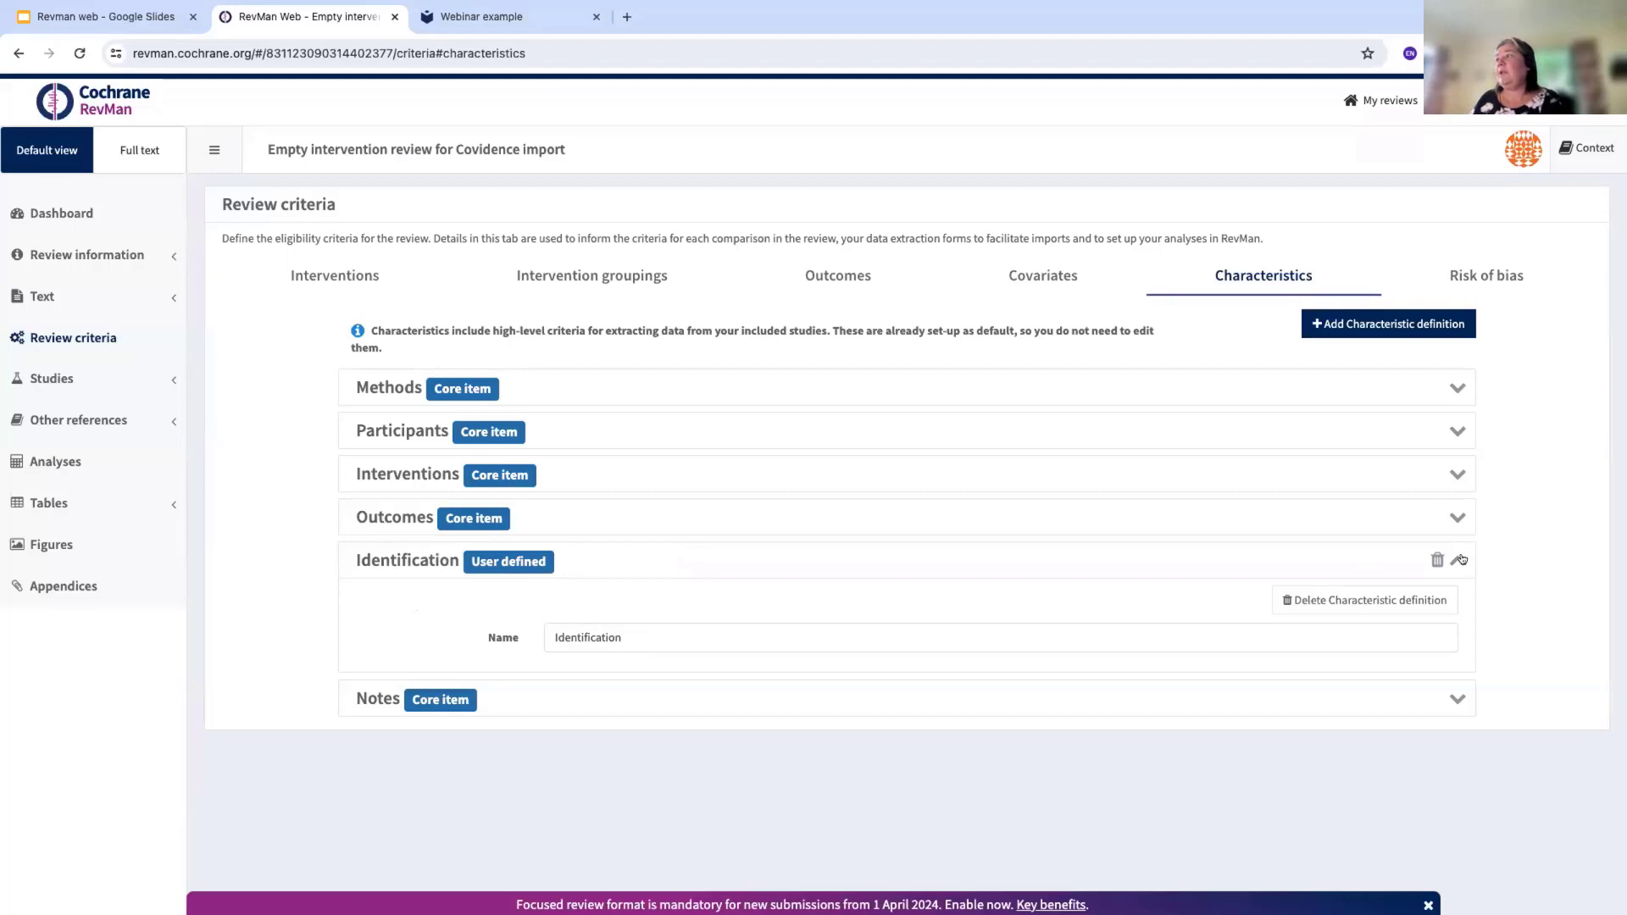
{"action": "left_click", "coordinate": [1461, 560]}
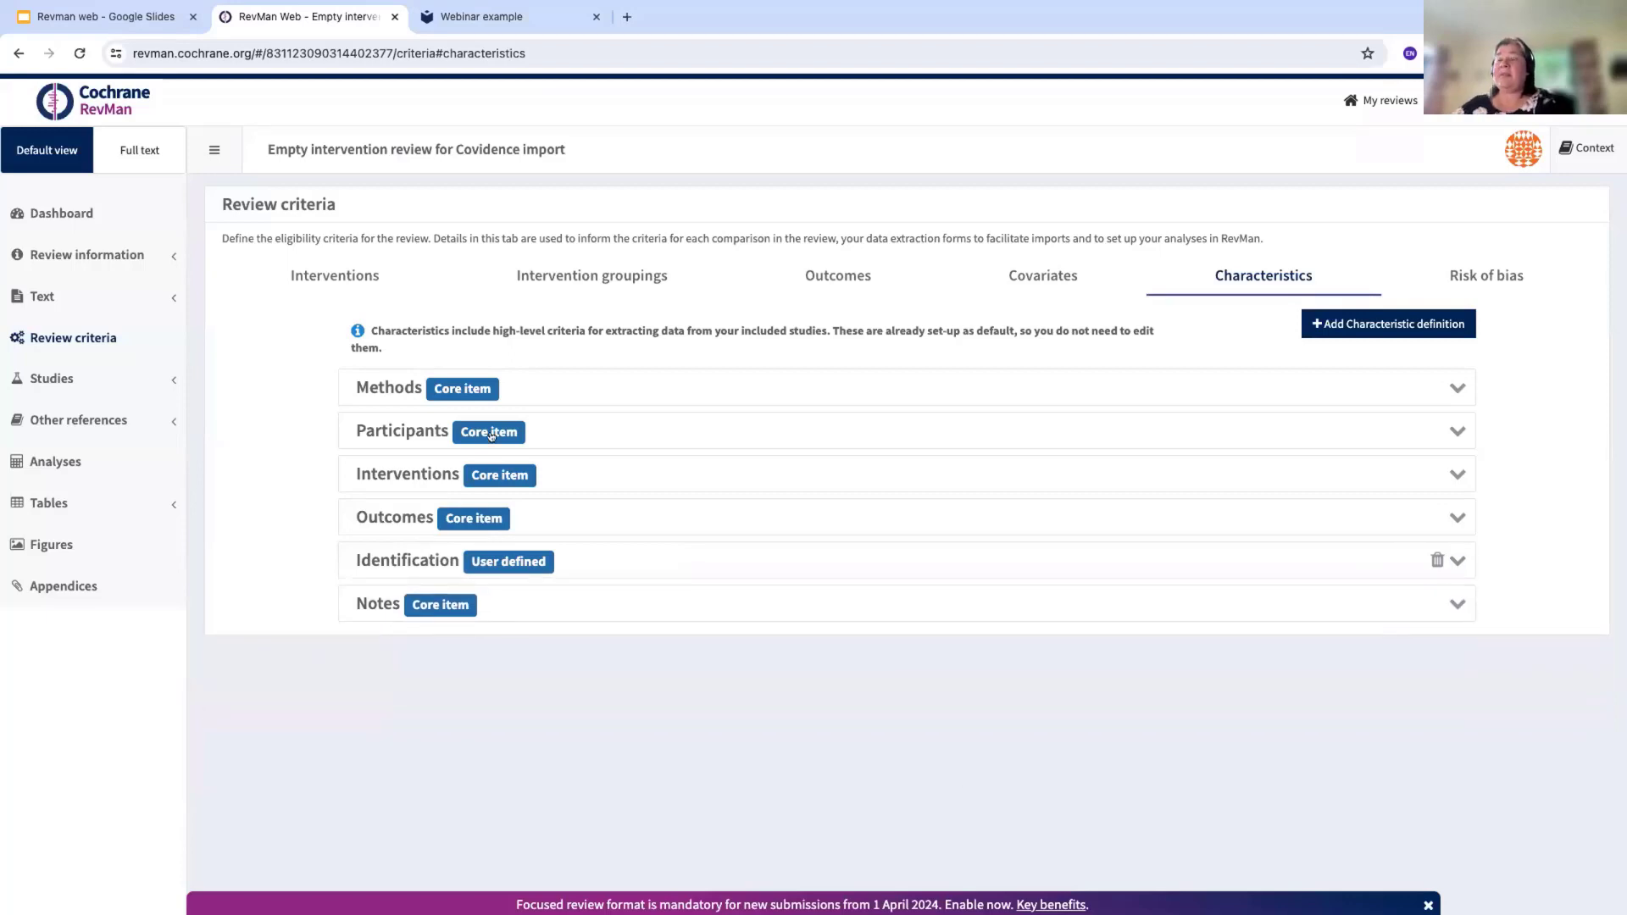
{"action": "mouse_move", "coordinate": [499, 573]}
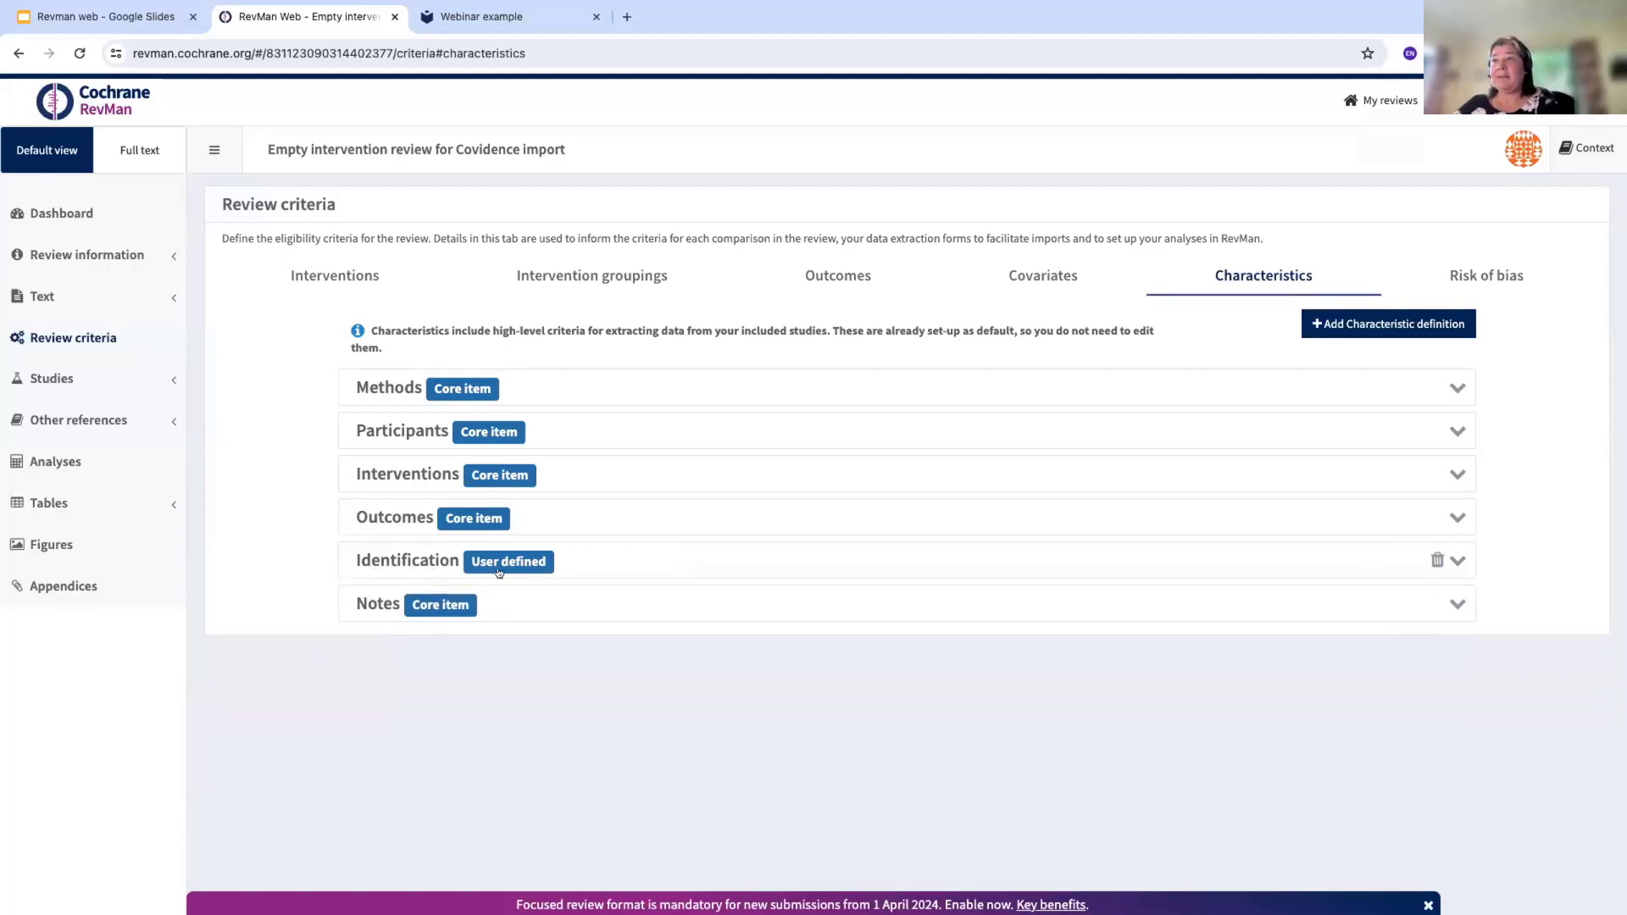
{"action": "mouse_move", "coordinate": [483, 566]}
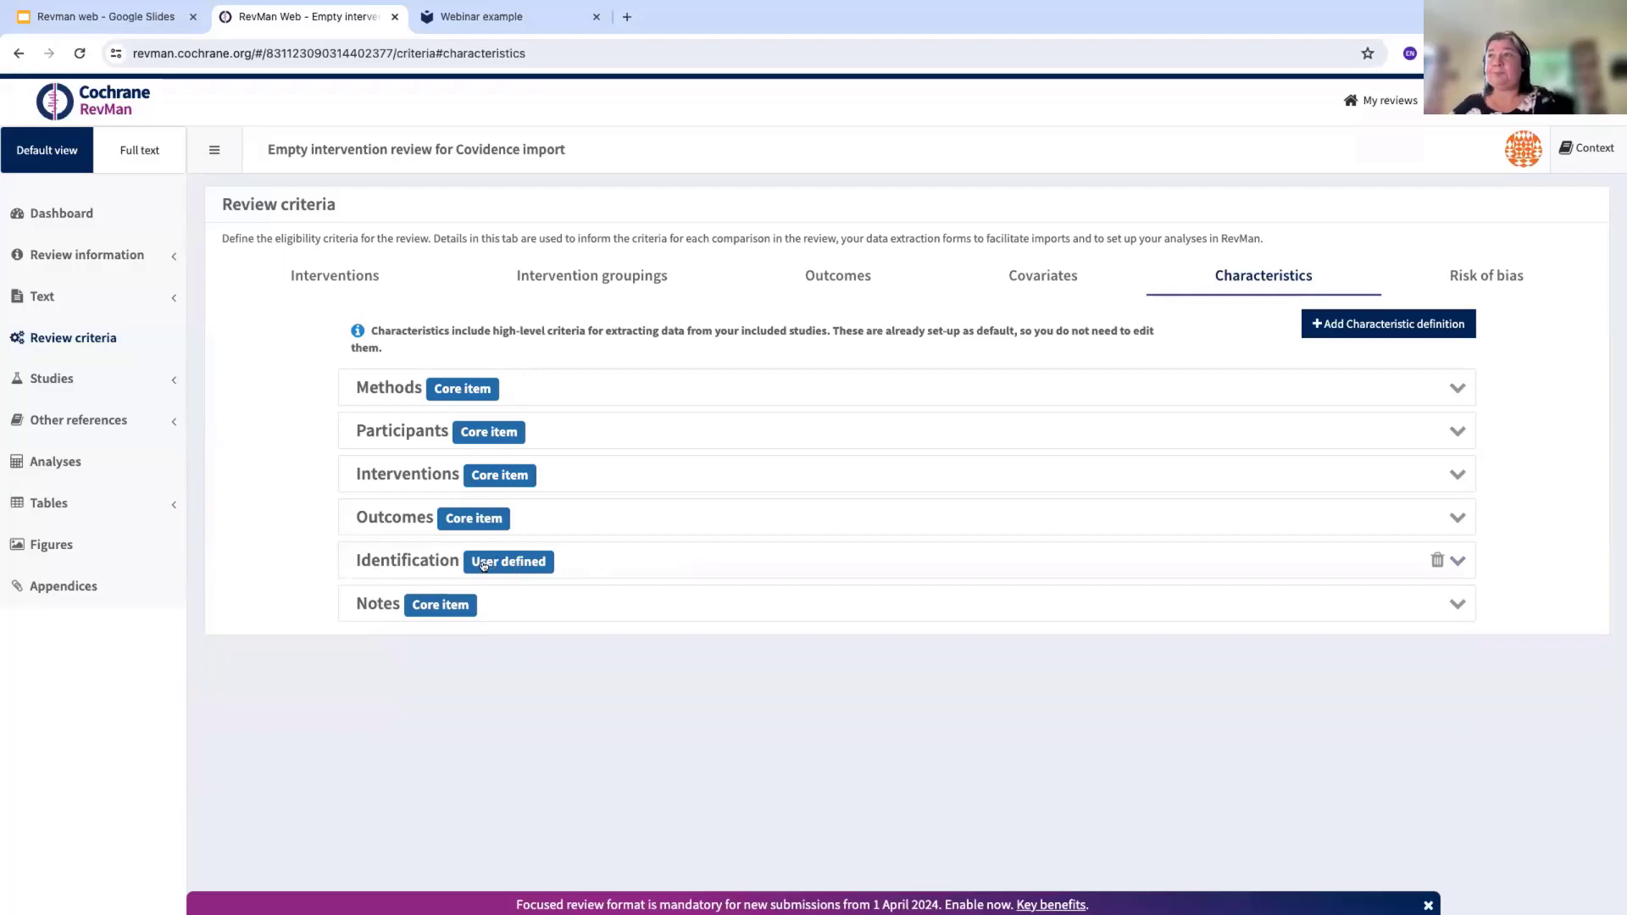
{"action": "mouse_move", "coordinate": [309, 566]}
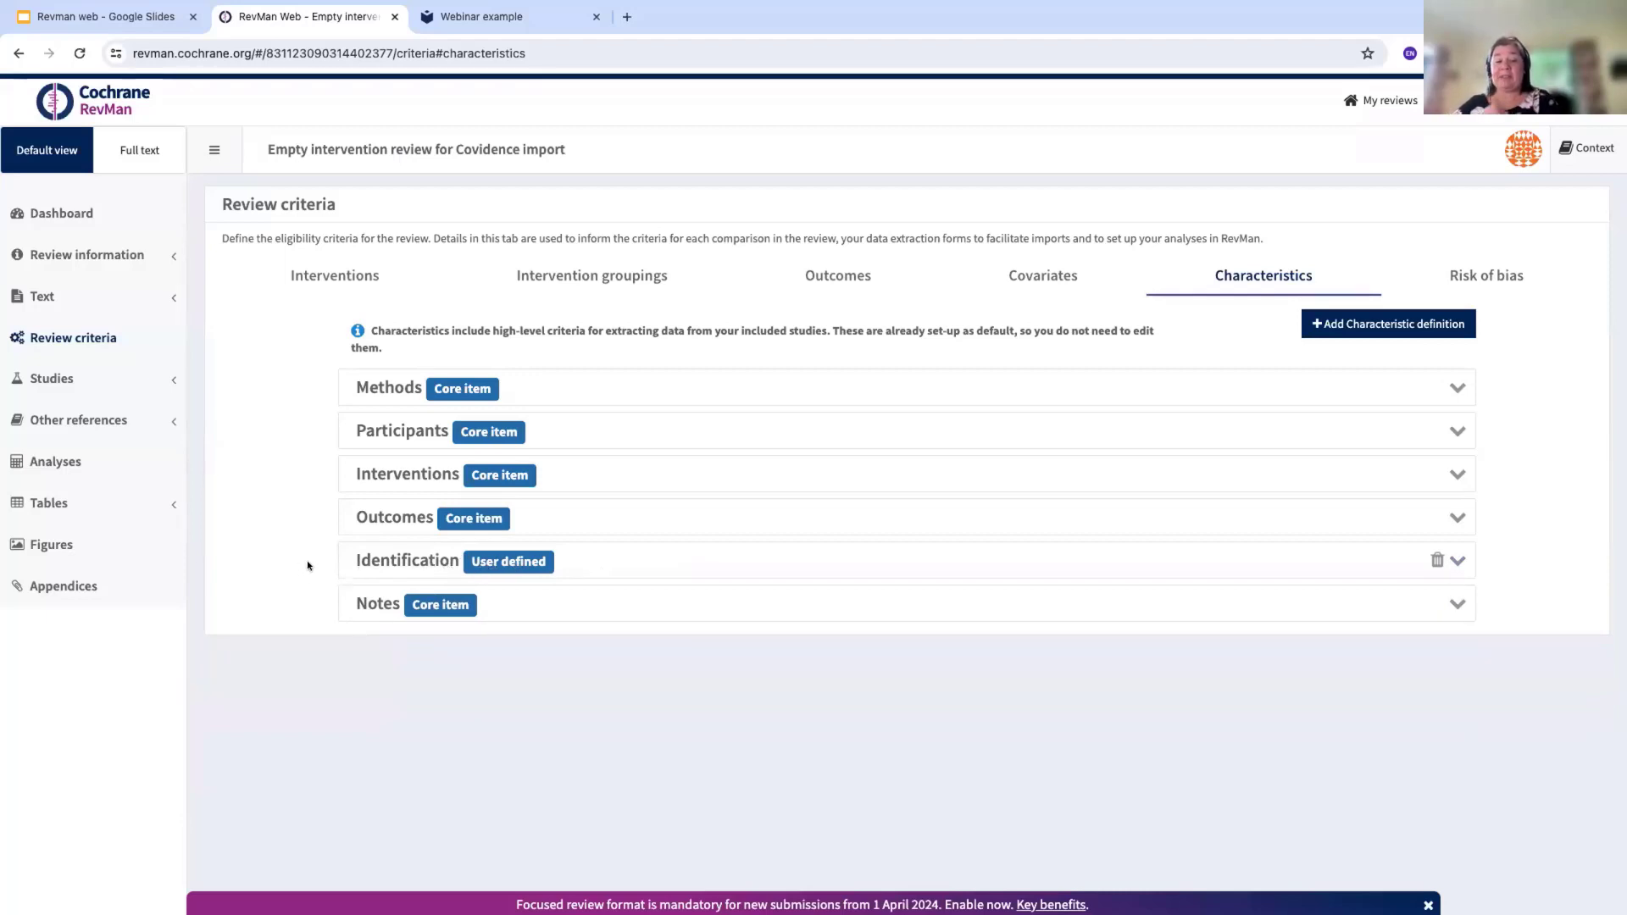
{"action": "mouse_move", "coordinate": [329, 558]}
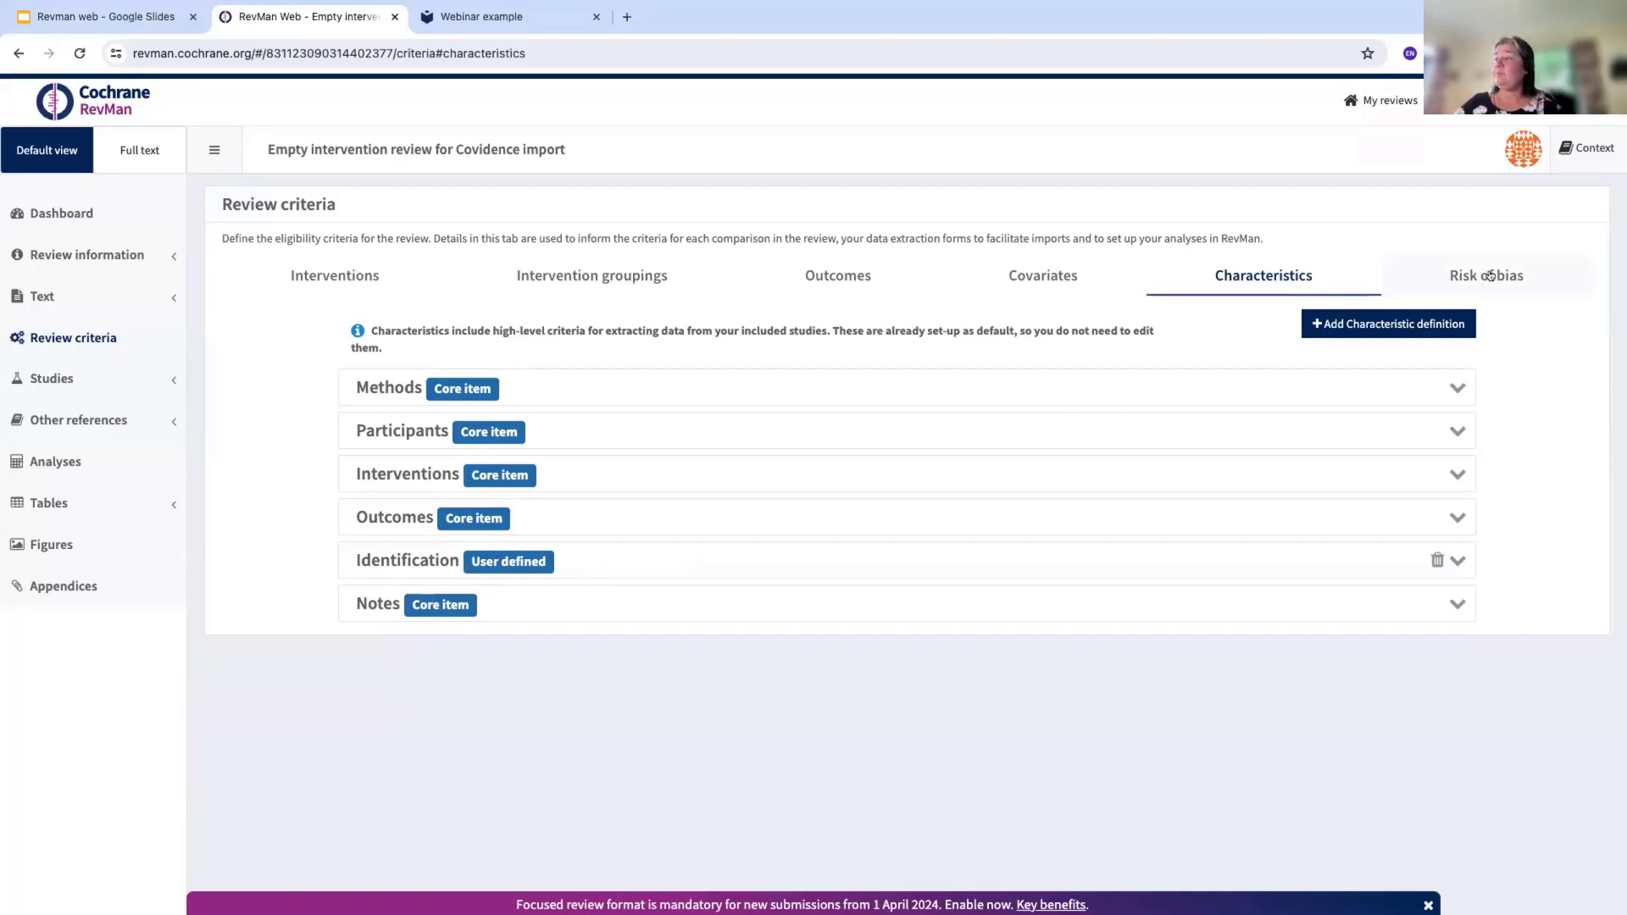
Show the Risk of bias criteria with the seven default bias domains
{"action": "left_click", "coordinate": [1489, 274]}
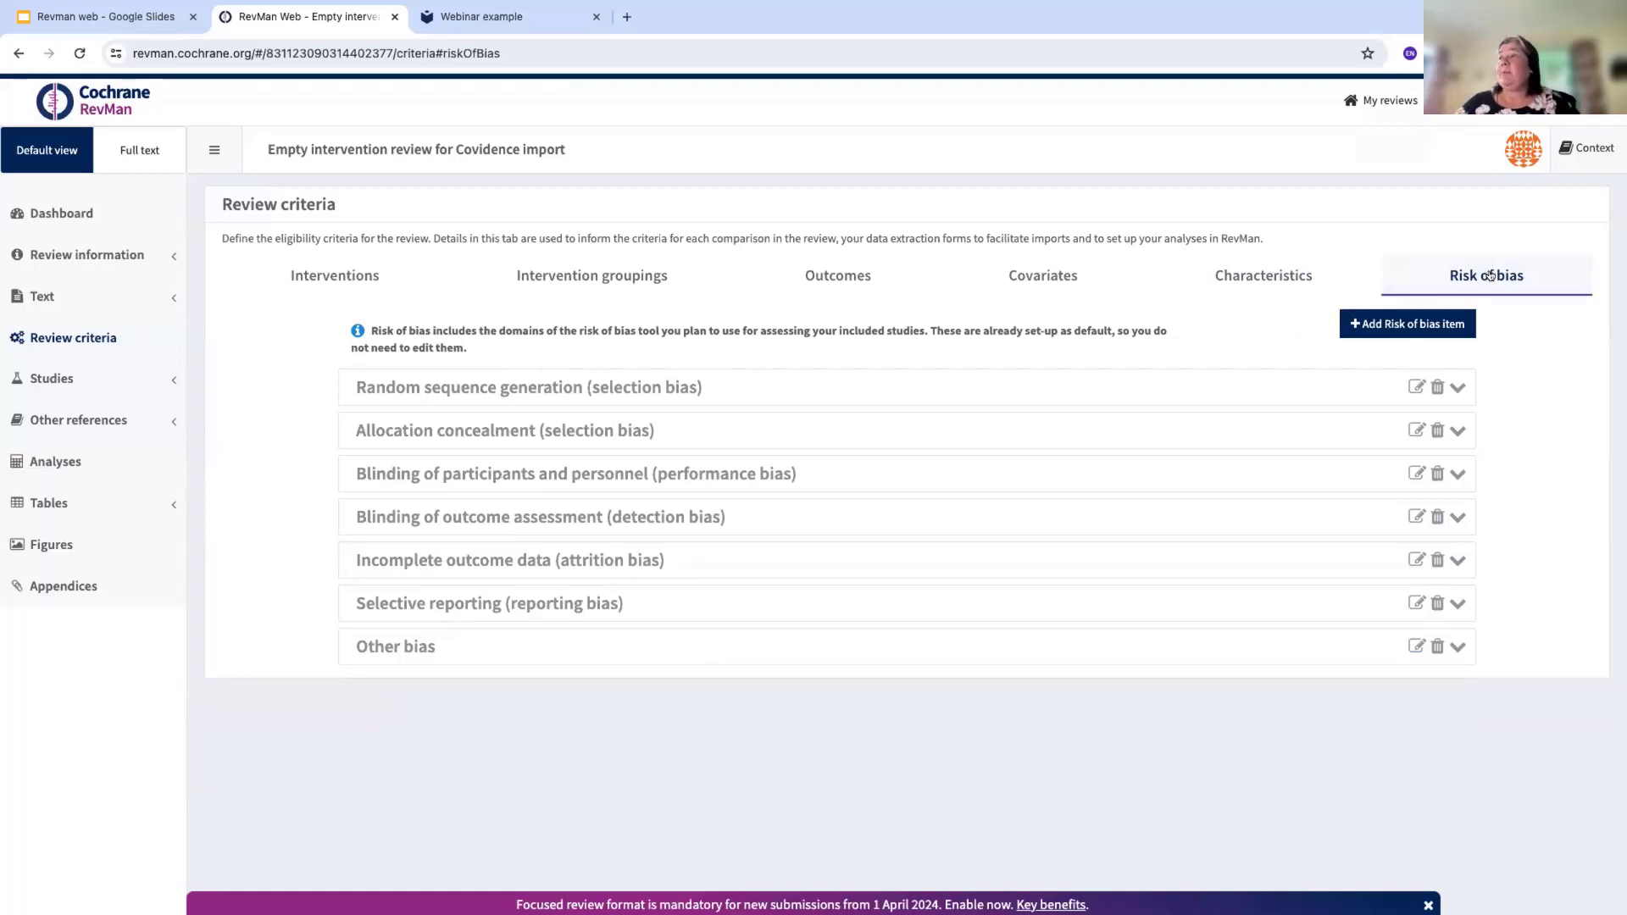
{"action": "mouse_move", "coordinate": [420, 448]}
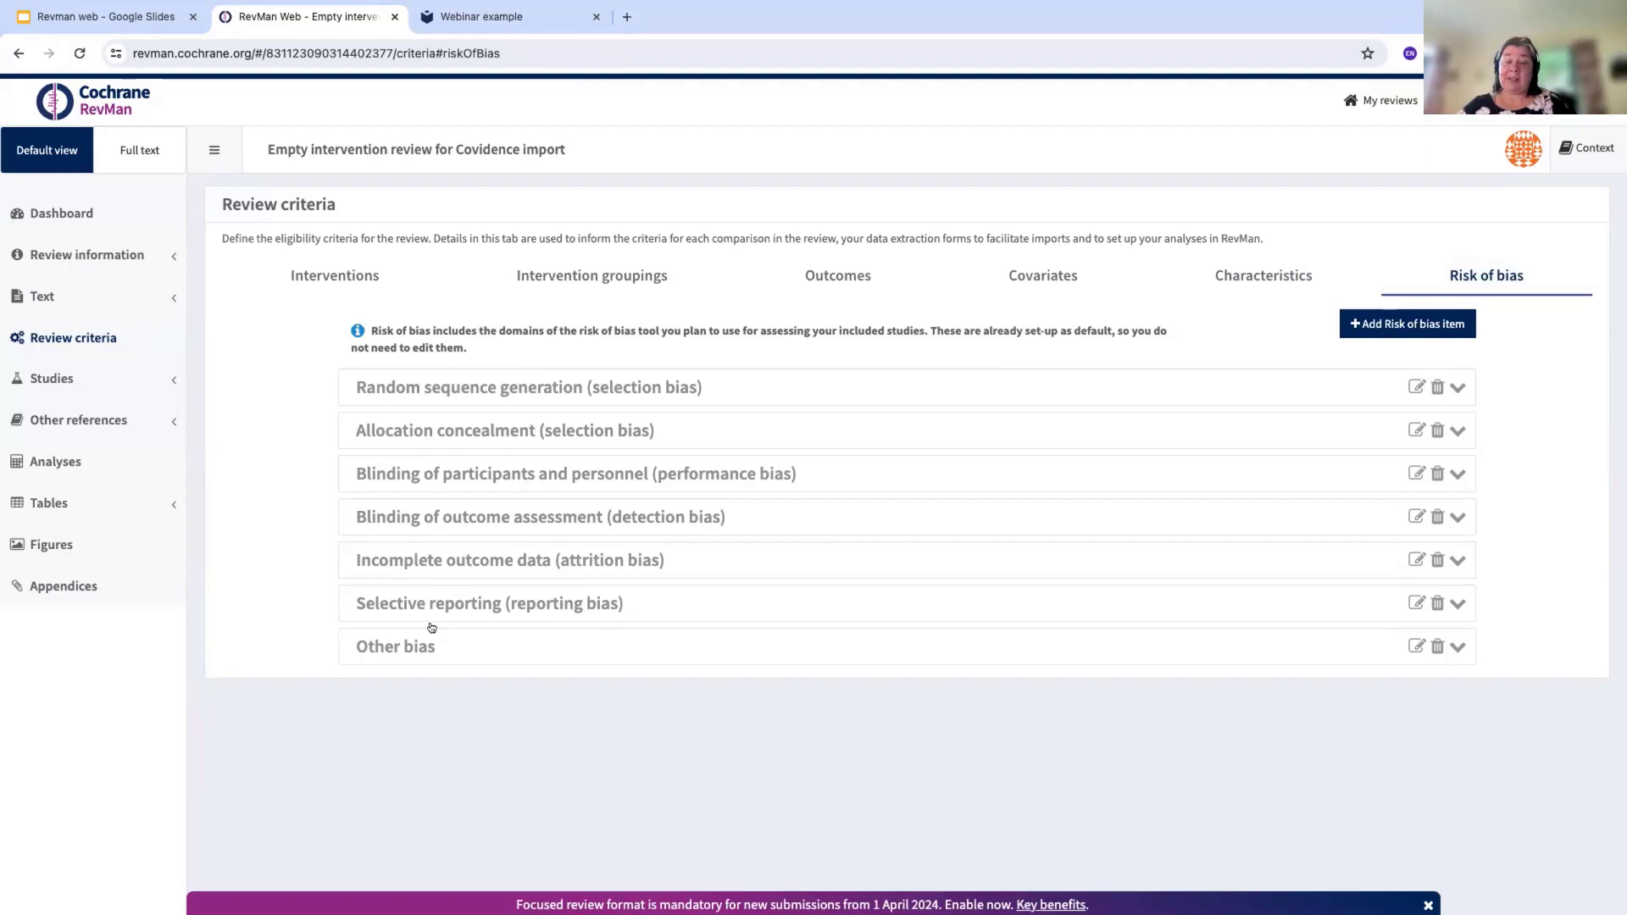
{"action": "mouse_move", "coordinate": [447, 665]}
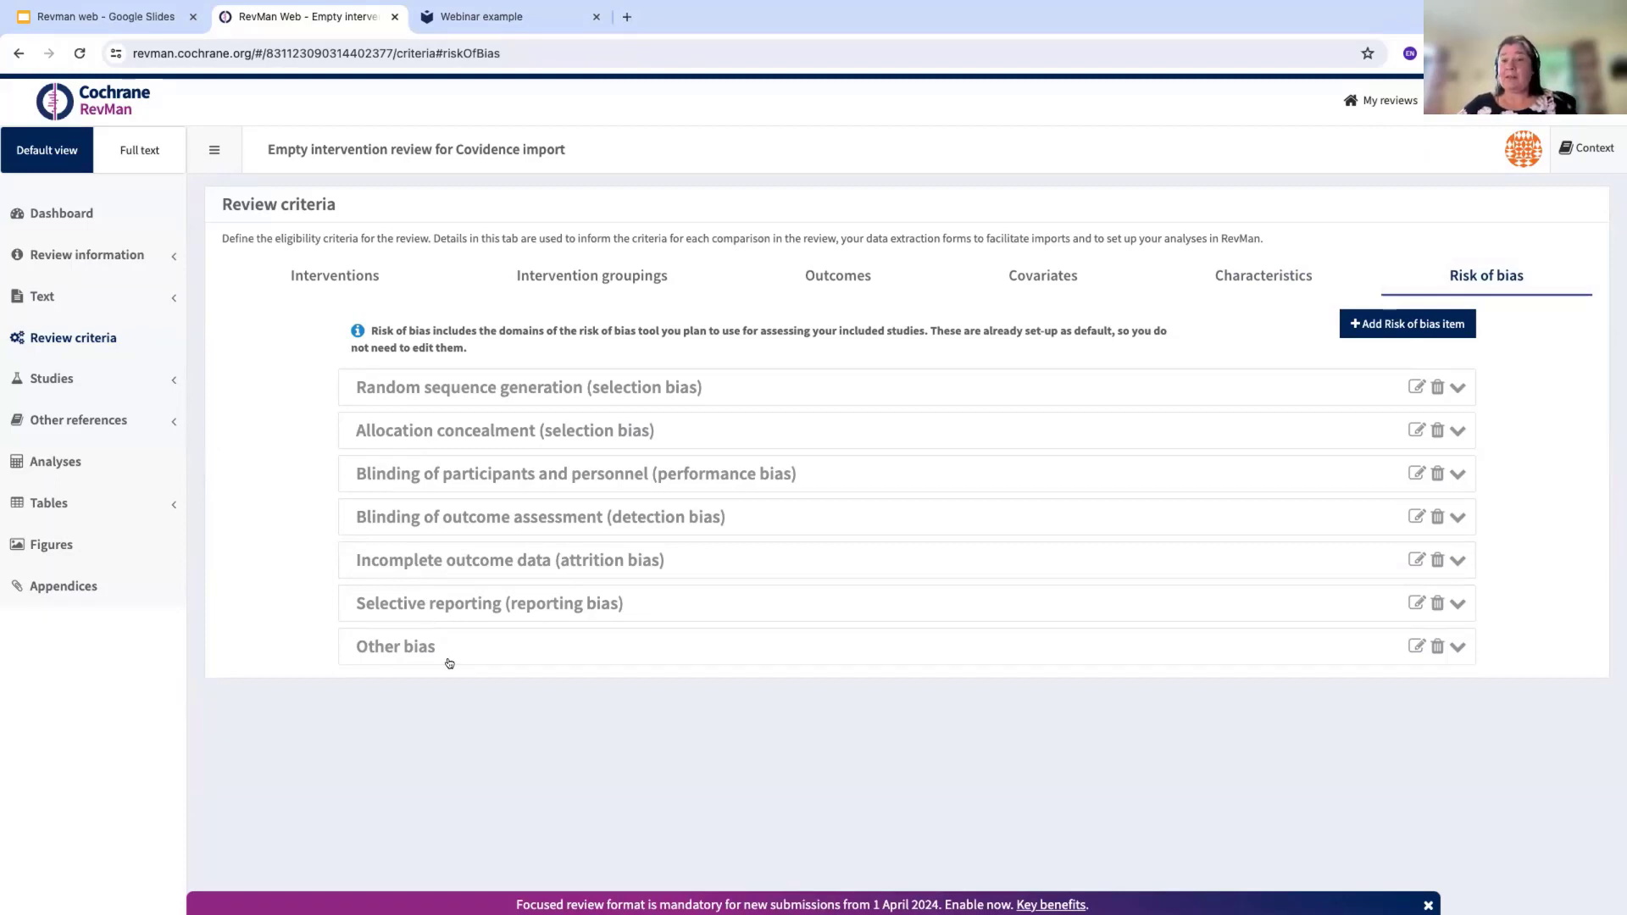
{"action": "mouse_move", "coordinate": [613, 672]}
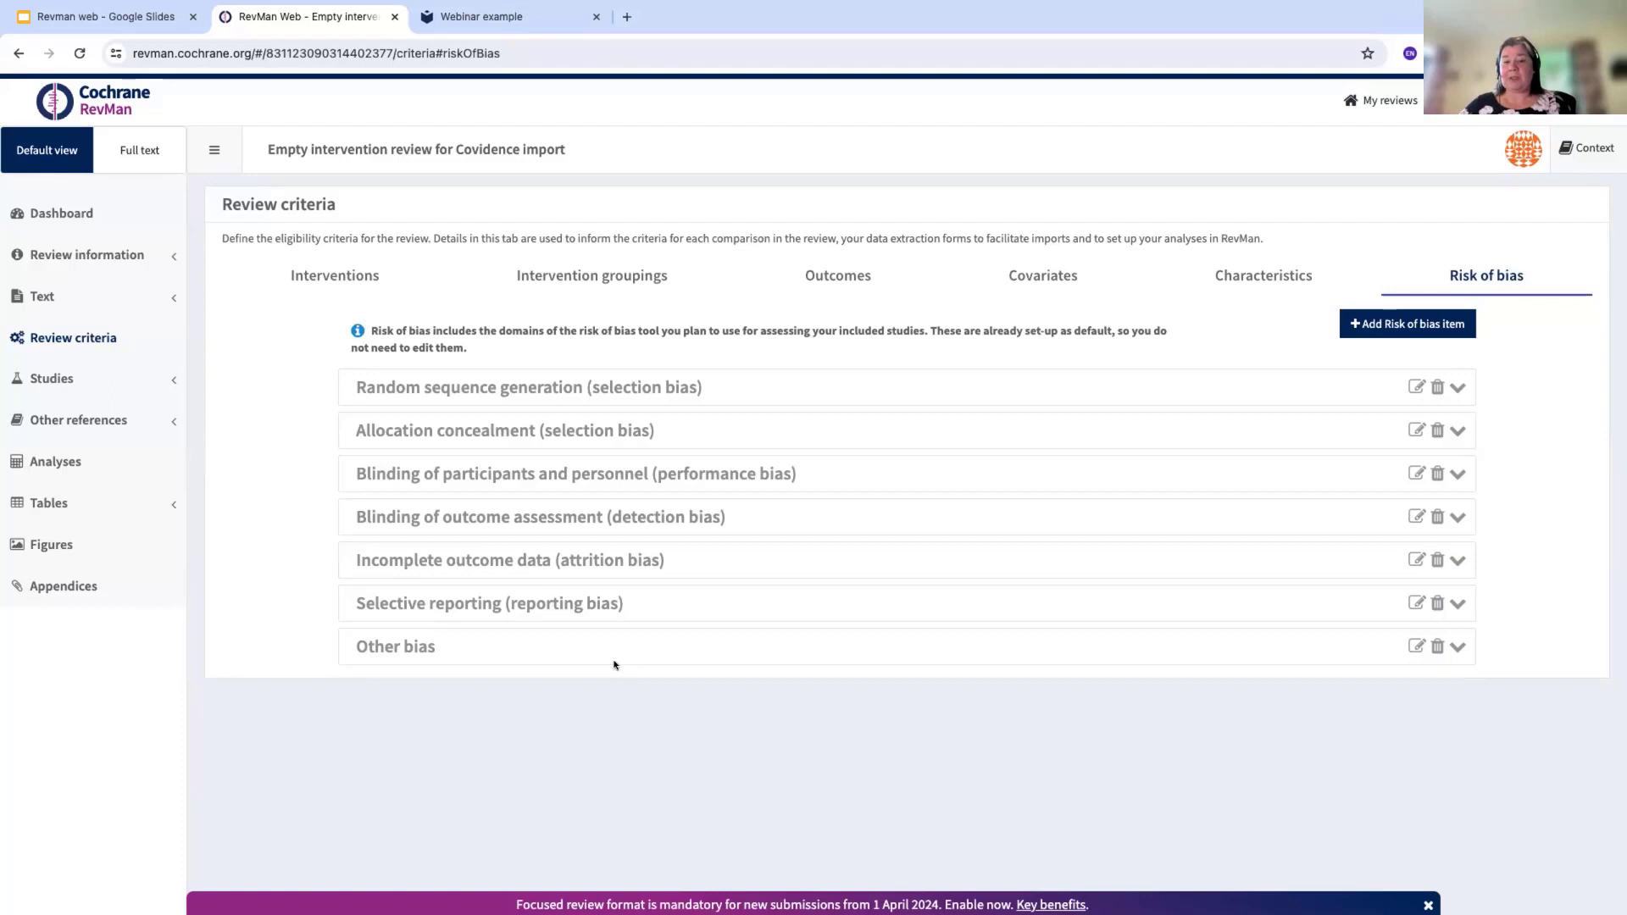
{"action": "mouse_move", "coordinate": [430, 308]}
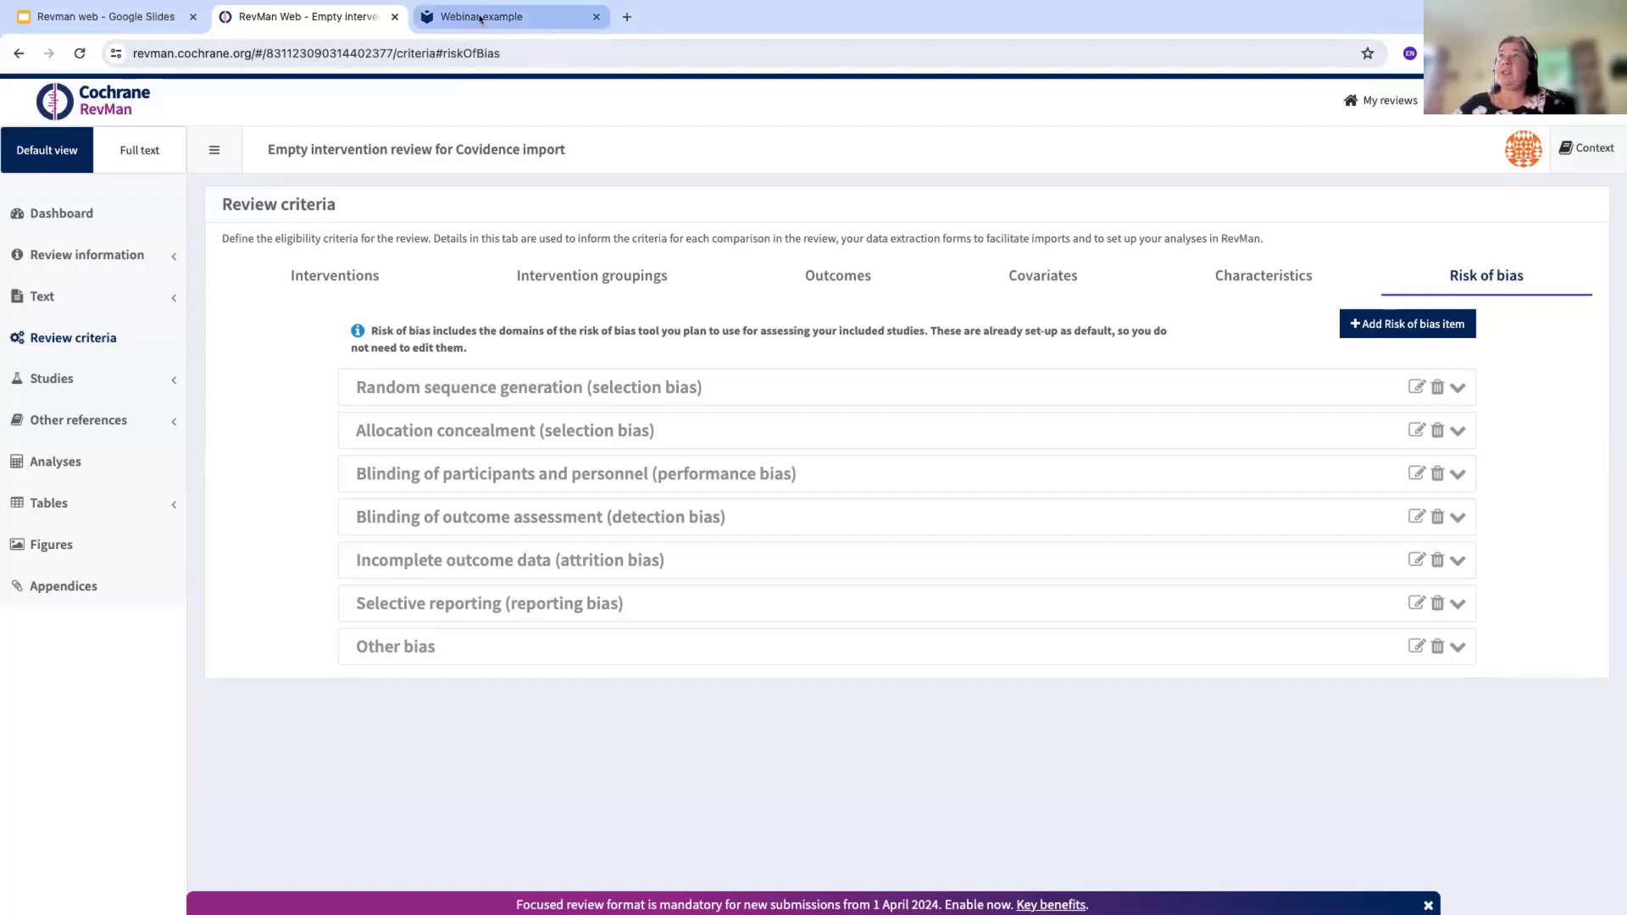
{"action": "mouse_move", "coordinate": [485, 15]}
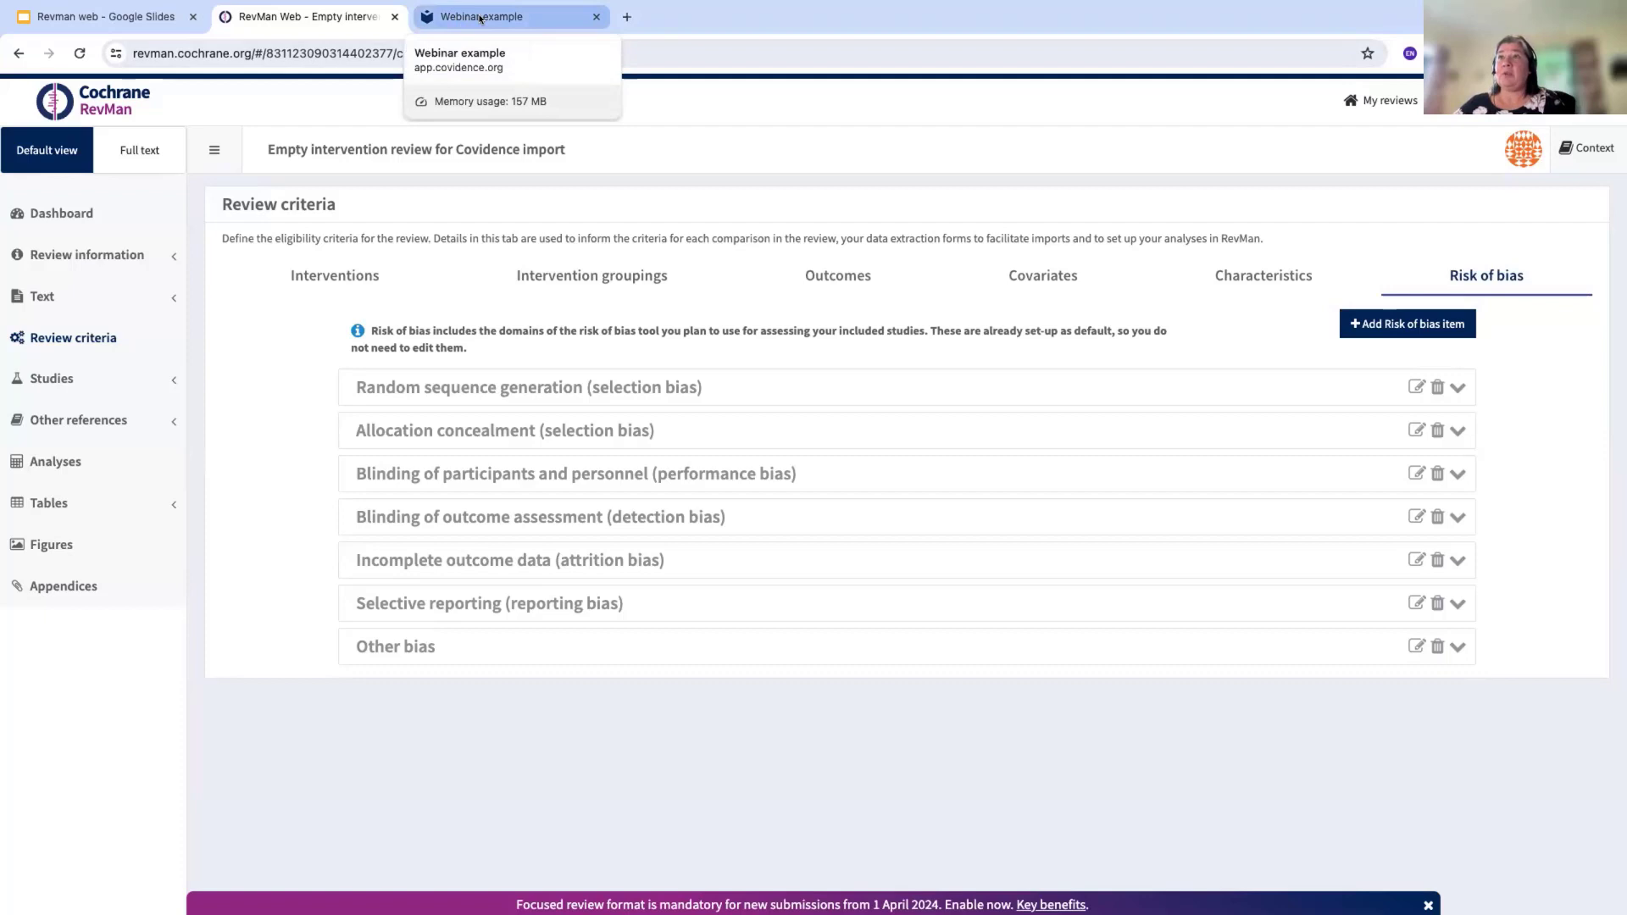
Return to the Covidence Webinar example review summary and reach its Export options
{"action": "left_click", "coordinate": [505, 15]}
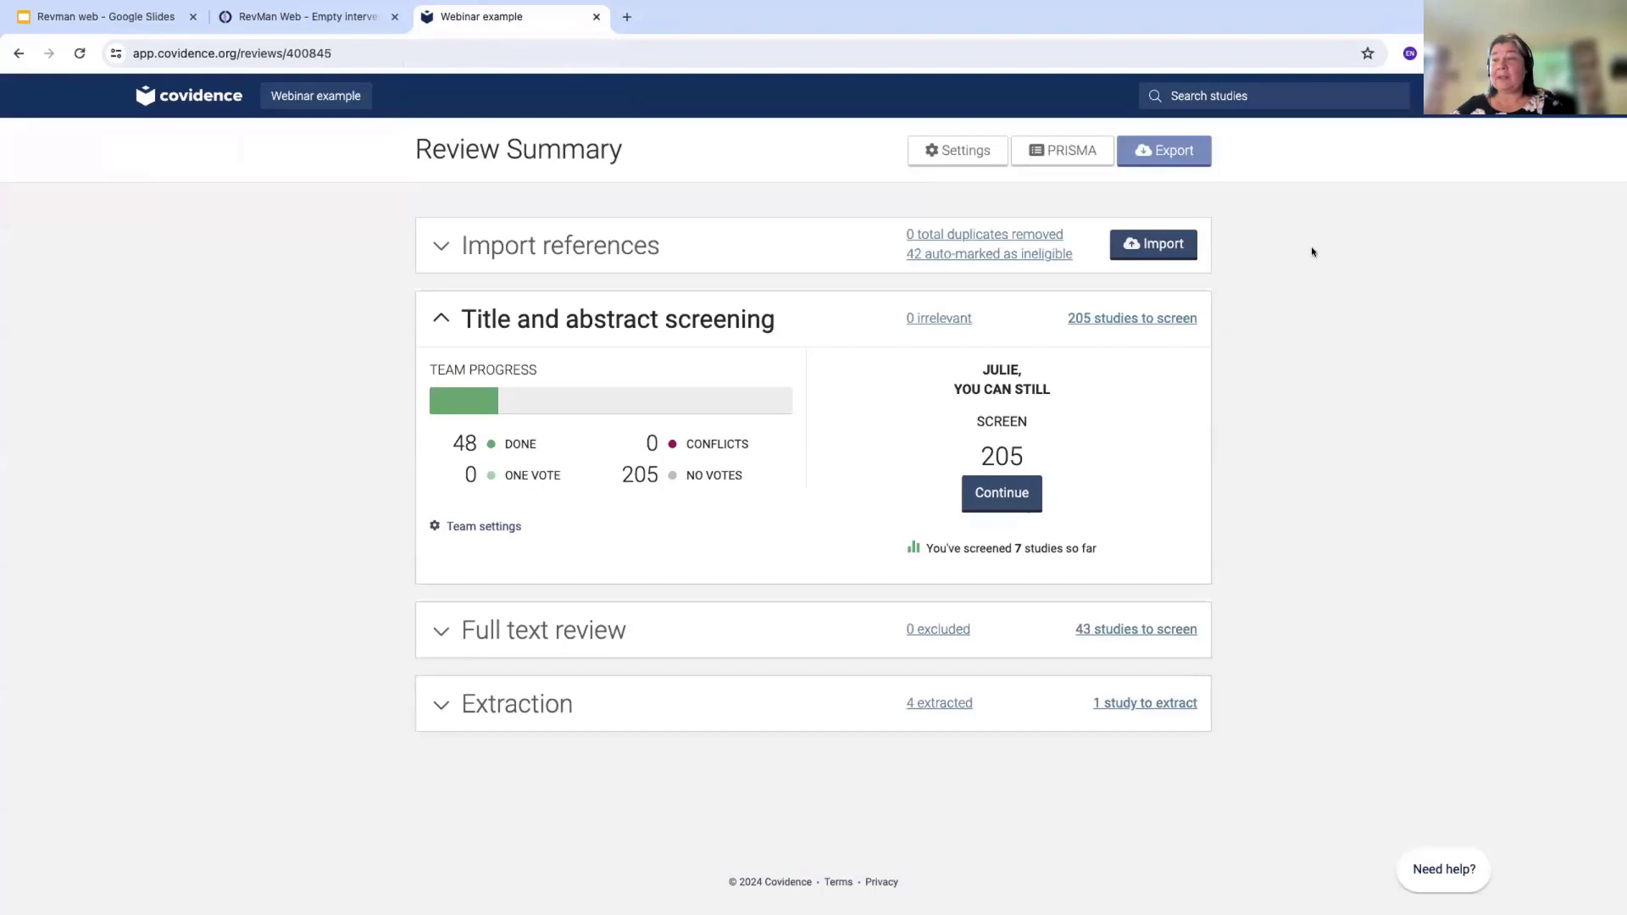
{"action": "mouse_move", "coordinate": [1295, 228]}
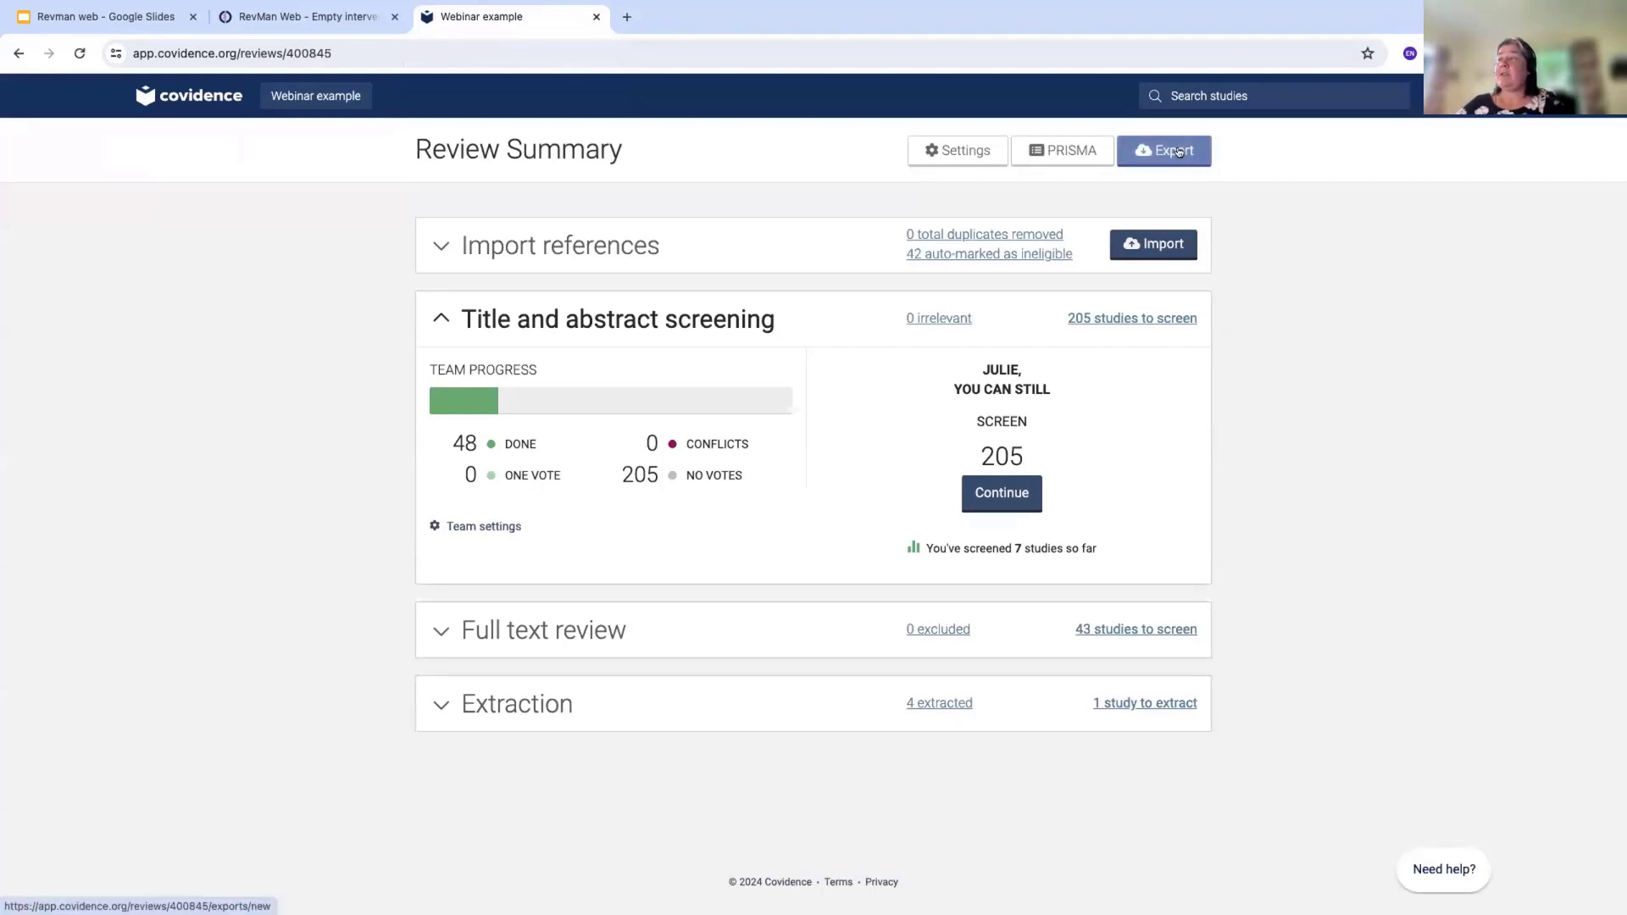
{"action": "left_click", "coordinate": [1173, 149]}
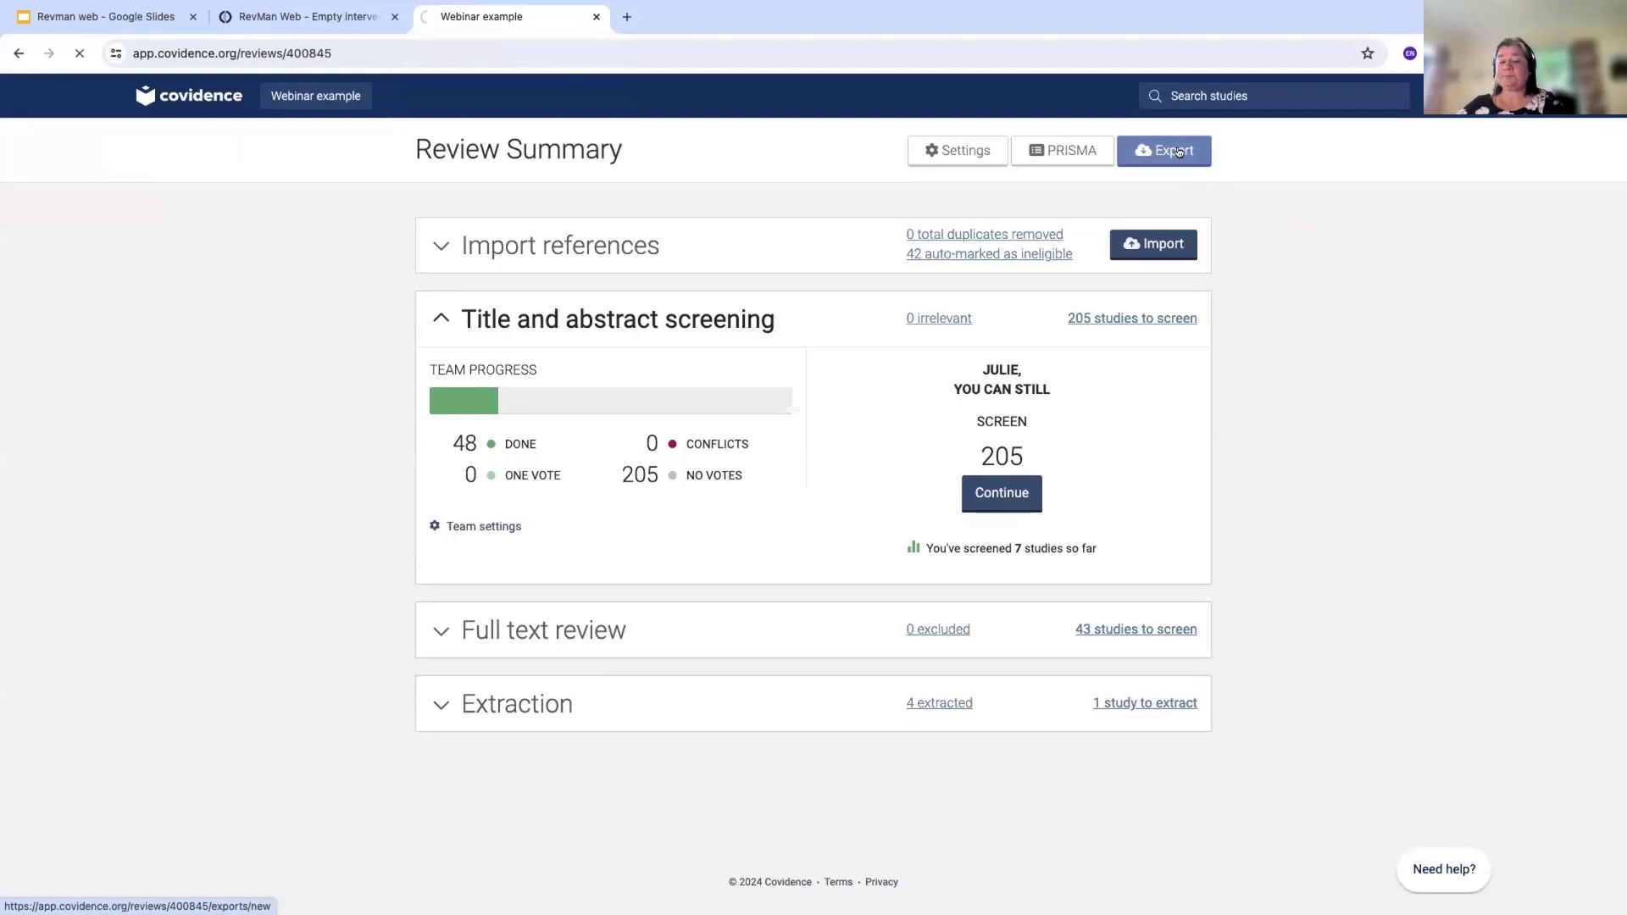
Export the Included references in Cochrane RevMan format from Covidence
{"action": "left_click", "coordinate": [1164, 151]}
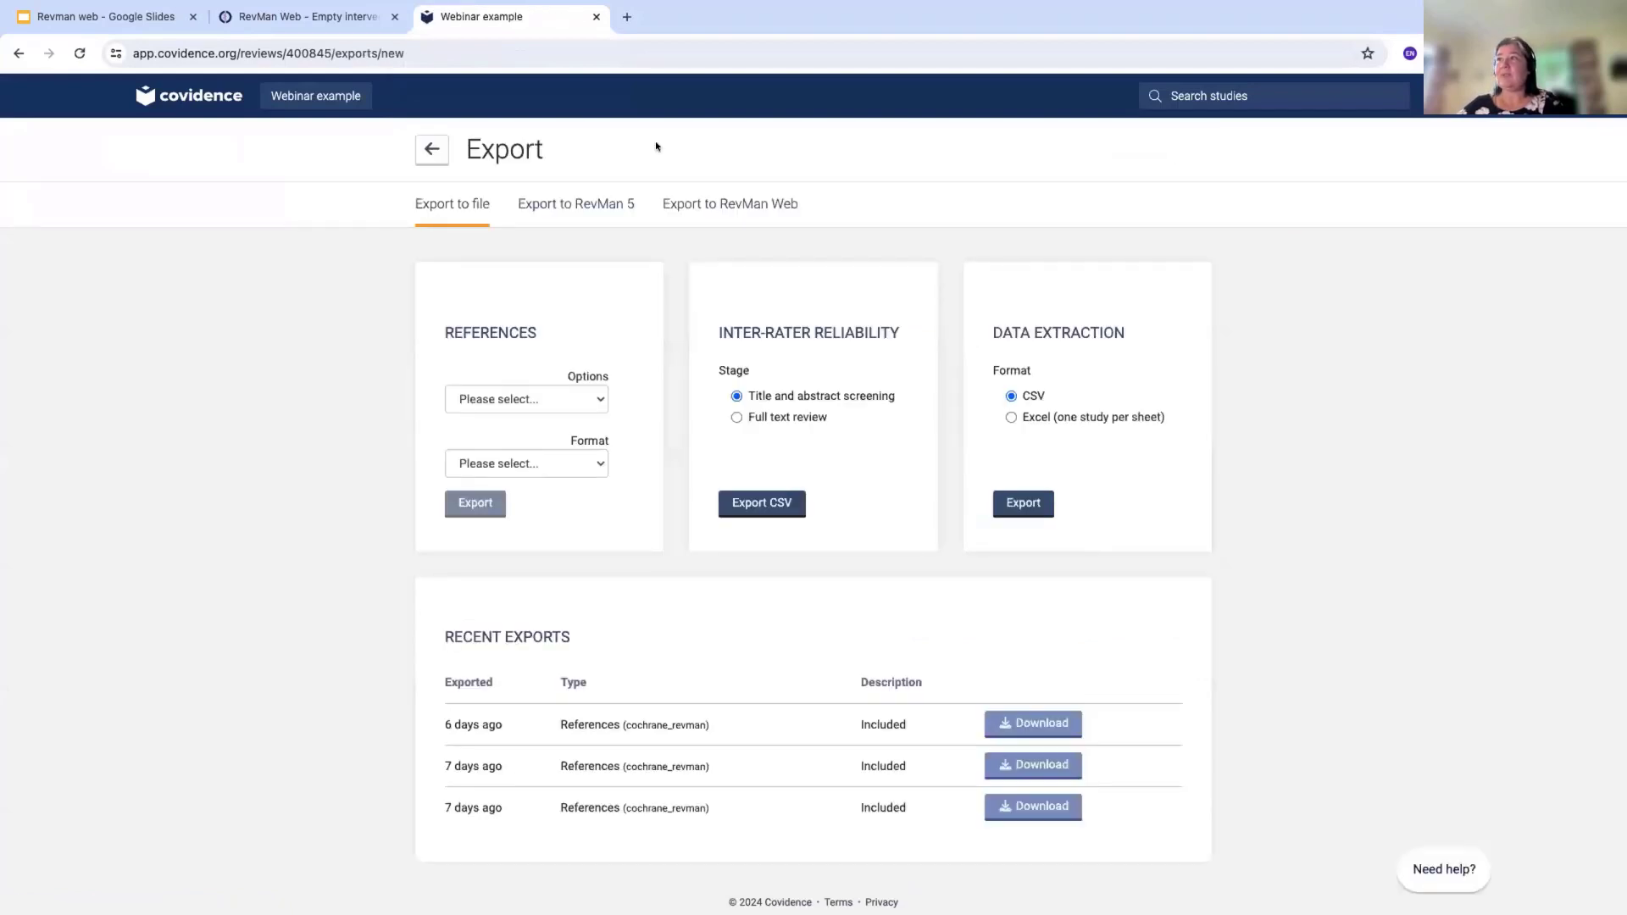
{"action": "mouse_move", "coordinate": [498, 368]}
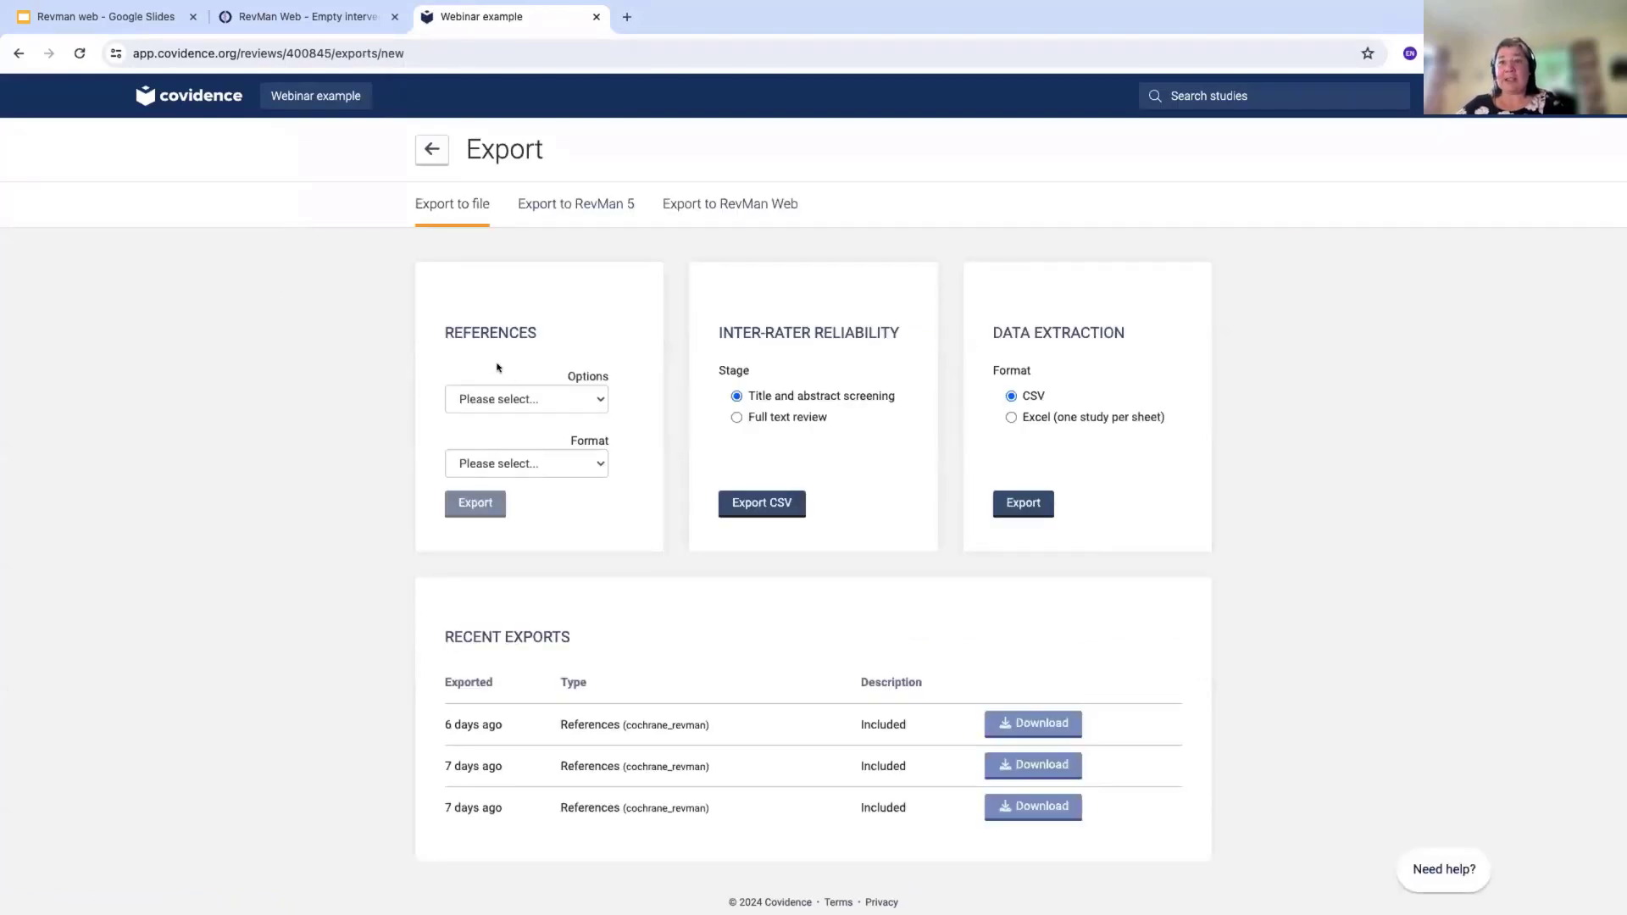
{"action": "left_click", "coordinate": [525, 398]}
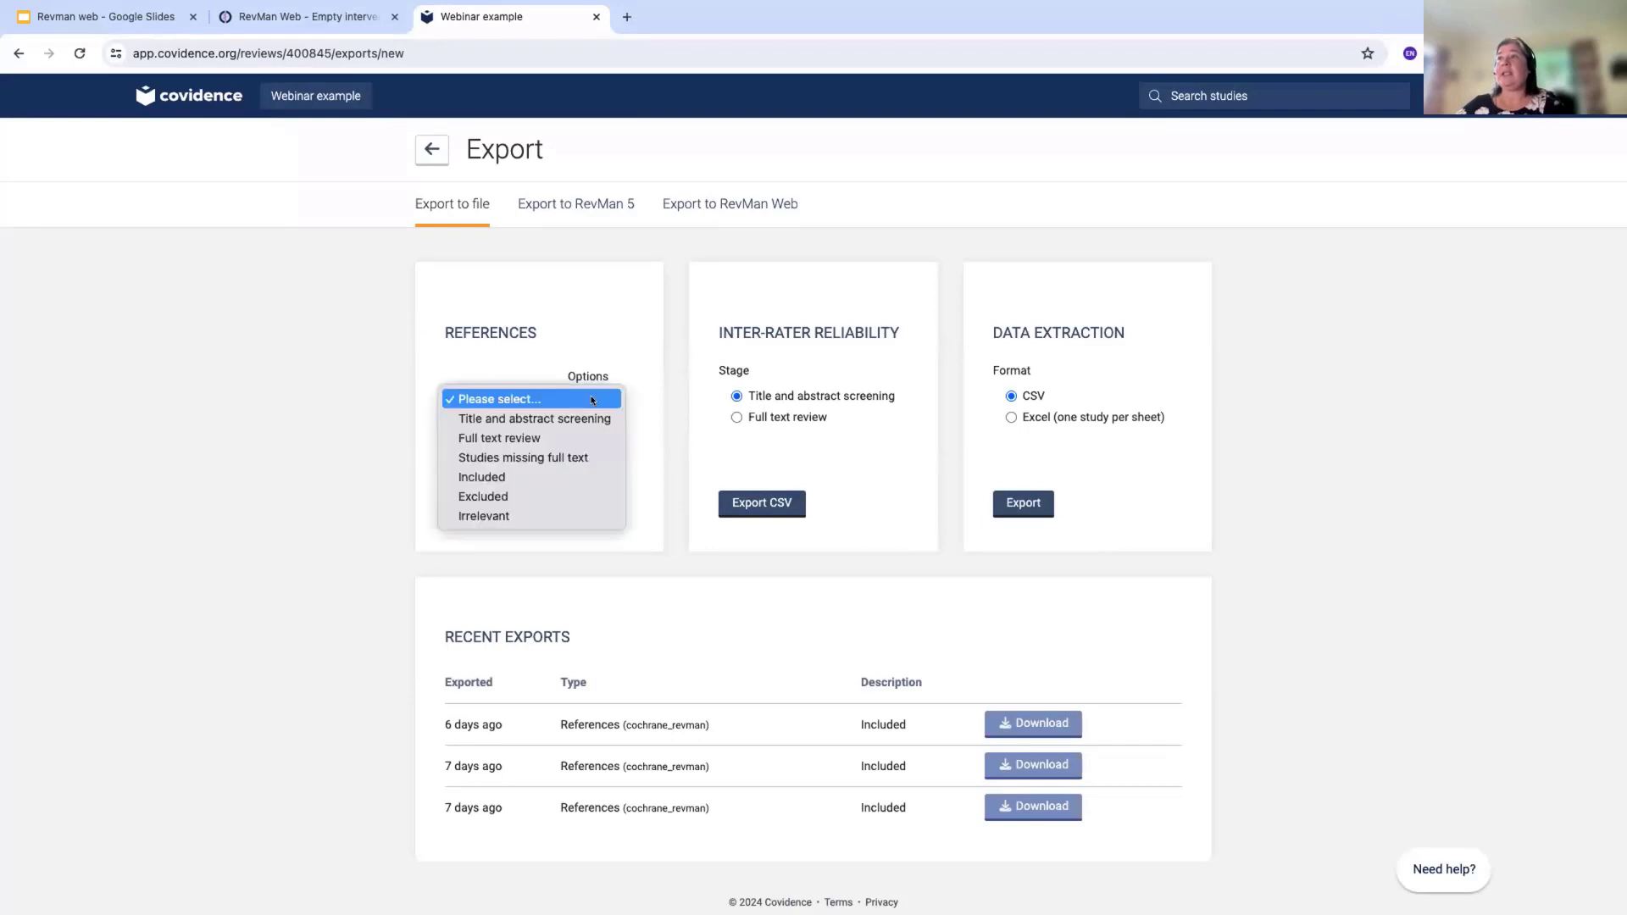
{"action": "mouse_move", "coordinate": [488, 478]}
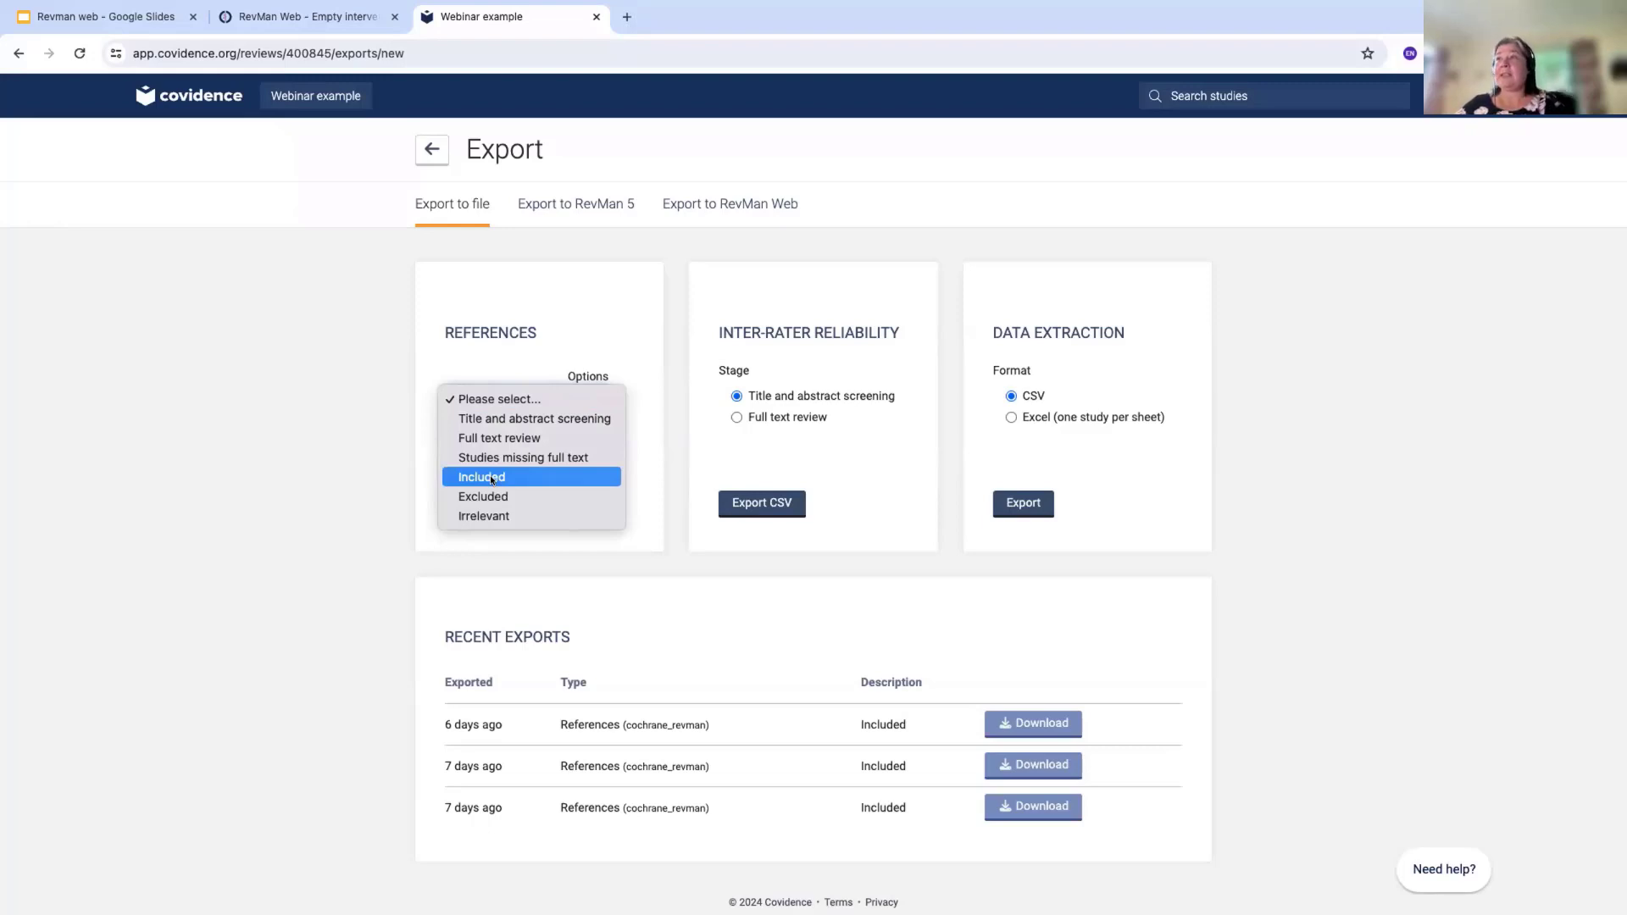
{"action": "left_click", "coordinate": [480, 476]}
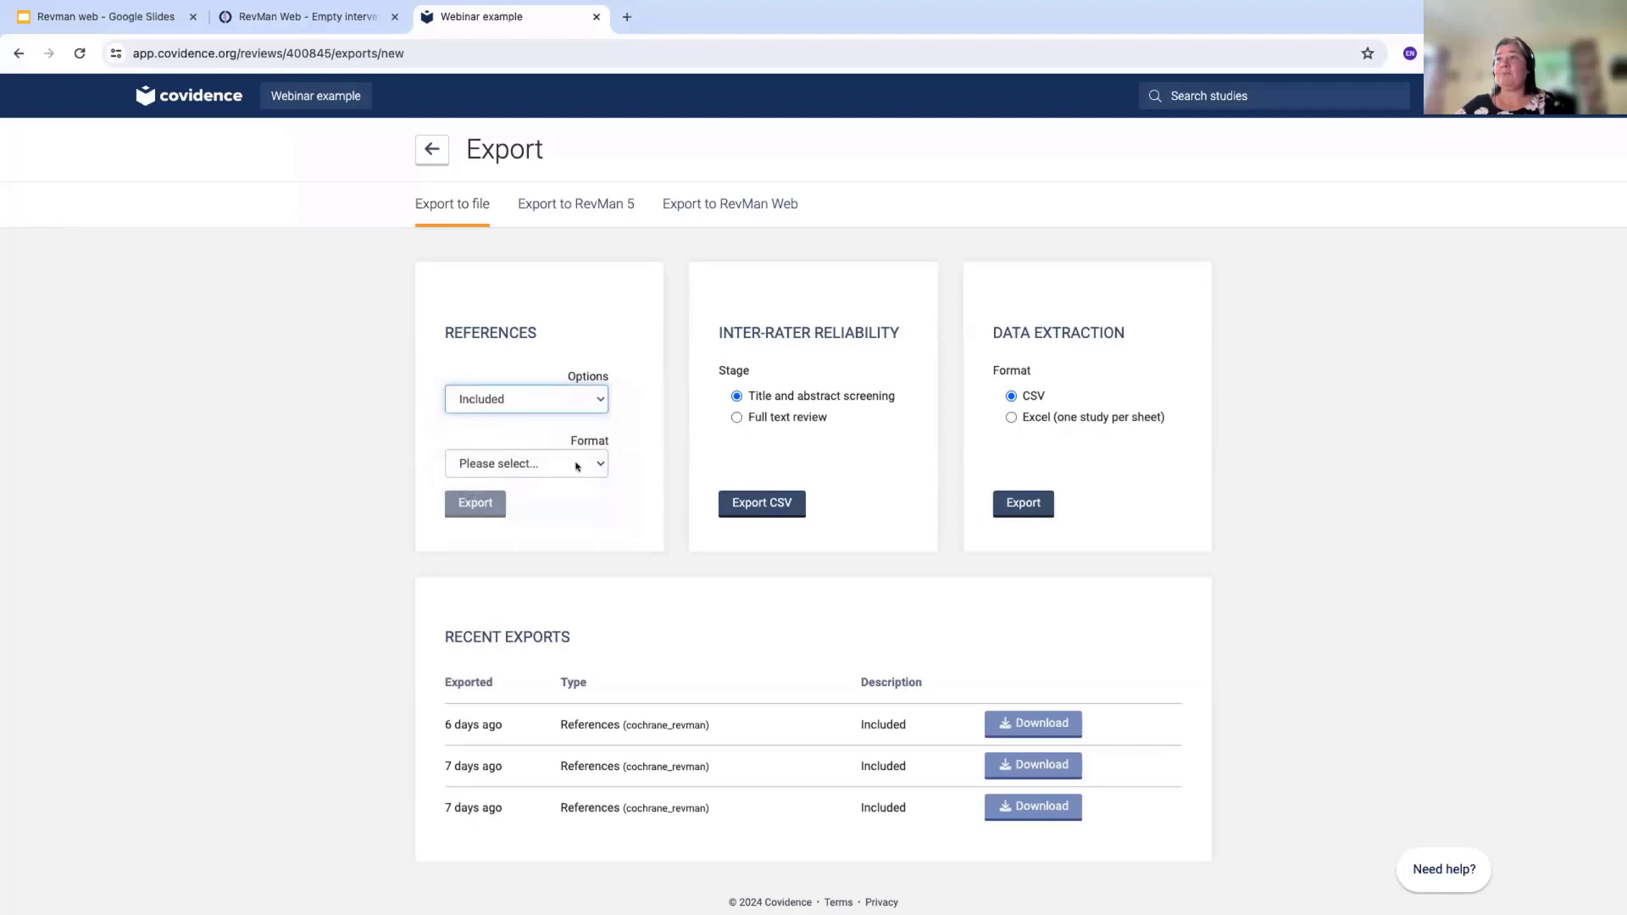
{"action": "left_click", "coordinate": [526, 463]}
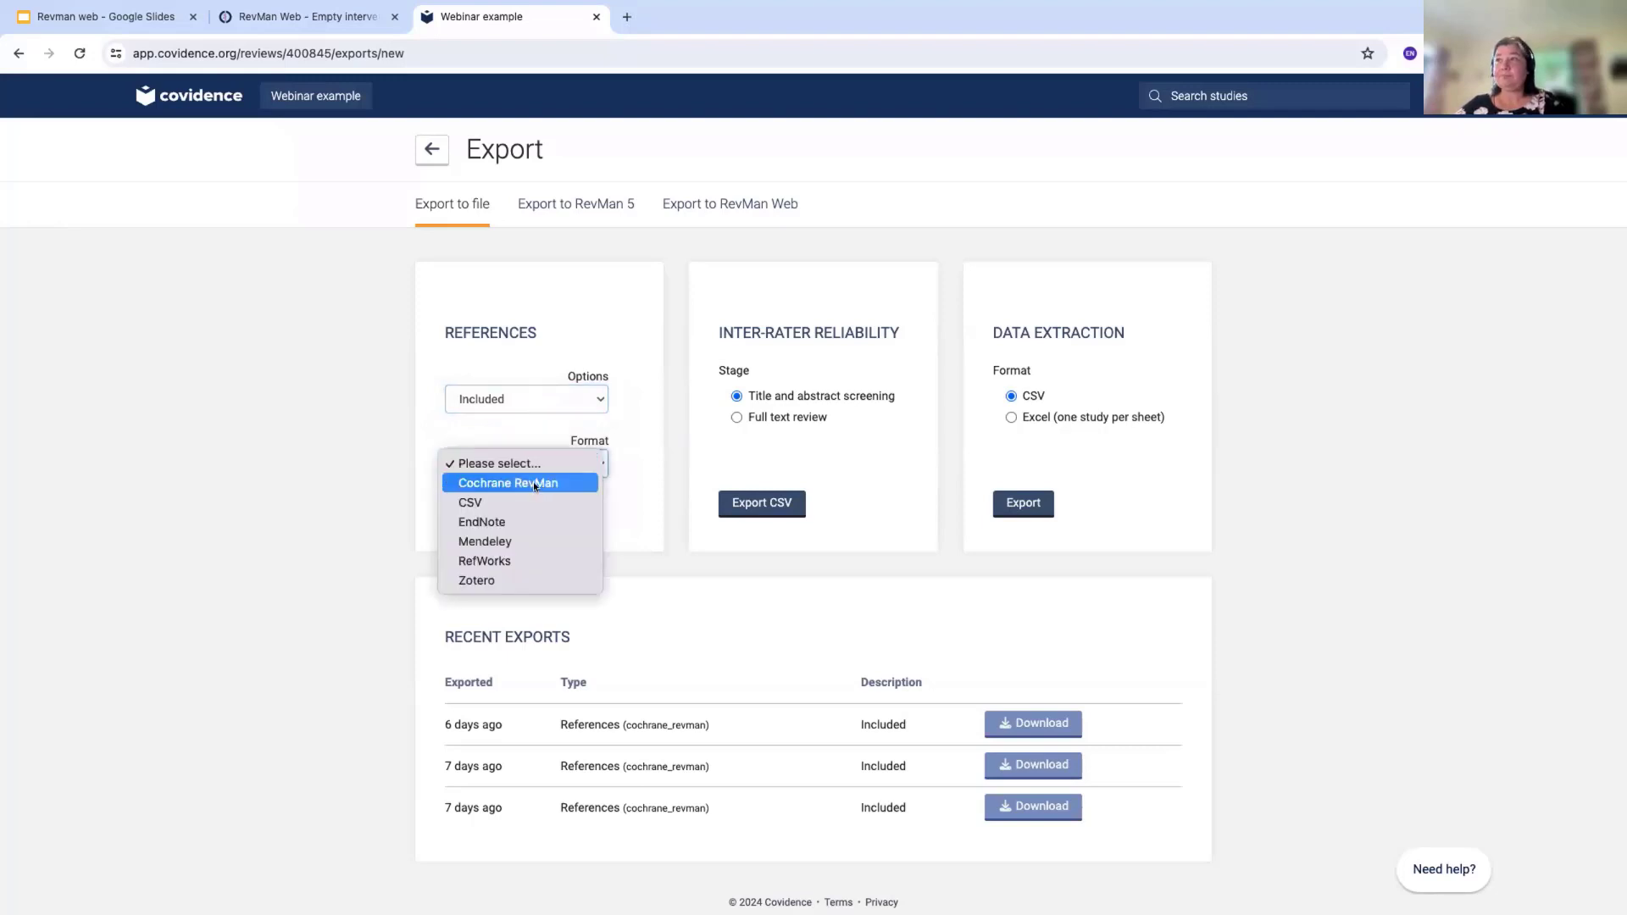
{"action": "left_click", "coordinate": [508, 483]}
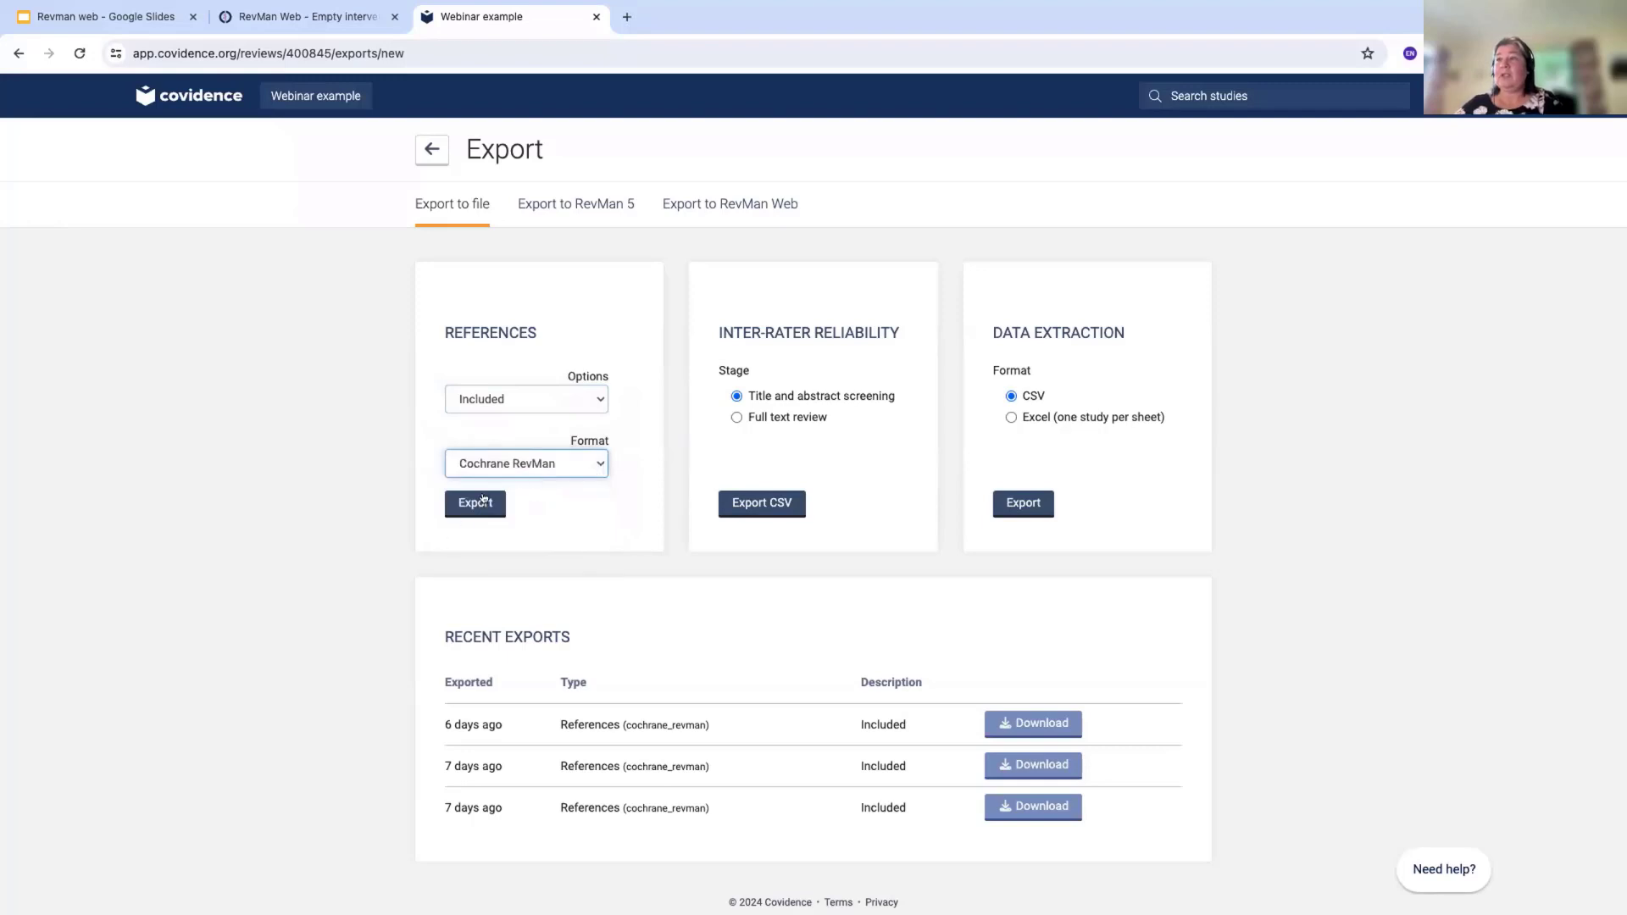
{"action": "left_click", "coordinate": [475, 503]}
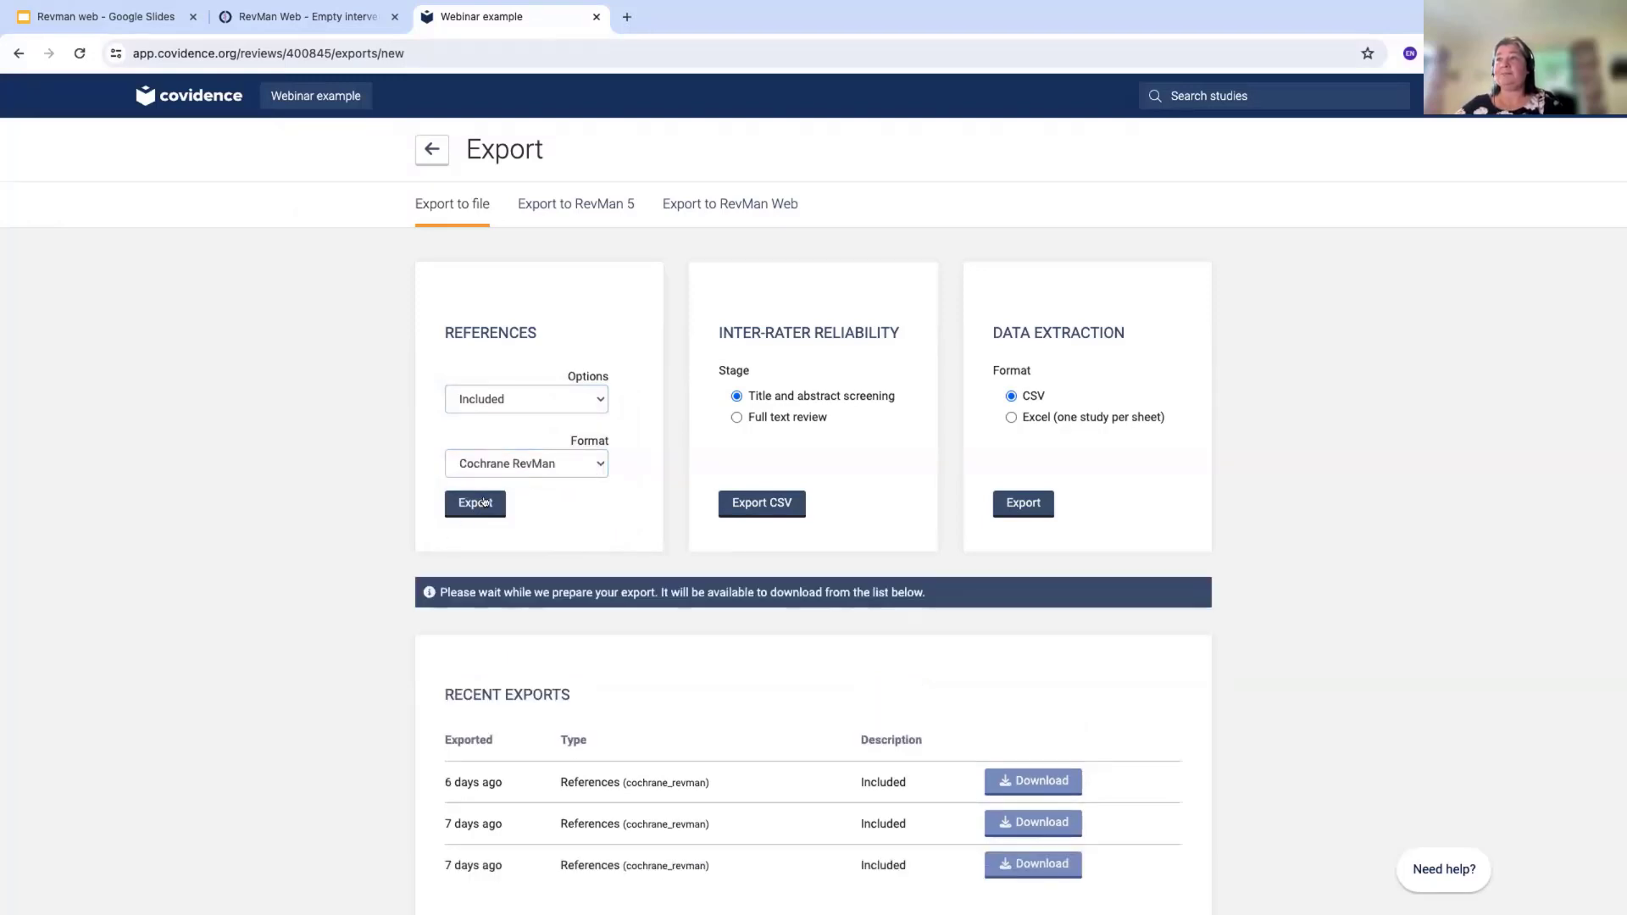
{"action": "left_click", "coordinate": [475, 504]}
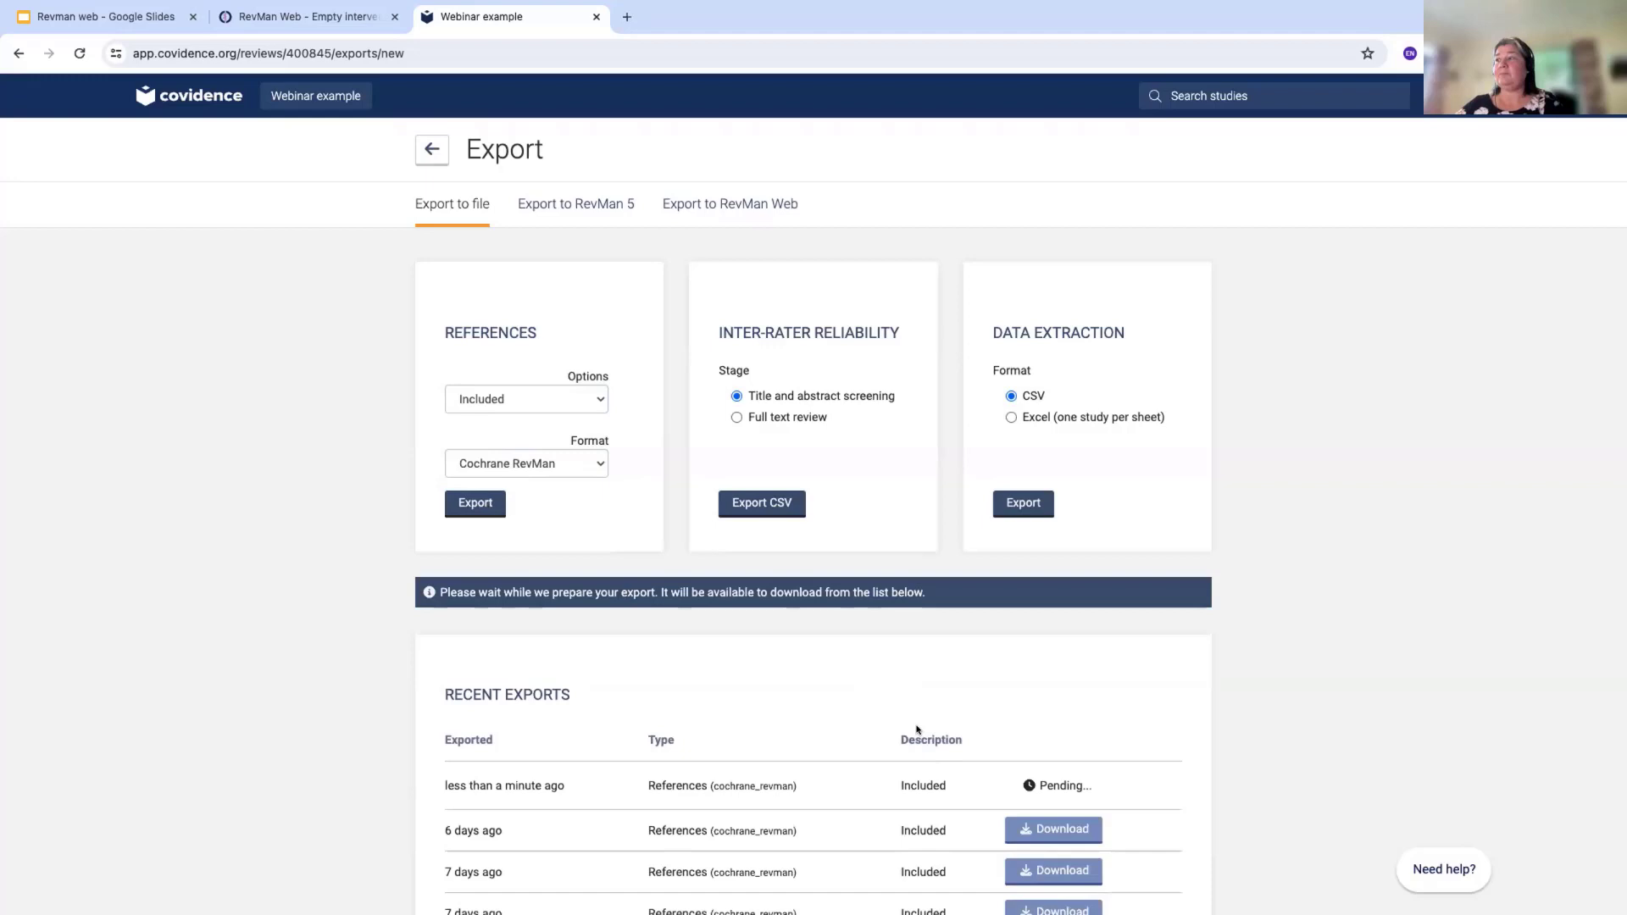
{"action": "scroll", "scroll_direction": "down", "scroll_amount": 3}
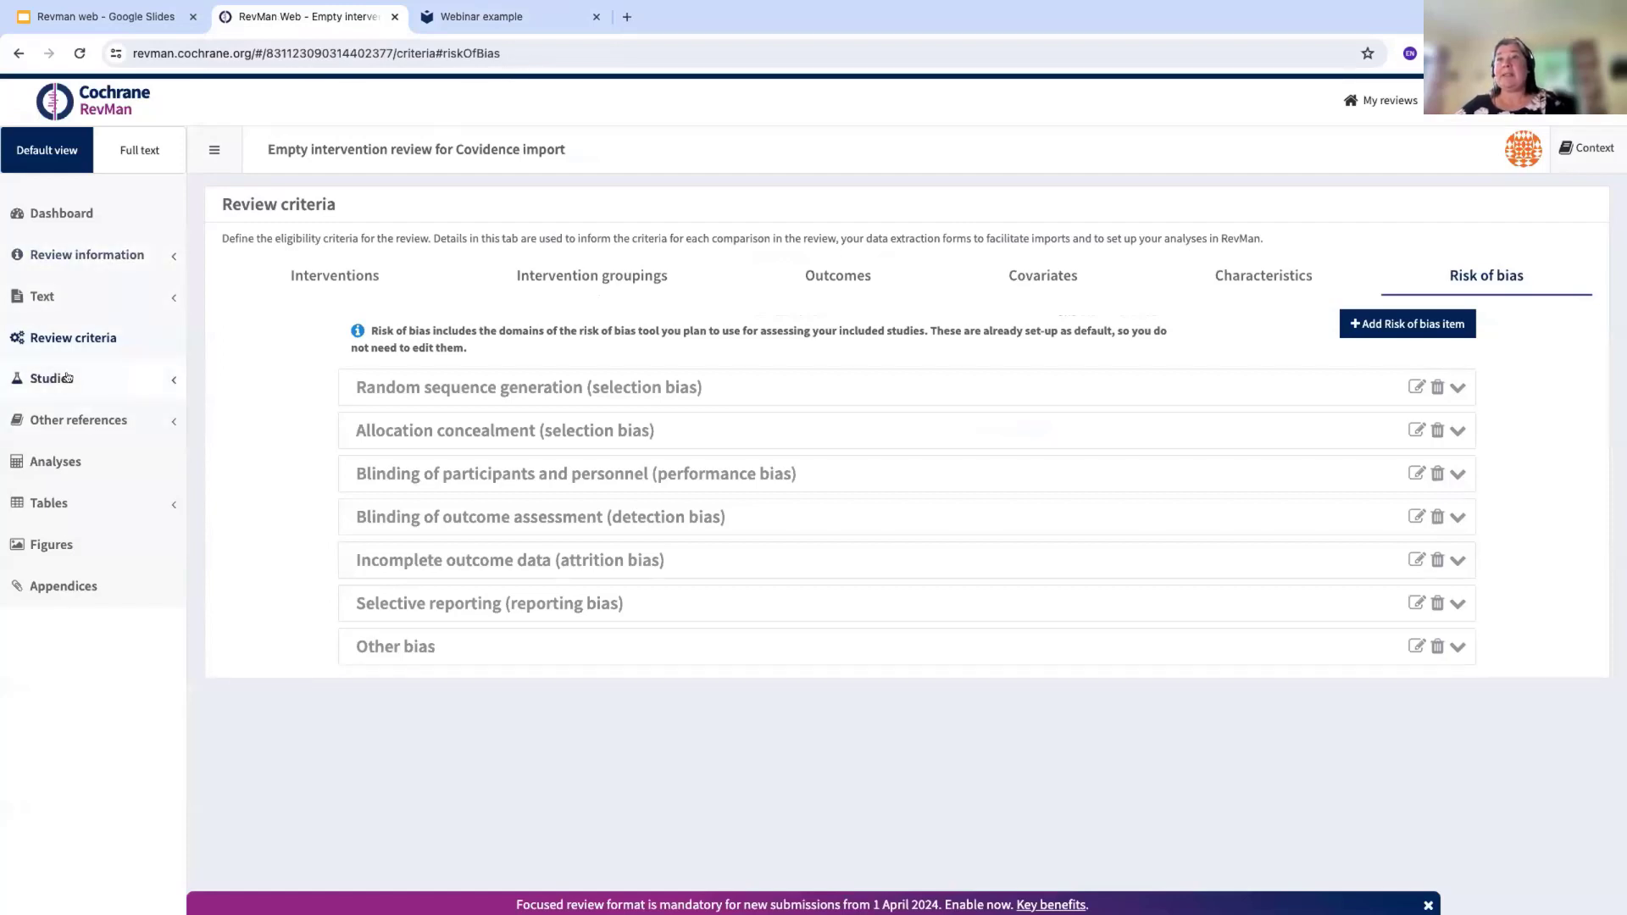
Go to the empty Included studies list and bring up the study Action menu
{"action": "left_click", "coordinate": [51, 380]}
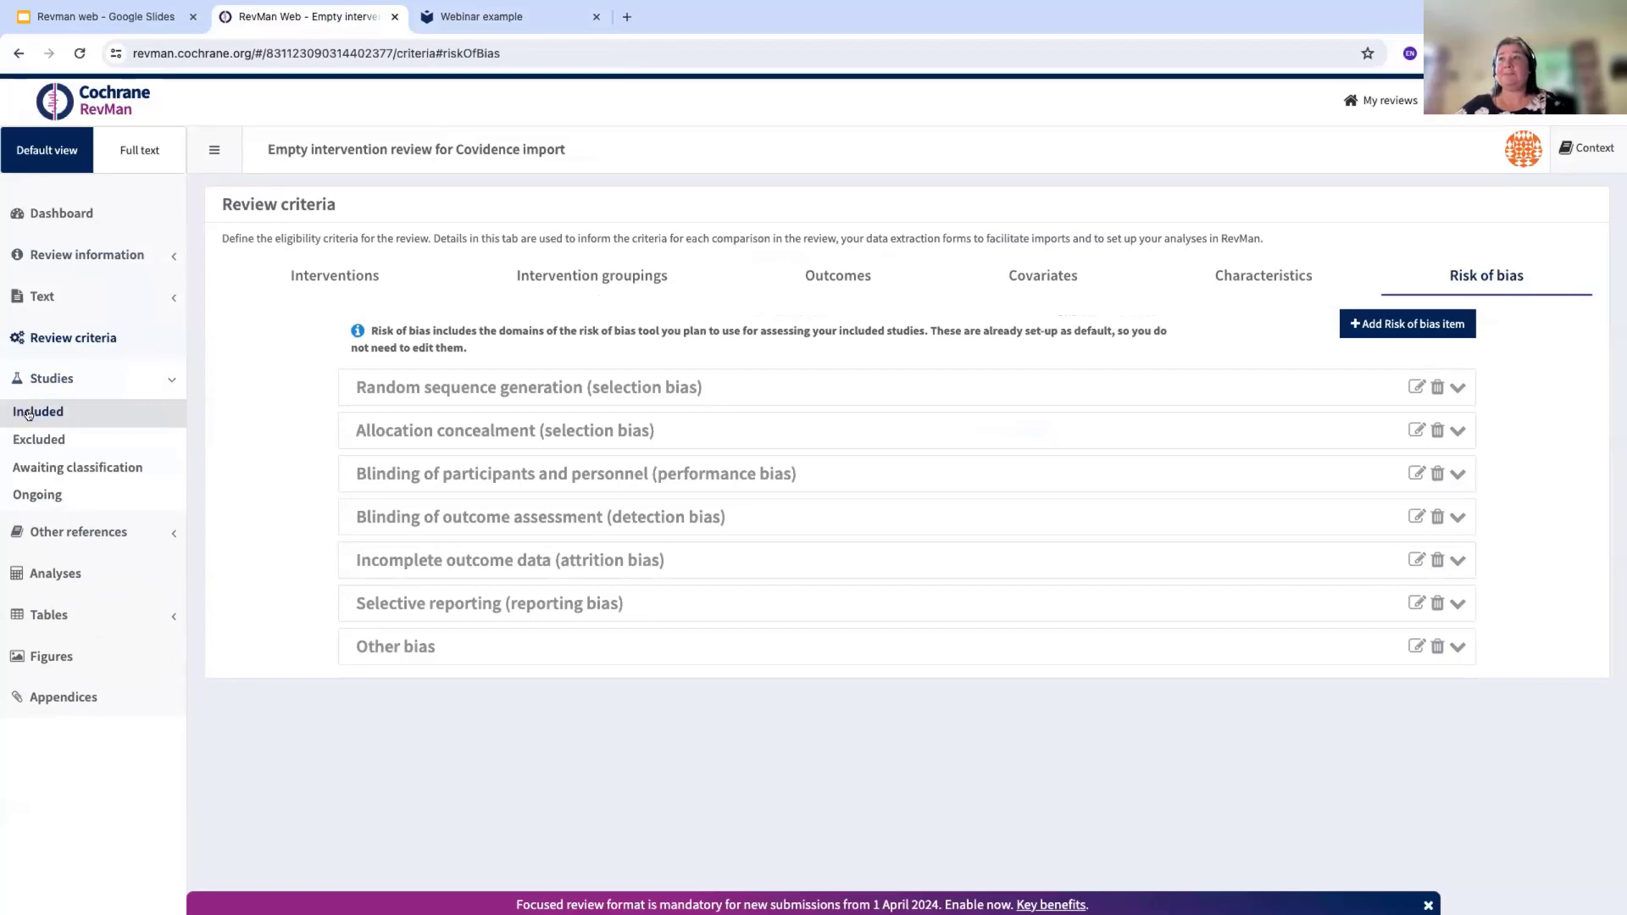
{"action": "left_click", "coordinate": [37, 412]}
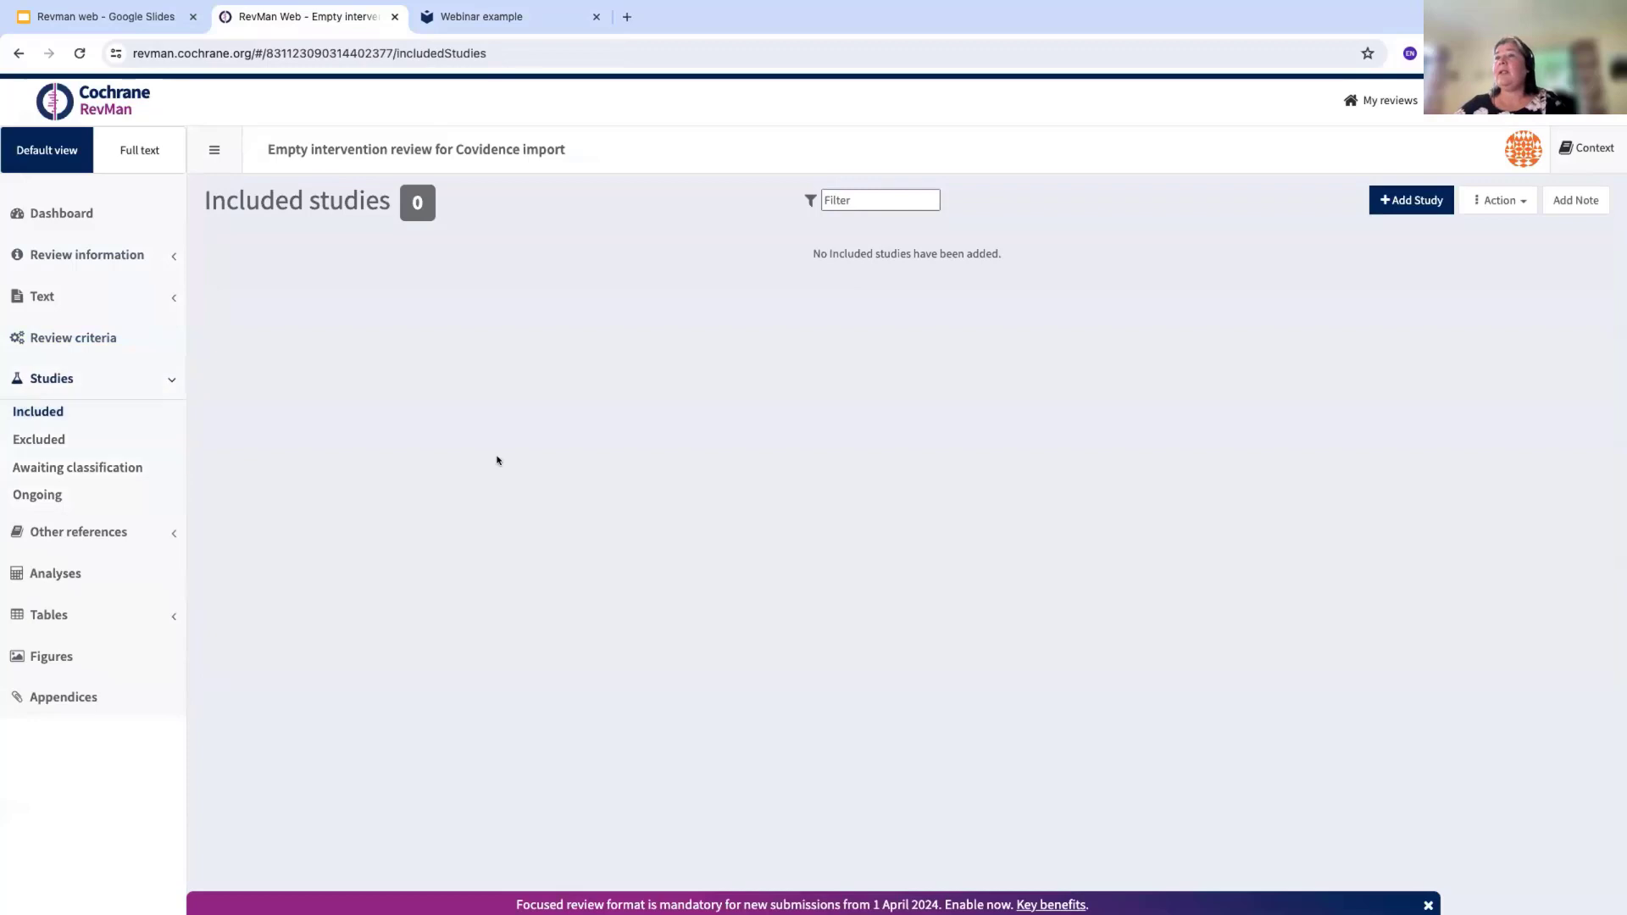
{"action": "mouse_move", "coordinate": [1390, 352]}
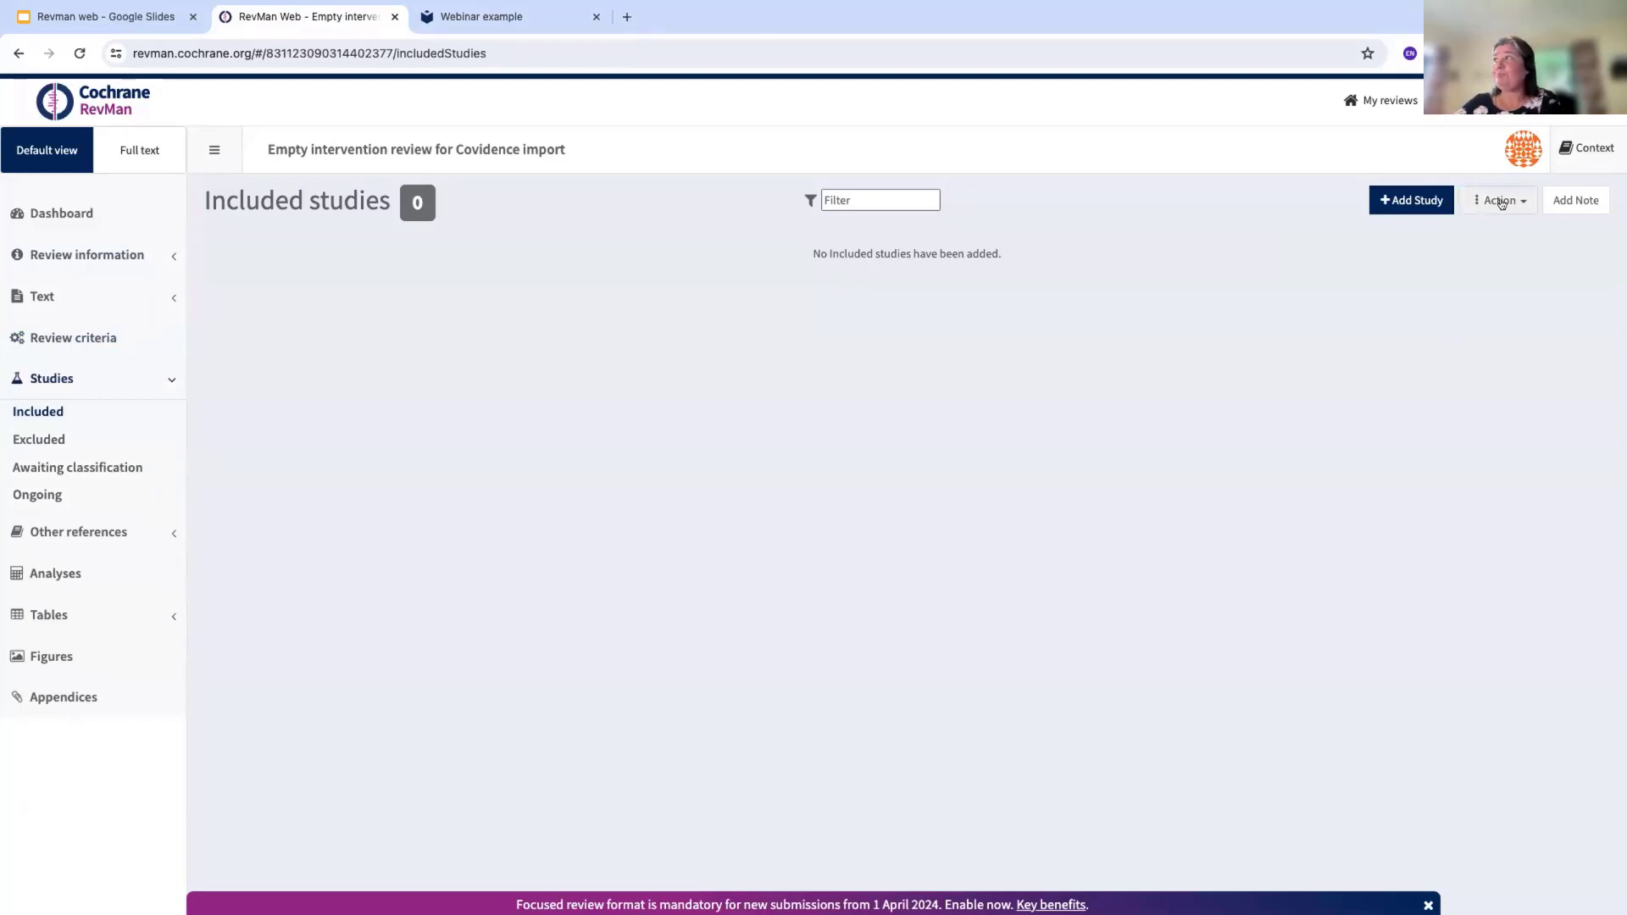
{"action": "left_click", "coordinate": [1499, 200]}
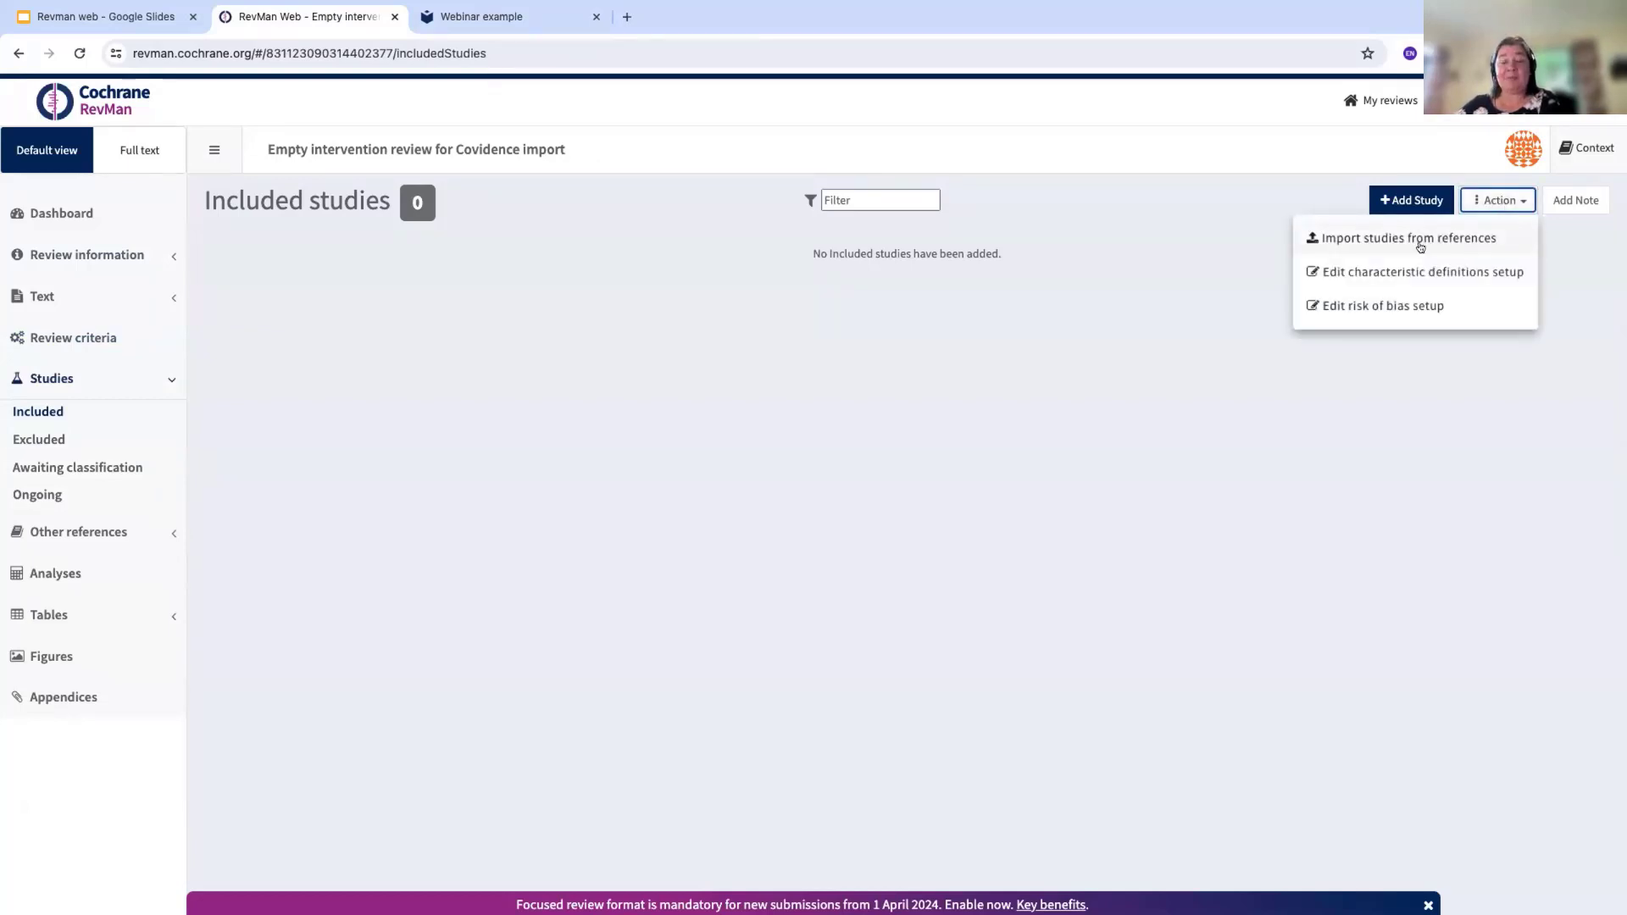
Import the Covidence included-references .ris file, adding Anderson 1972, Anderson 1975, Audera 2001 and Hemilä 2017
{"action": "left_click", "coordinate": [1418, 241]}
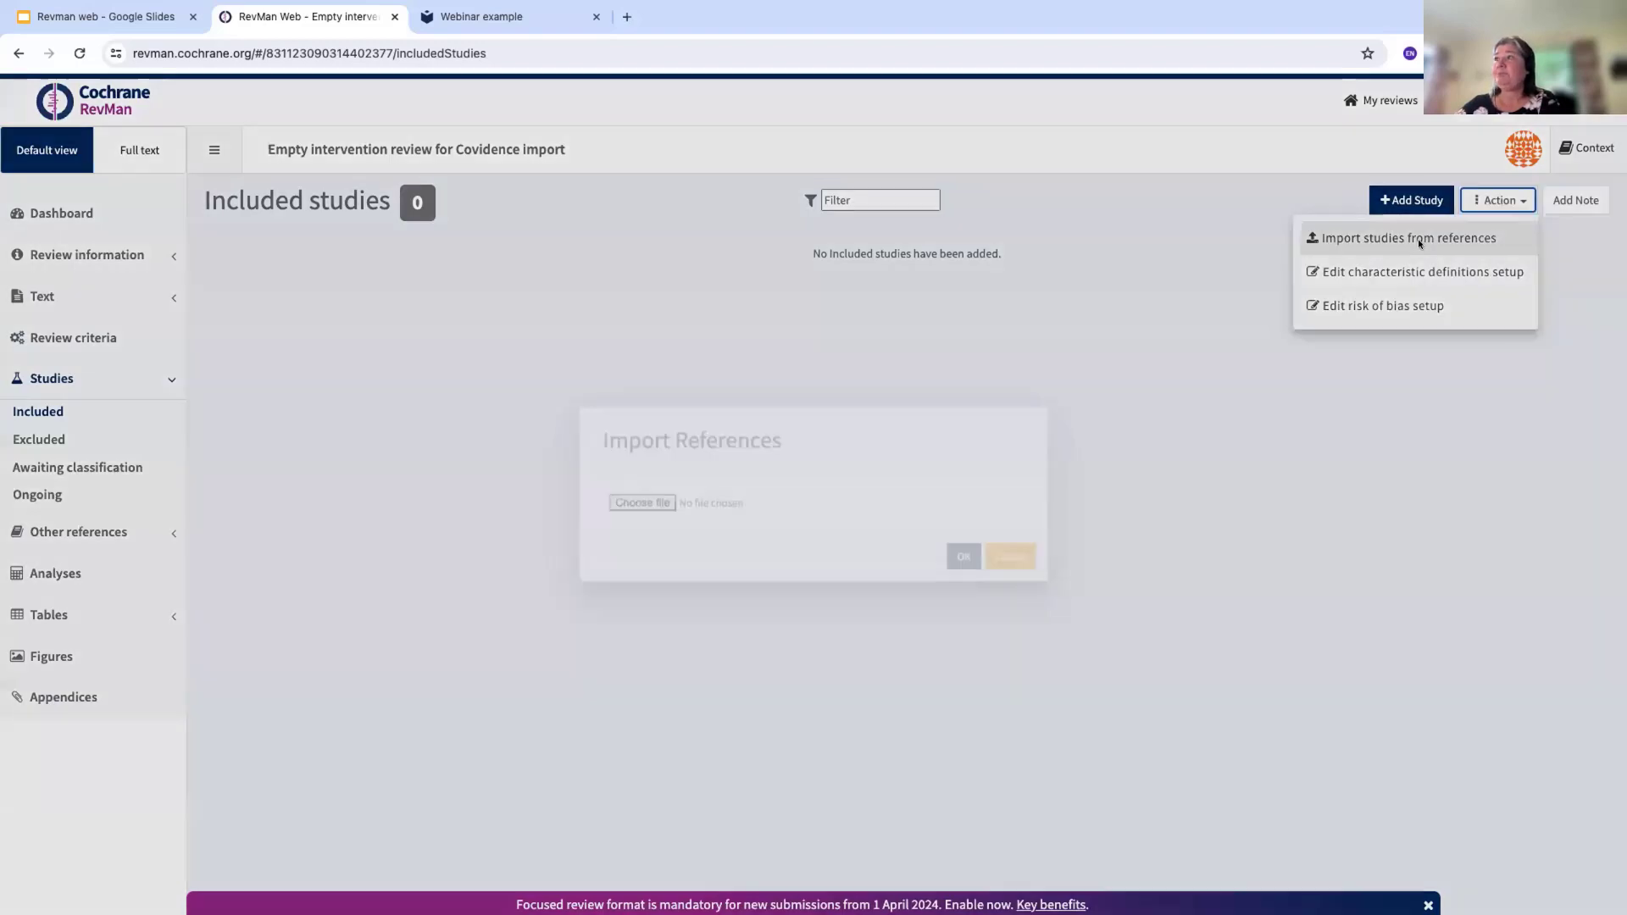
{"action": "left_click", "coordinate": [1408, 238]}
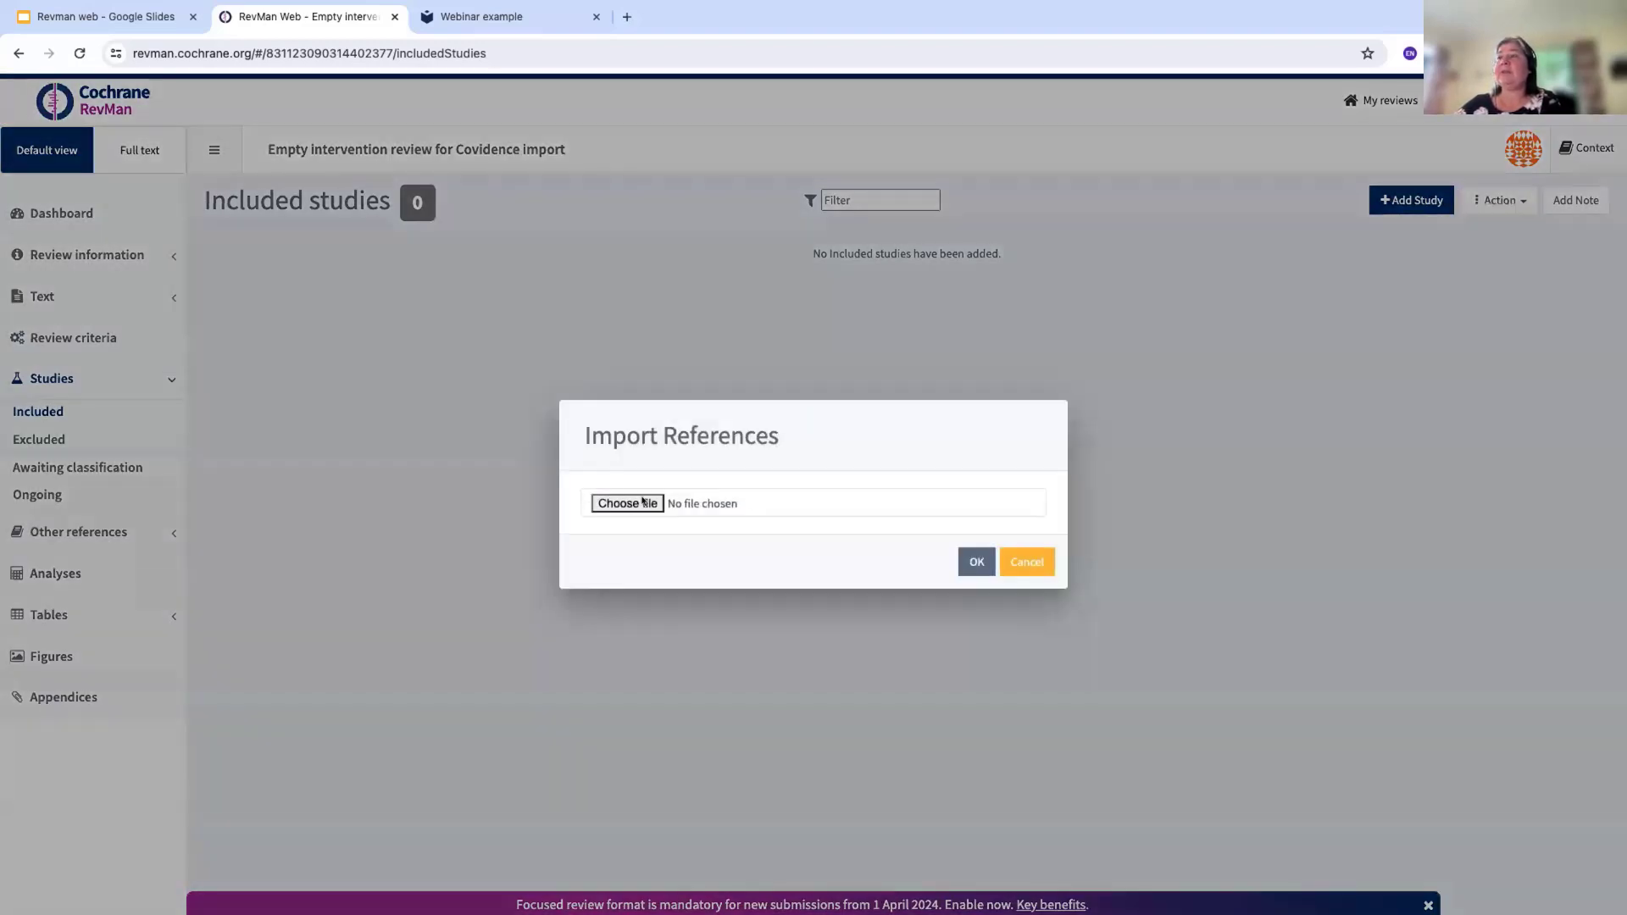
{"action": "left_click", "coordinate": [627, 502]}
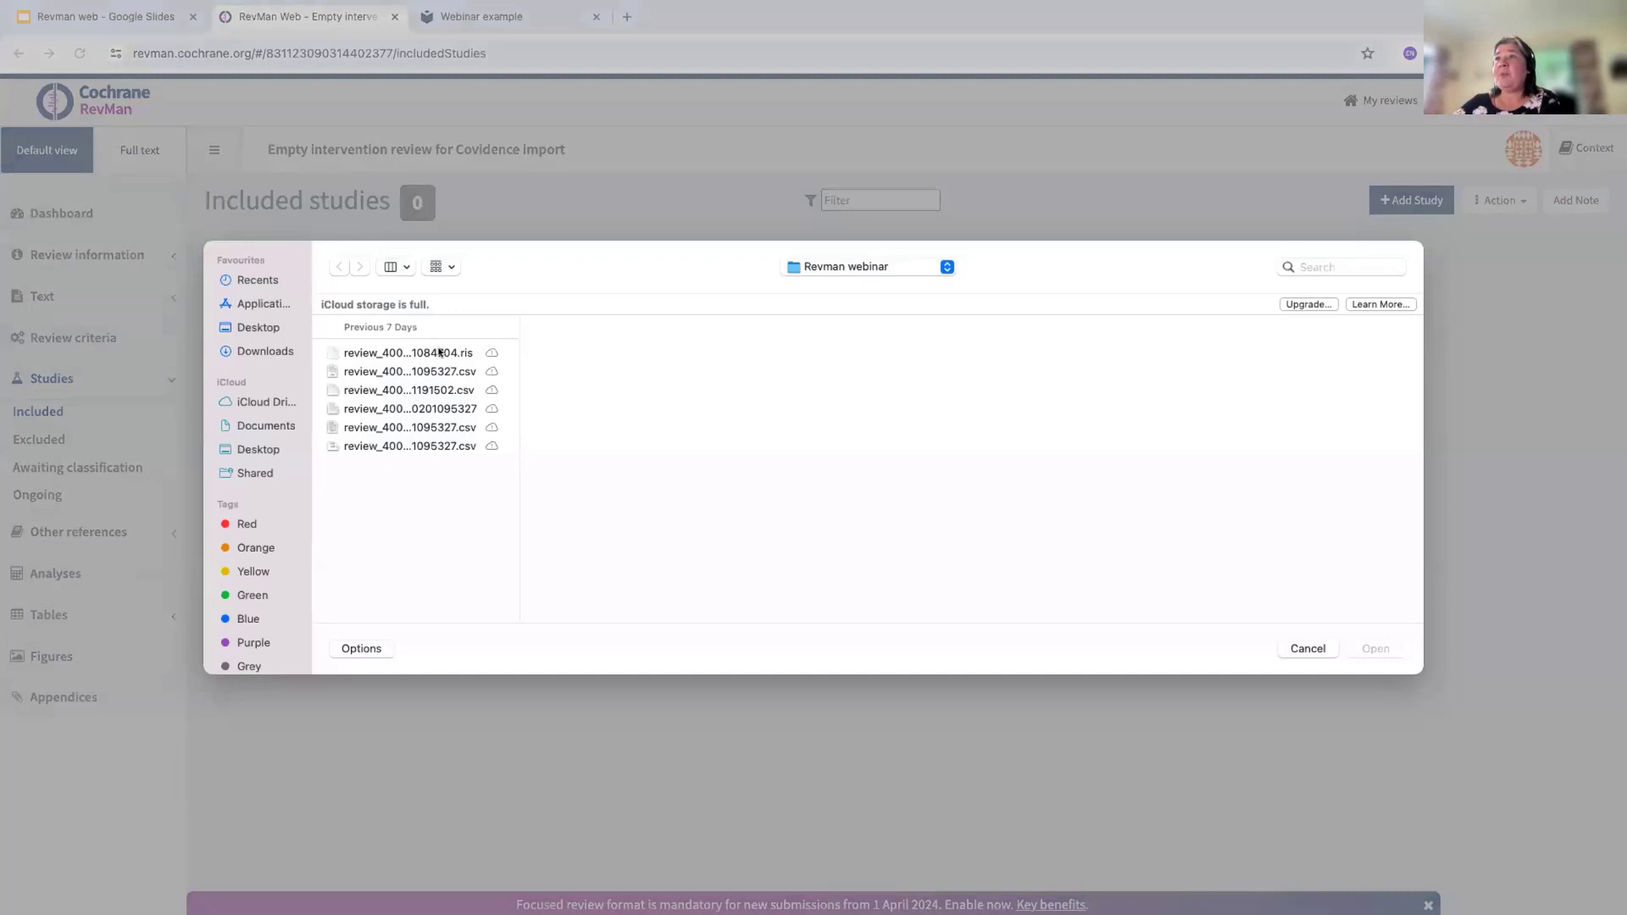
{"action": "left_click", "coordinate": [406, 353]}
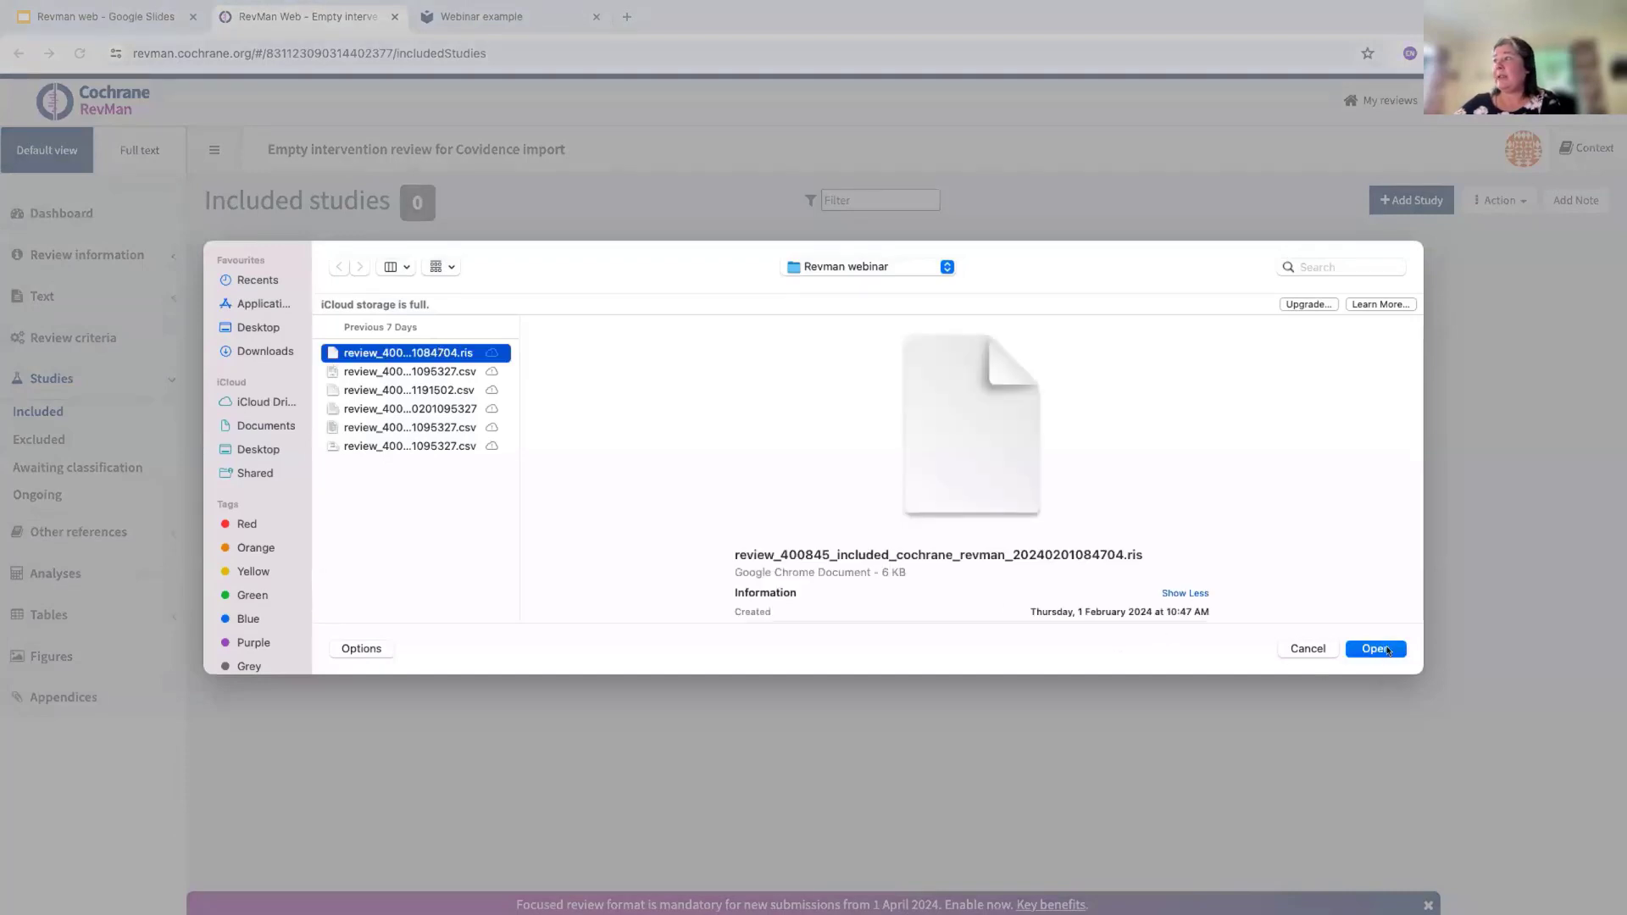
{"action": "left_click", "coordinate": [1377, 647]}
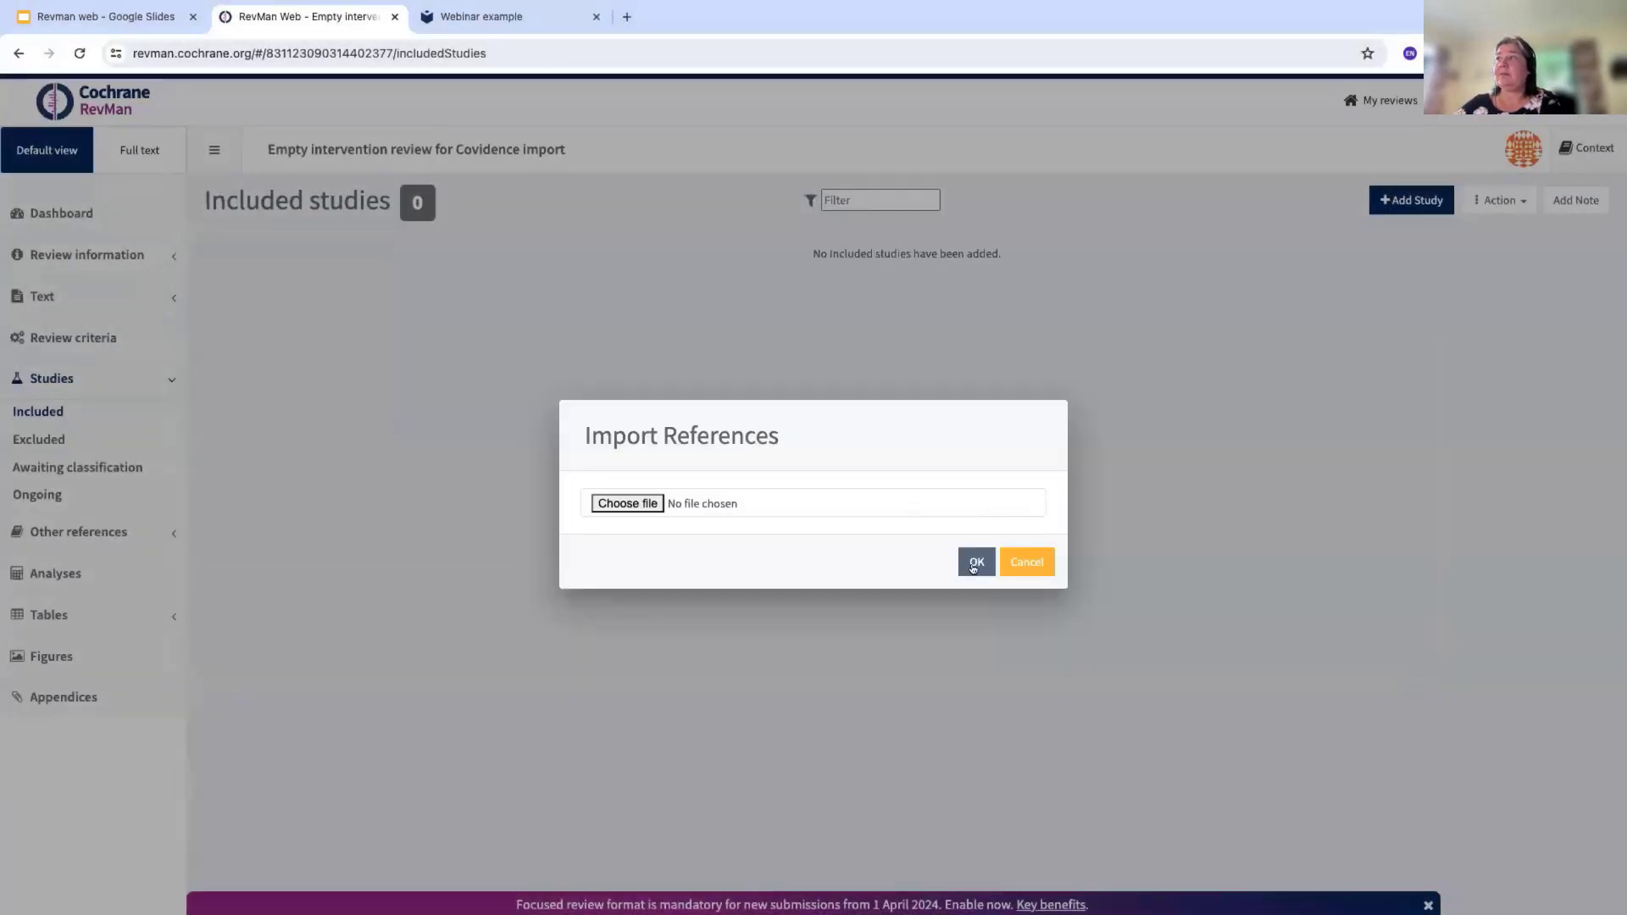
{"action": "left_click", "coordinate": [976, 561]}
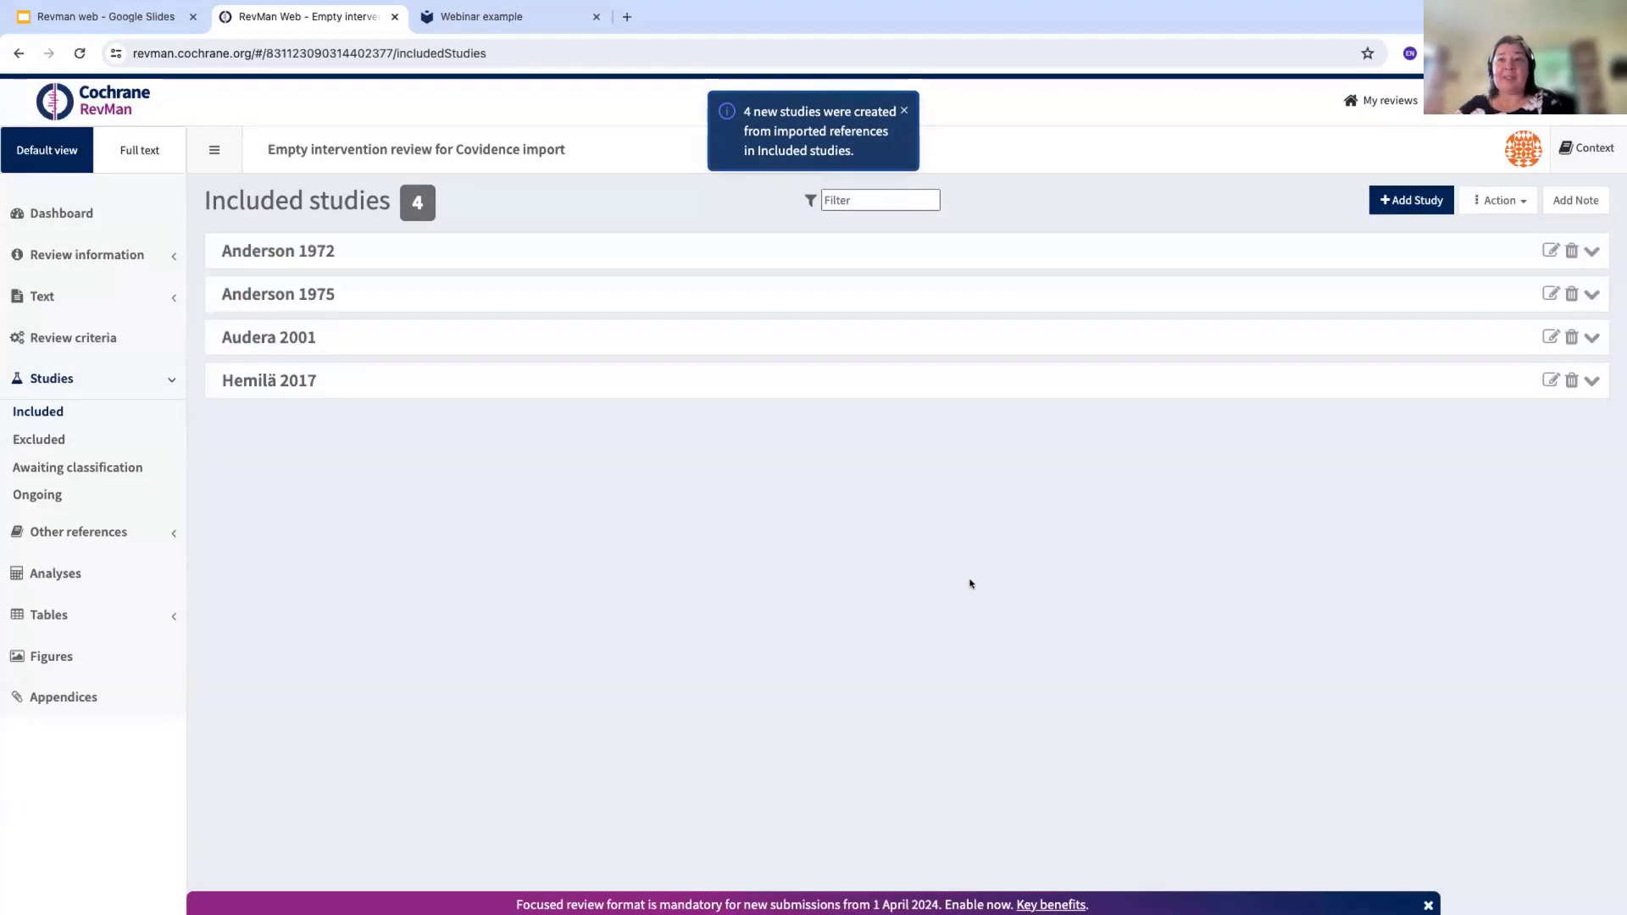
Dismiss the import message and expand Anderson 1972 to show its empty characteristic sections
{"action": "left_click", "coordinate": [903, 111]}
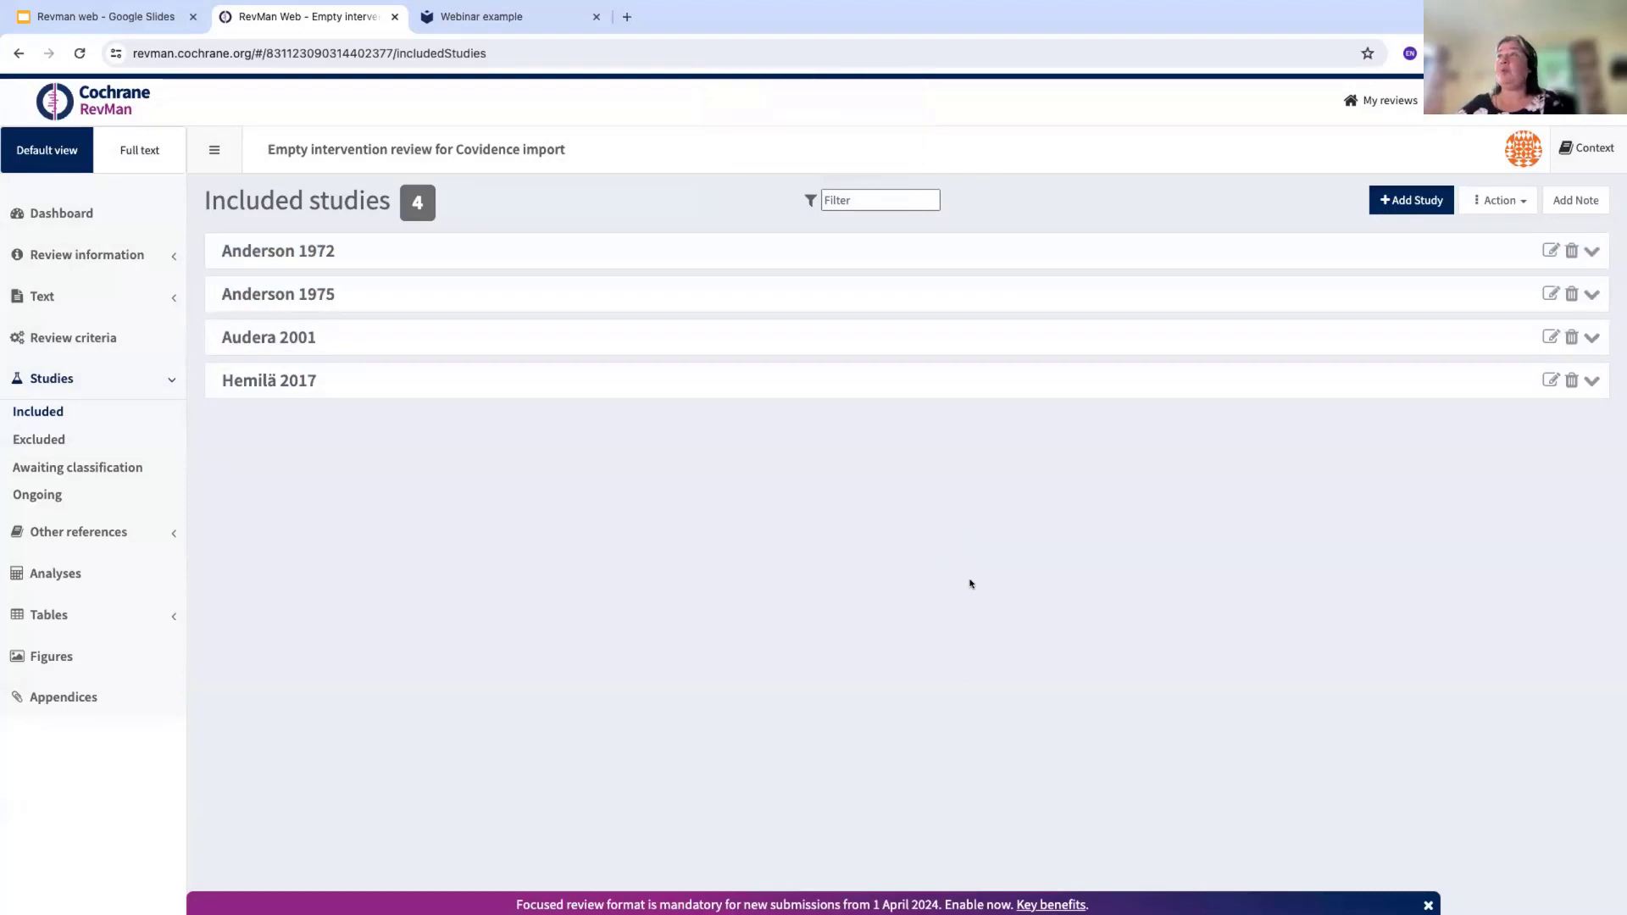
{"action": "mouse_move", "coordinate": [351, 366]}
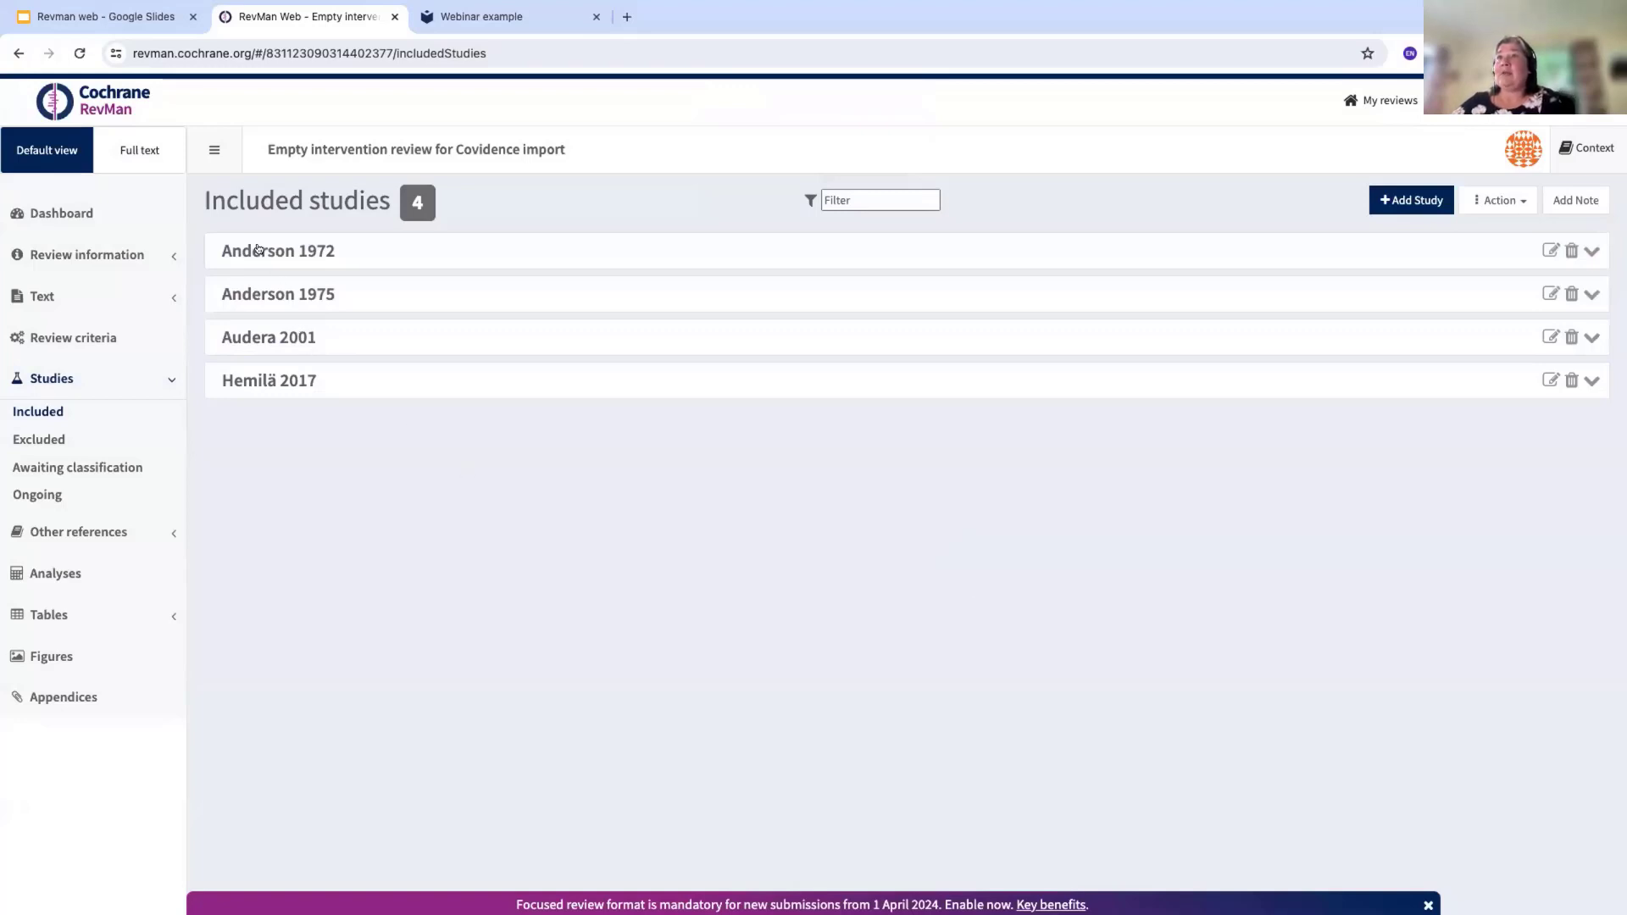
{"action": "left_click", "coordinate": [278, 251]}
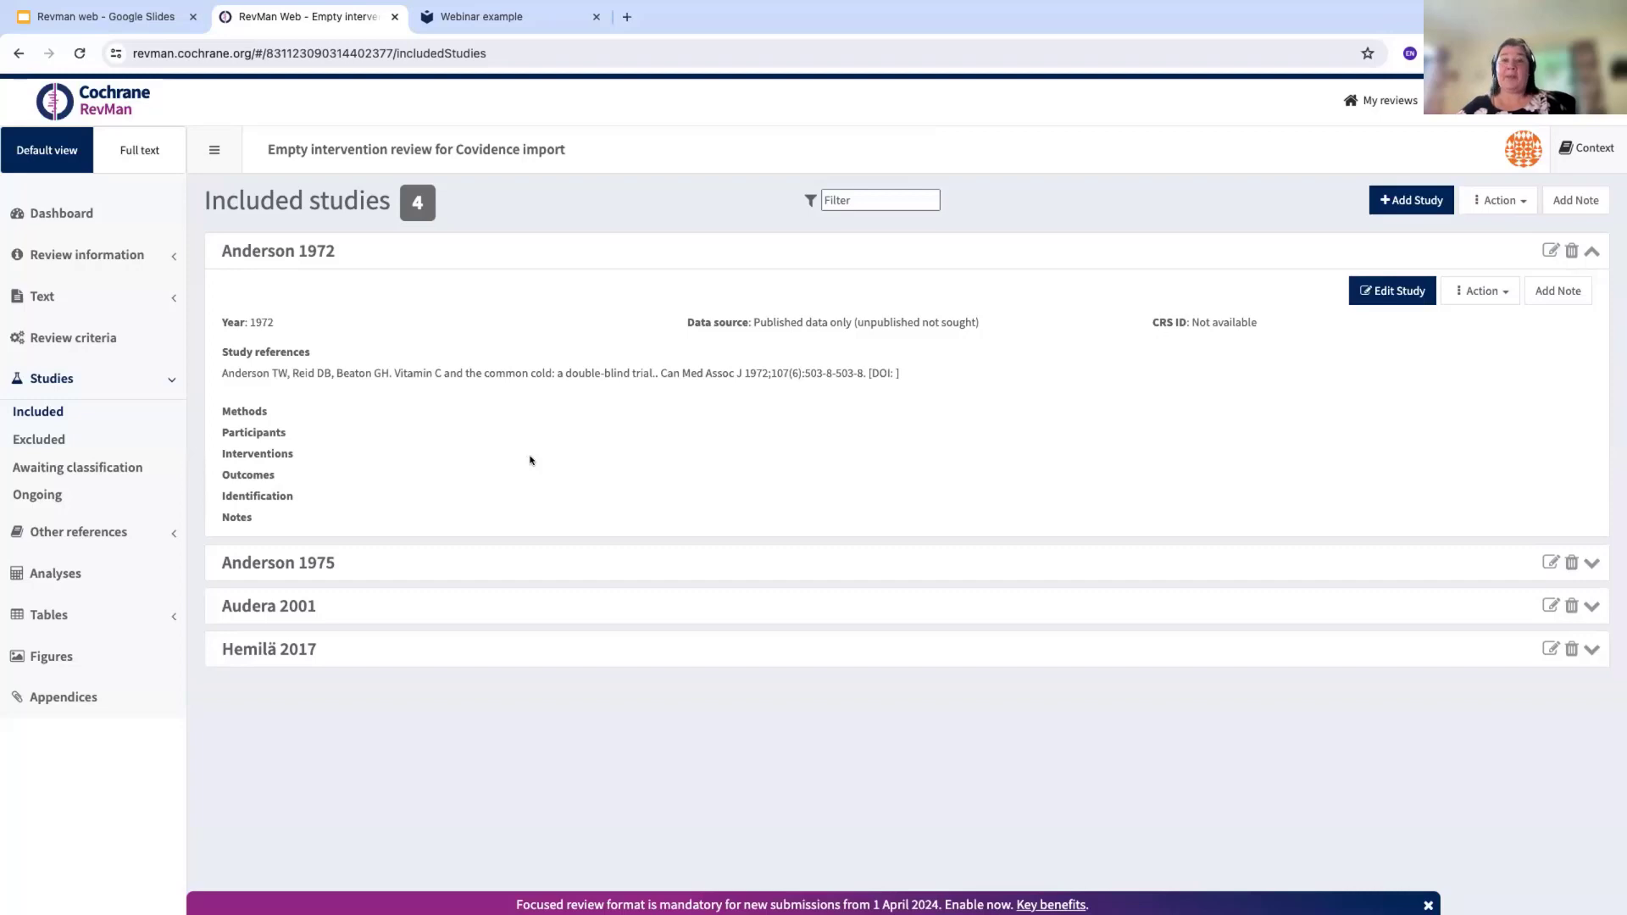
{"action": "mouse_move", "coordinate": [295, 395]}
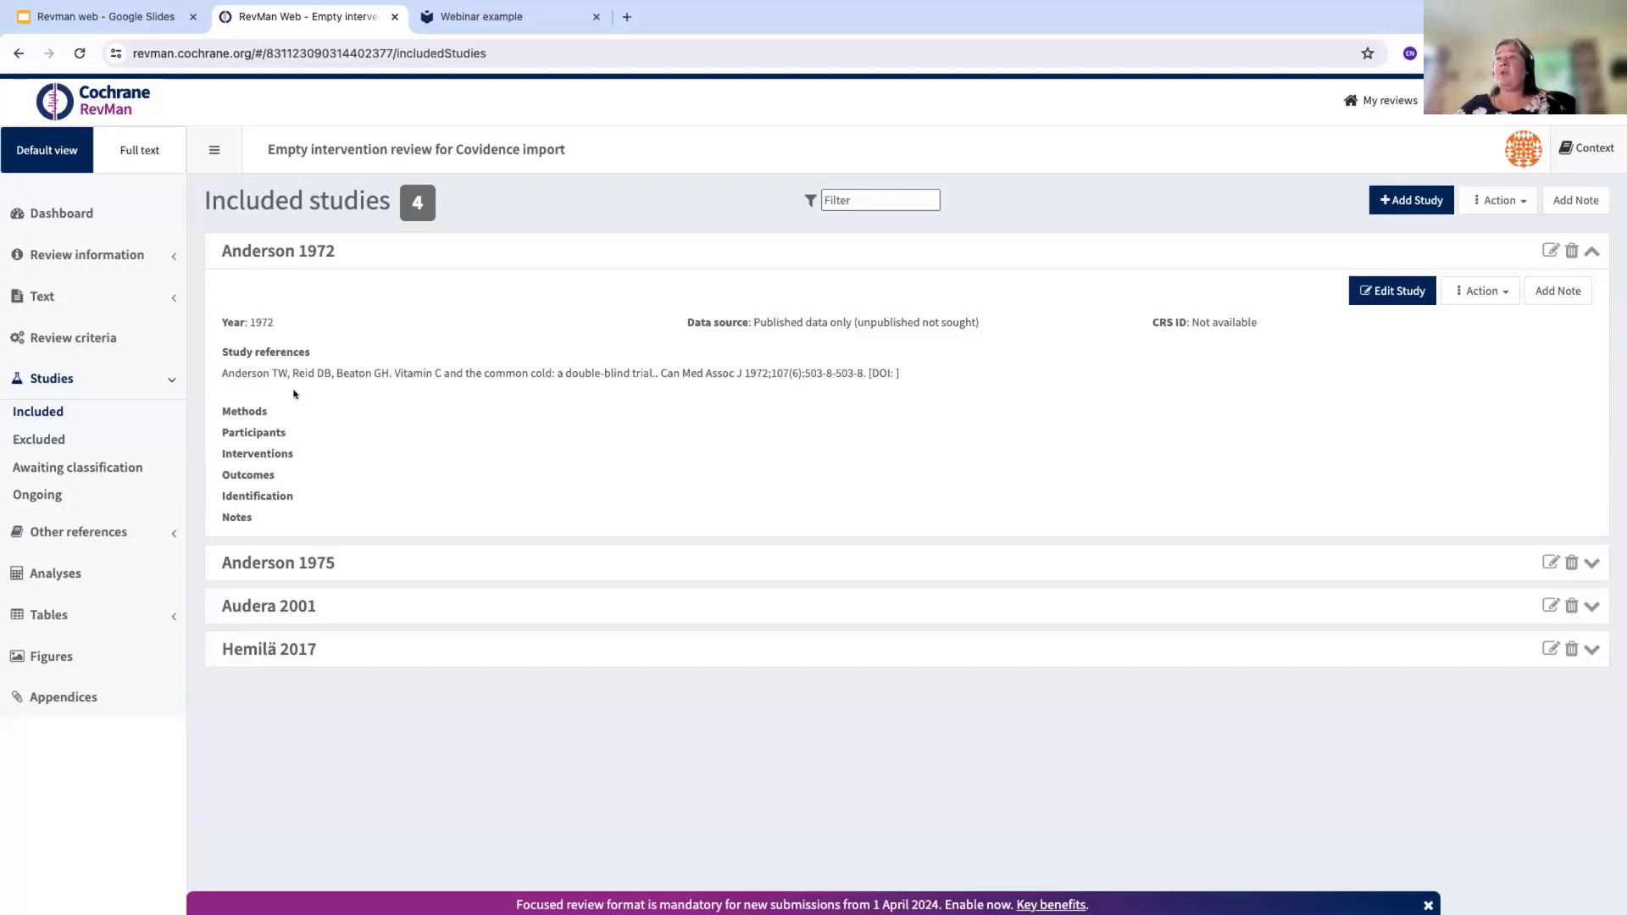
{"action": "mouse_move", "coordinate": [225, 415]}
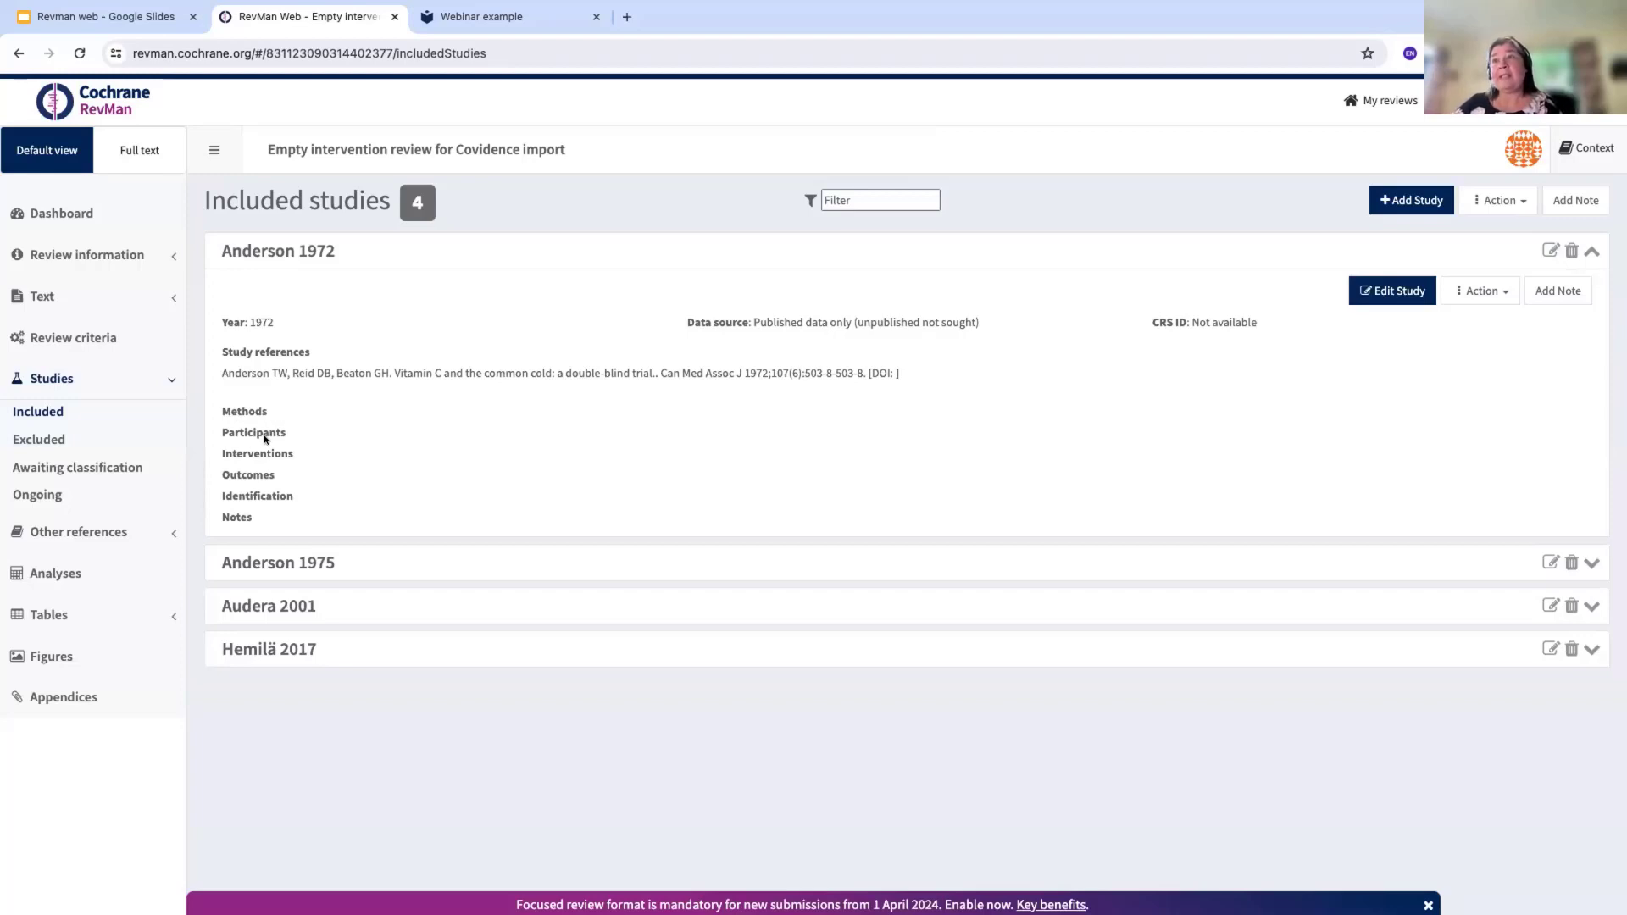
{"action": "mouse_move", "coordinate": [263, 488]}
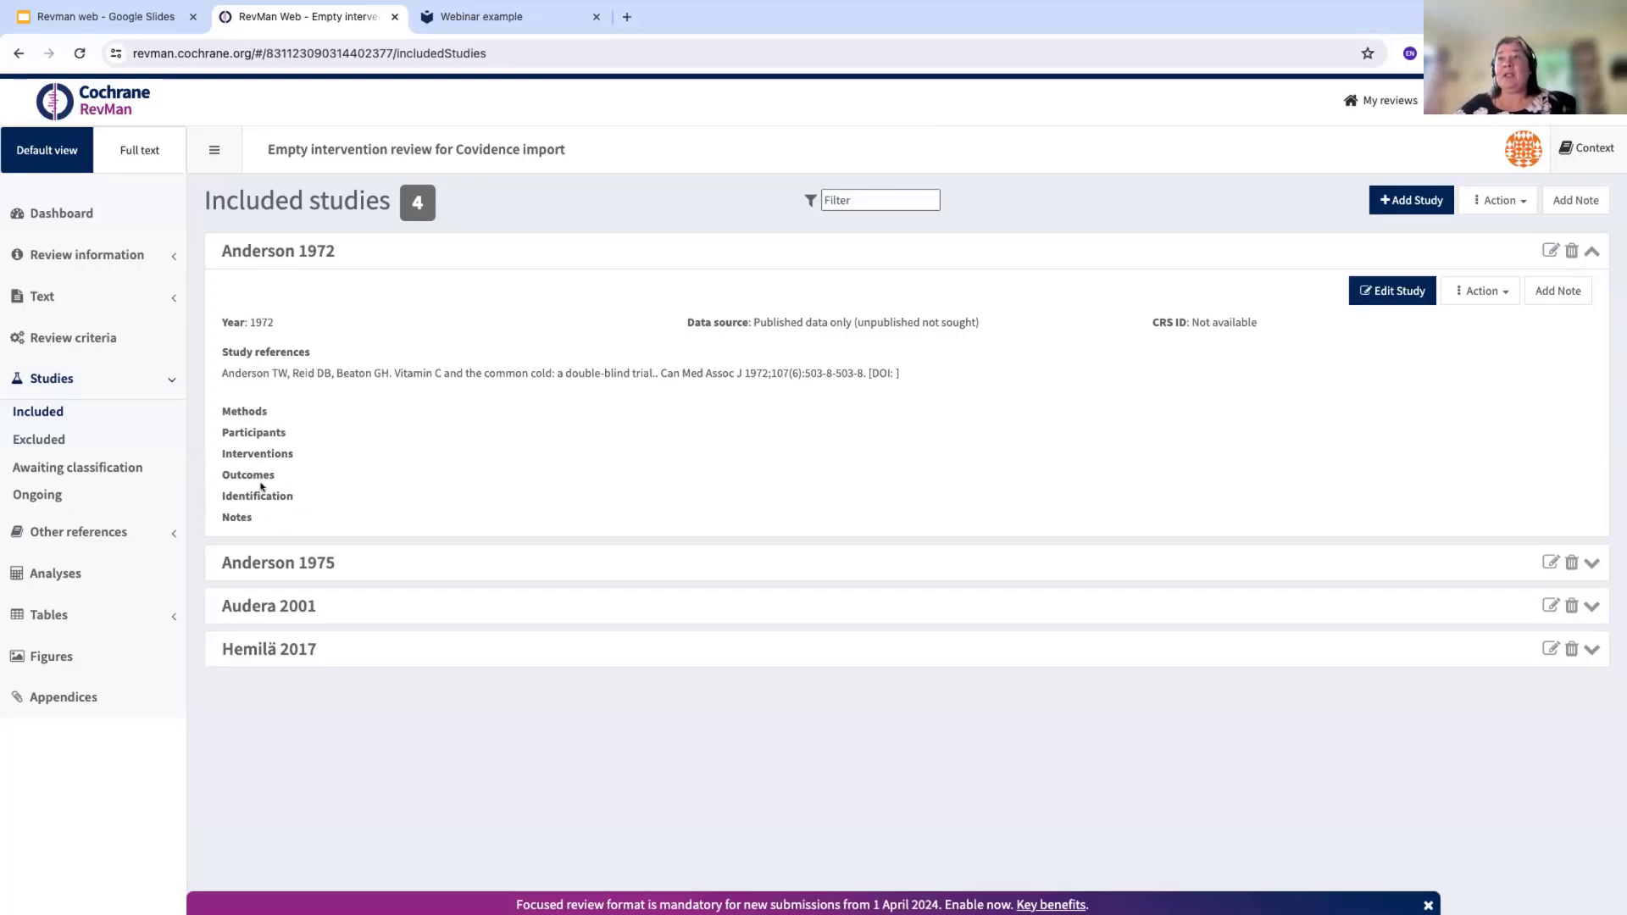
{"action": "mouse_move", "coordinate": [249, 500]}
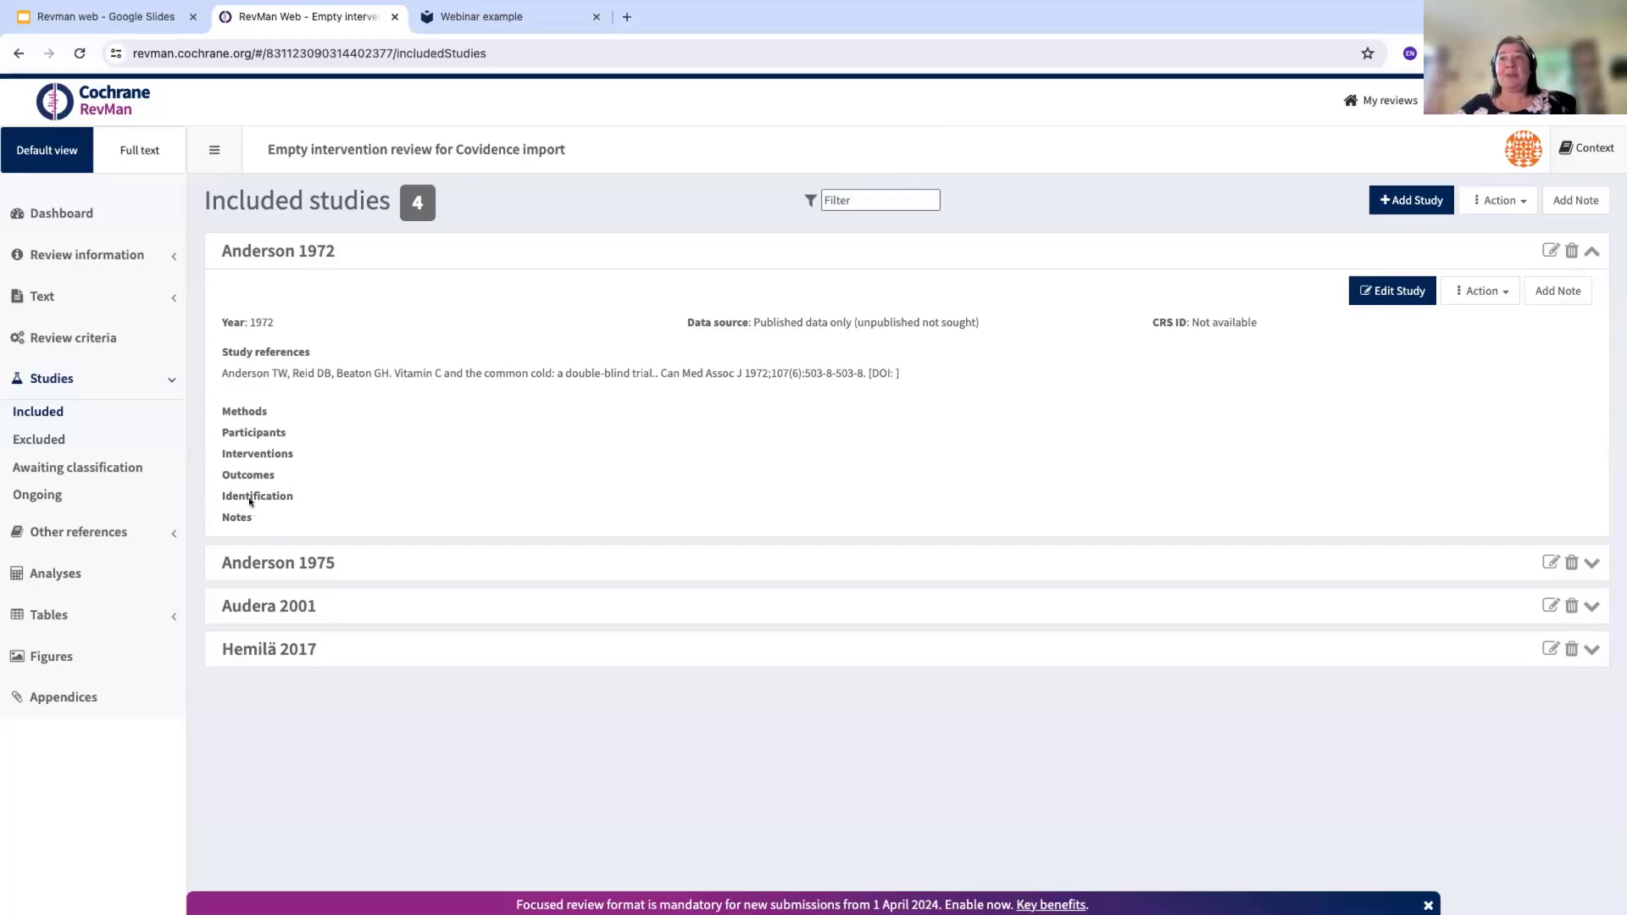